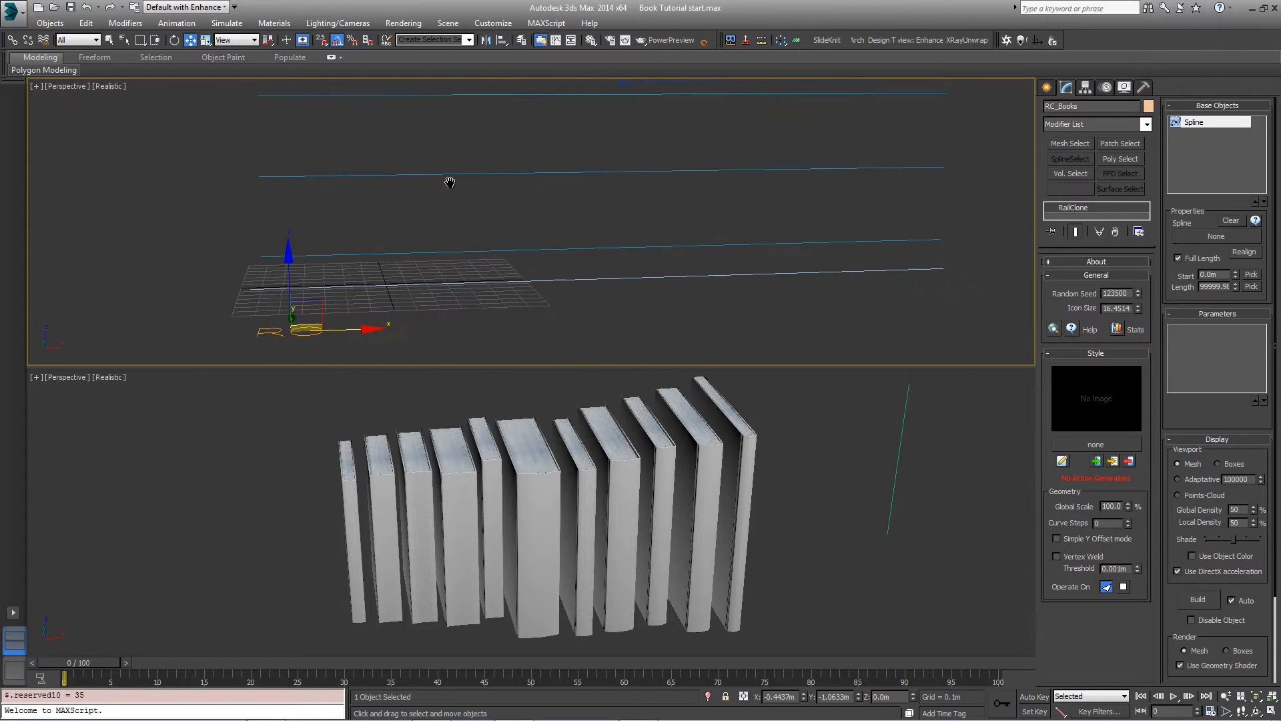
# Add a Linear 1S generator fed by the shelf spline, routing randomized books into Material
pyautogui.moveTo(449, 182); pyautogui.dragTo(314, 314)
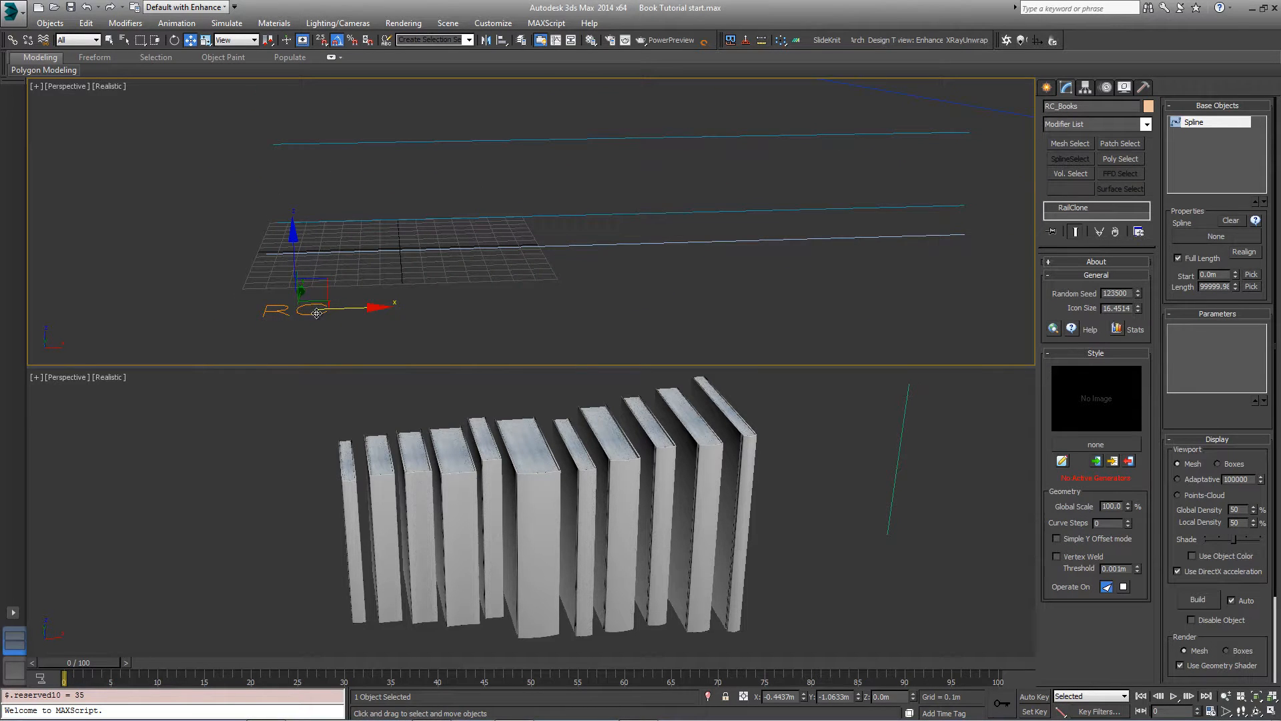
pyautogui.moveTo(1062, 461)
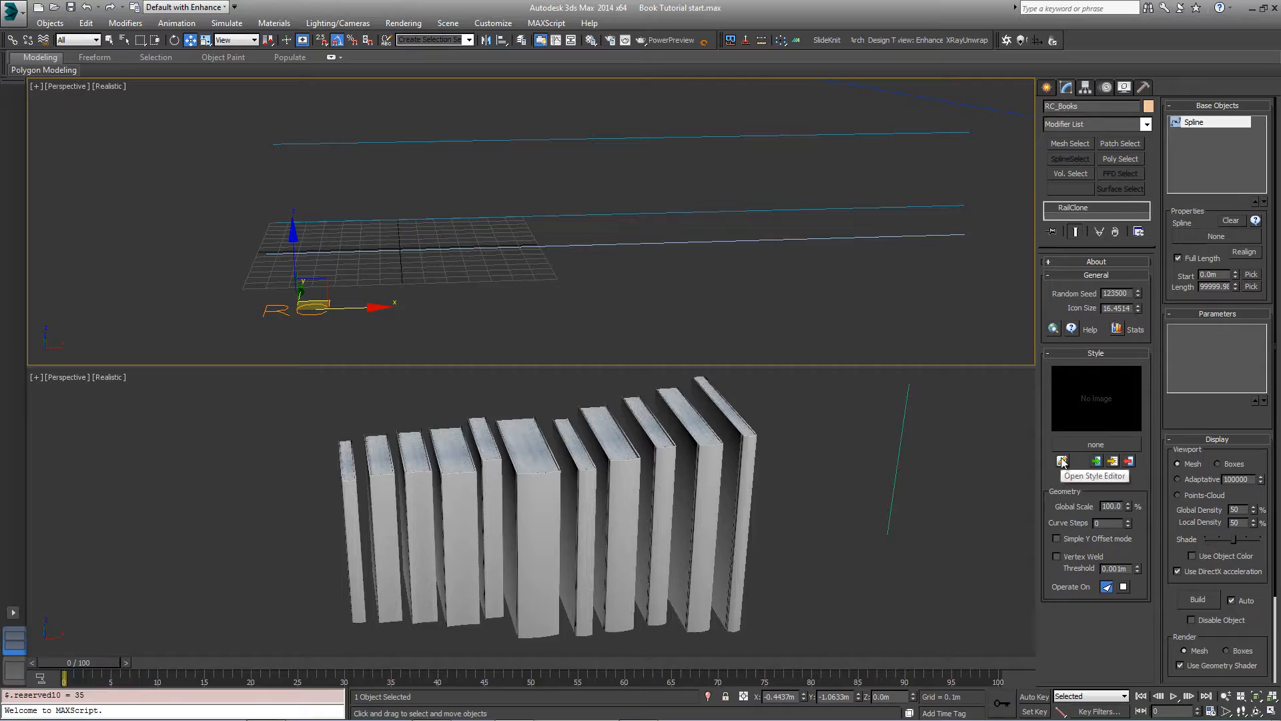
pyautogui.click(1062, 461)
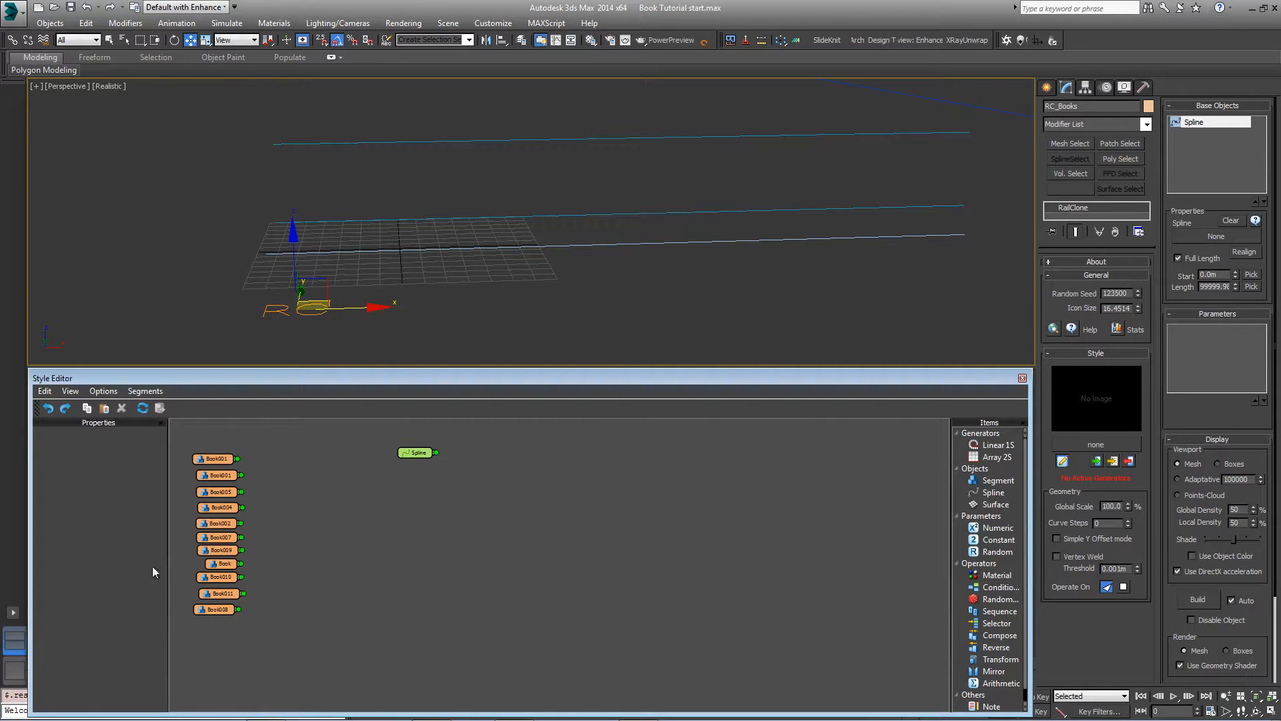
pyautogui.moveTo(265, 574)
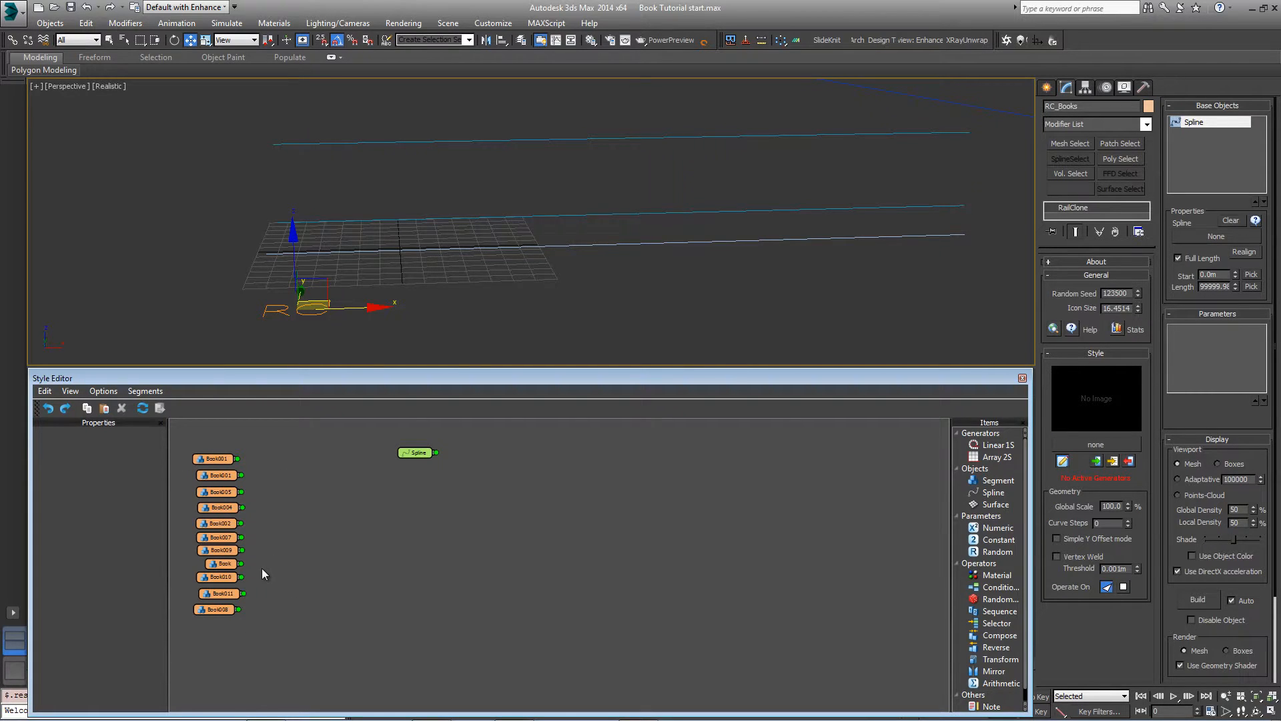
pyautogui.click(217, 458)
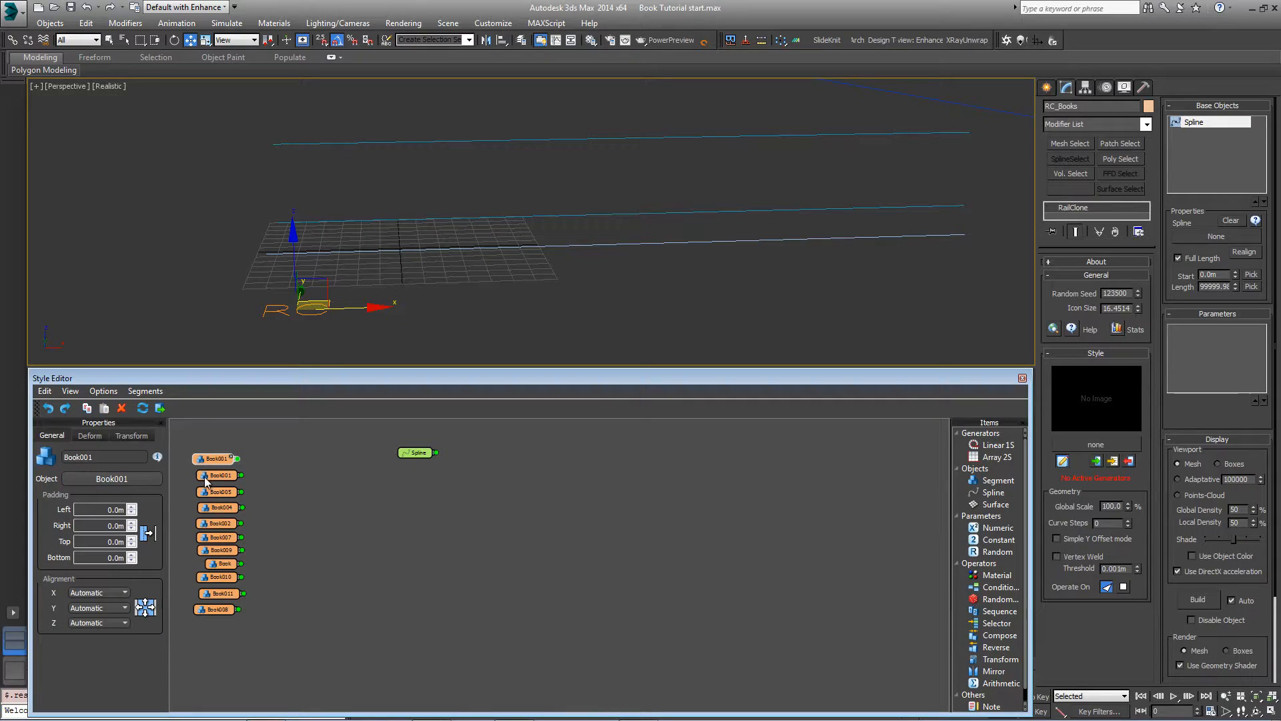
pyautogui.click(220, 507)
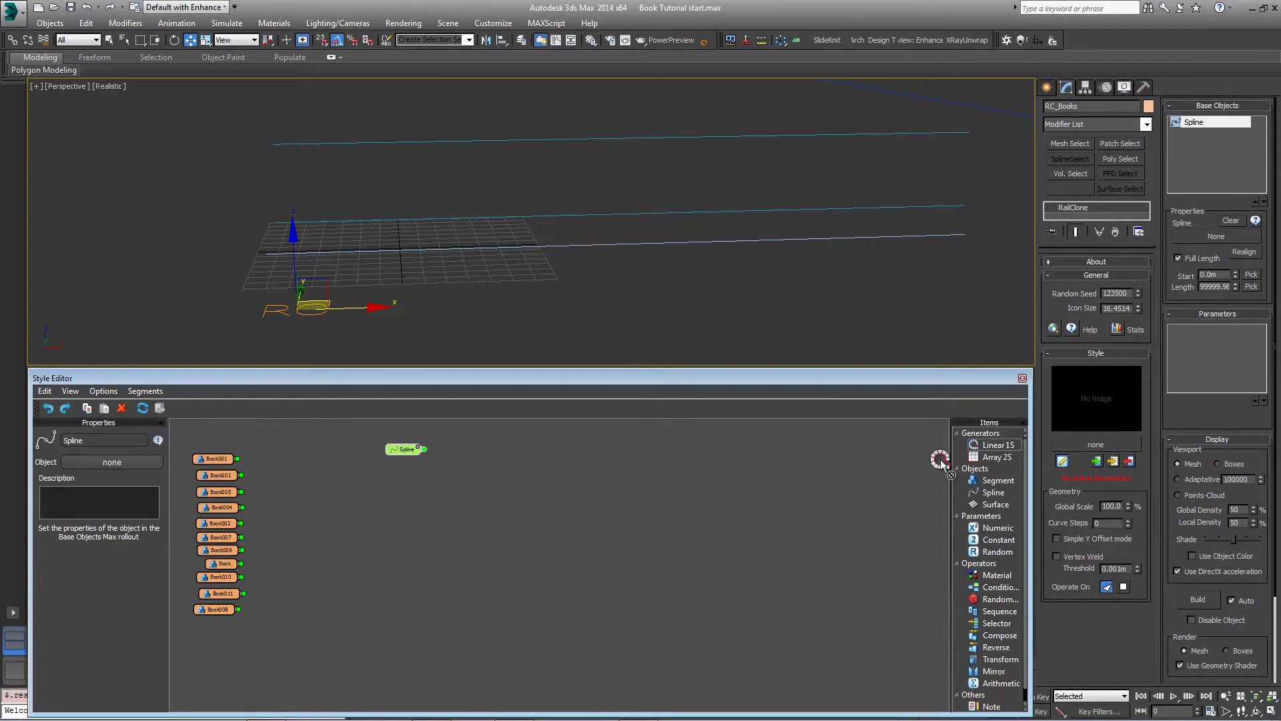
pyautogui.click(995, 444)
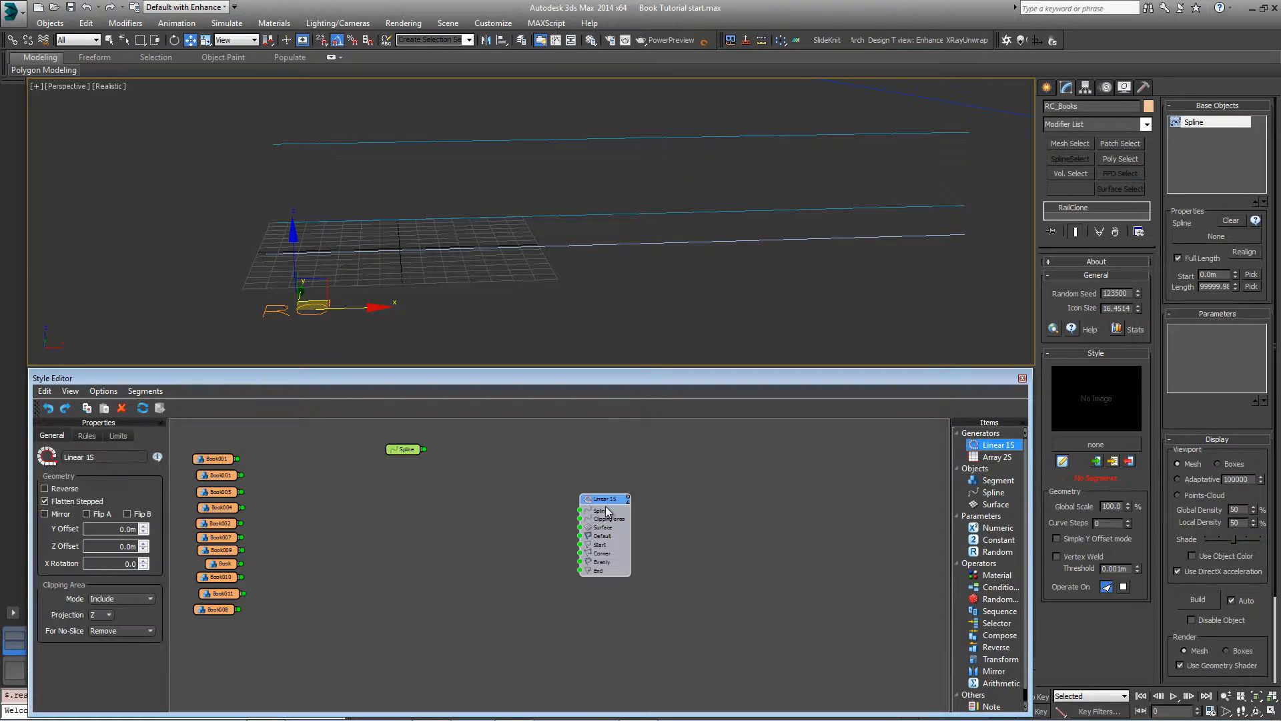
pyautogui.click(404, 449)
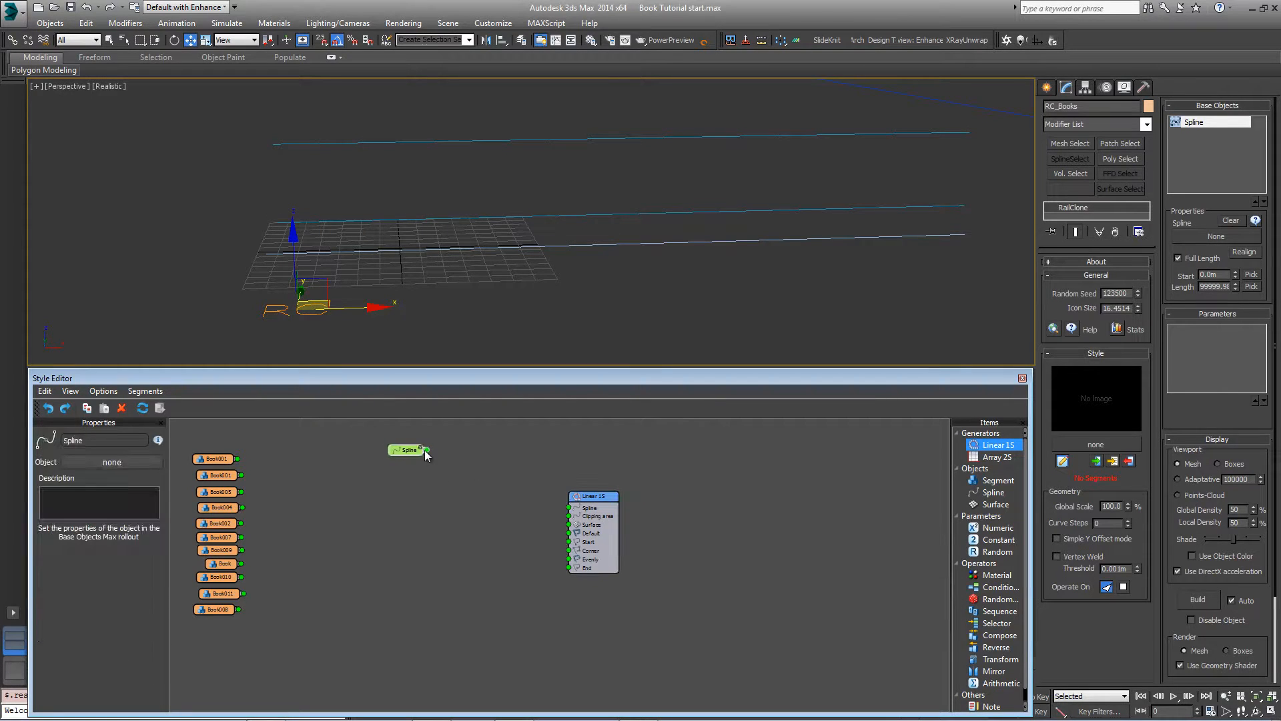
pyautogui.moveTo(423, 449); pyautogui.dragTo(569, 507)
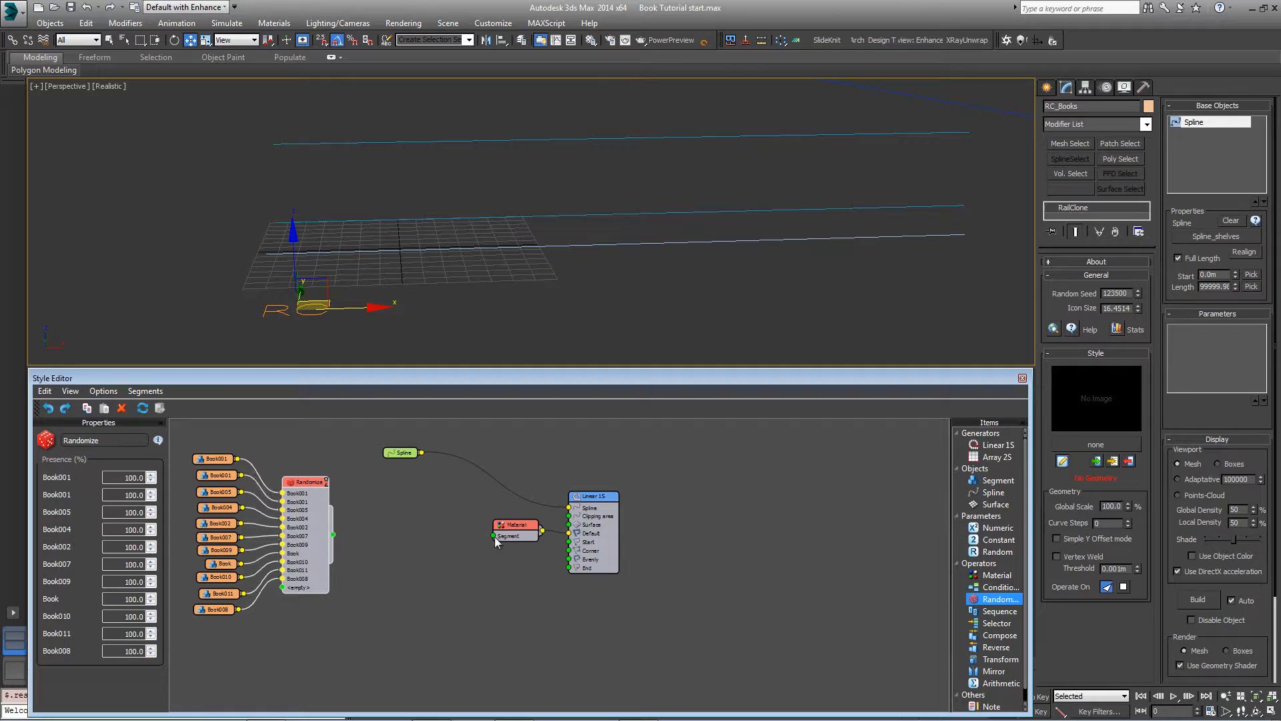
pyautogui.moveTo(333, 535); pyautogui.dragTo(493, 536)
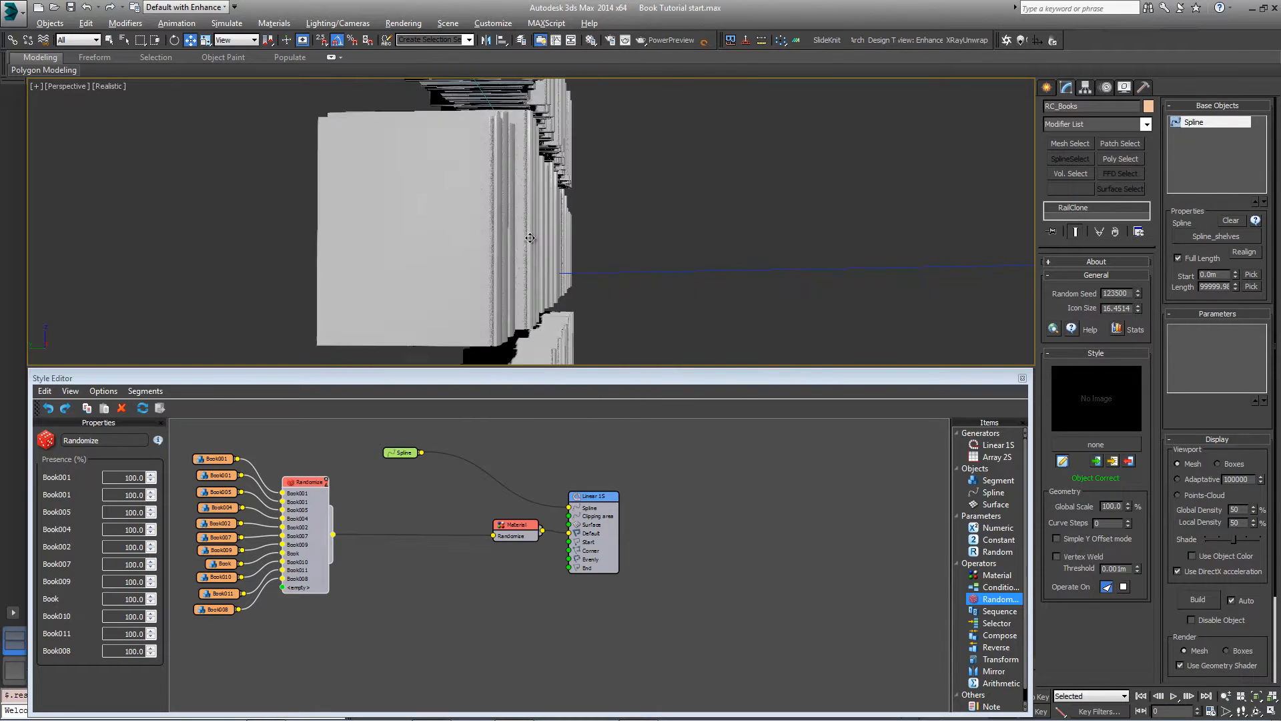
# Inspect the Book segment nodes in the RC_Books style graph
pyautogui.click(214, 475)
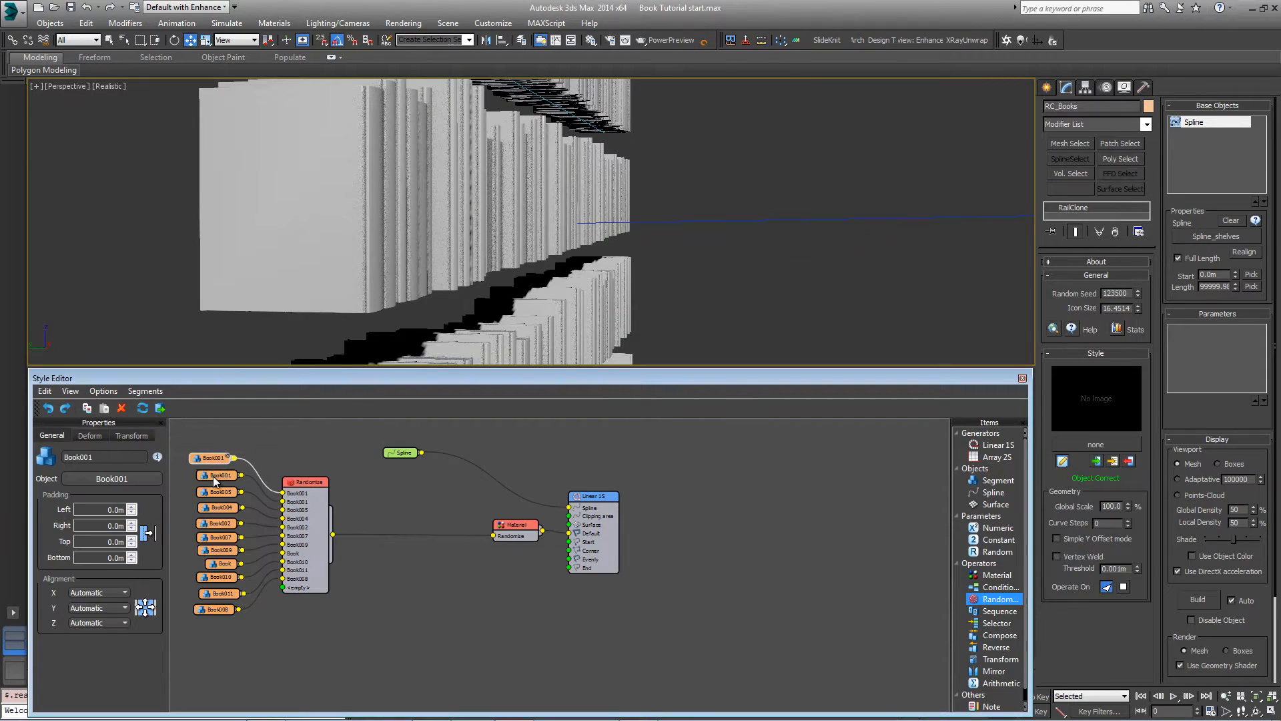
pyautogui.click(217, 507)
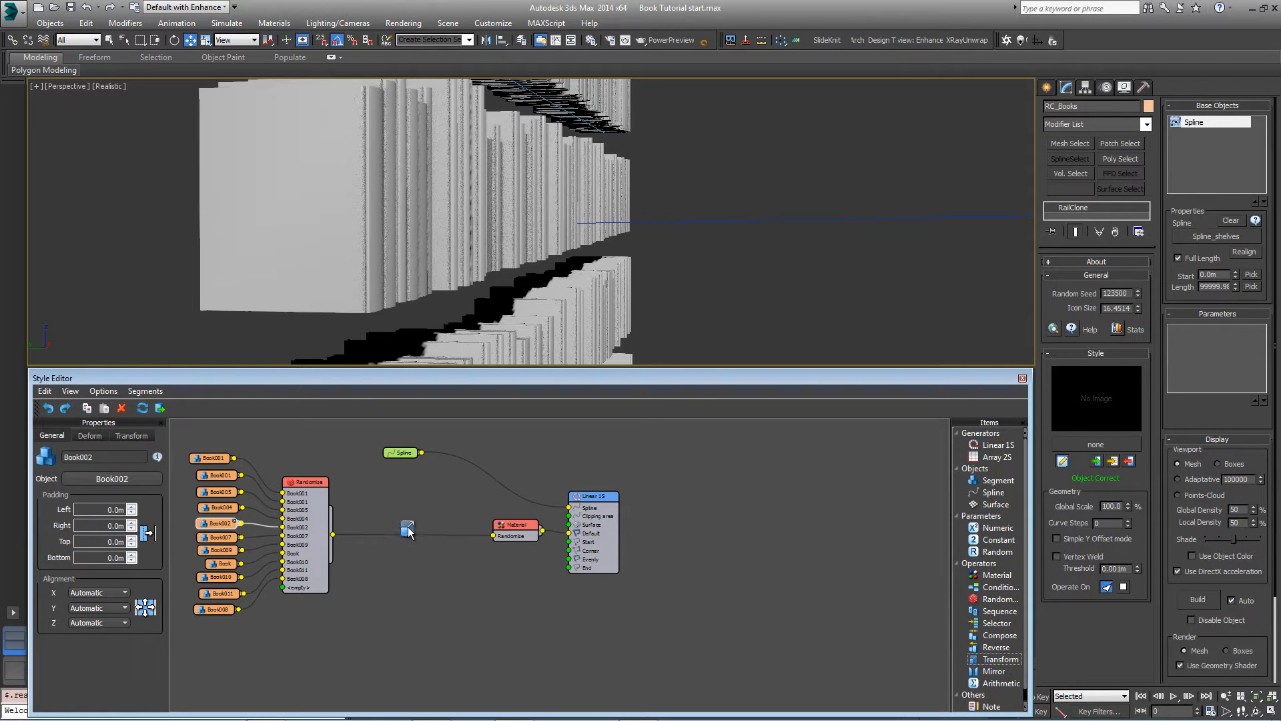
# Insert a Transform operator after Randomize, enabling alignment with Y set to Top
pyautogui.click(1000, 659)
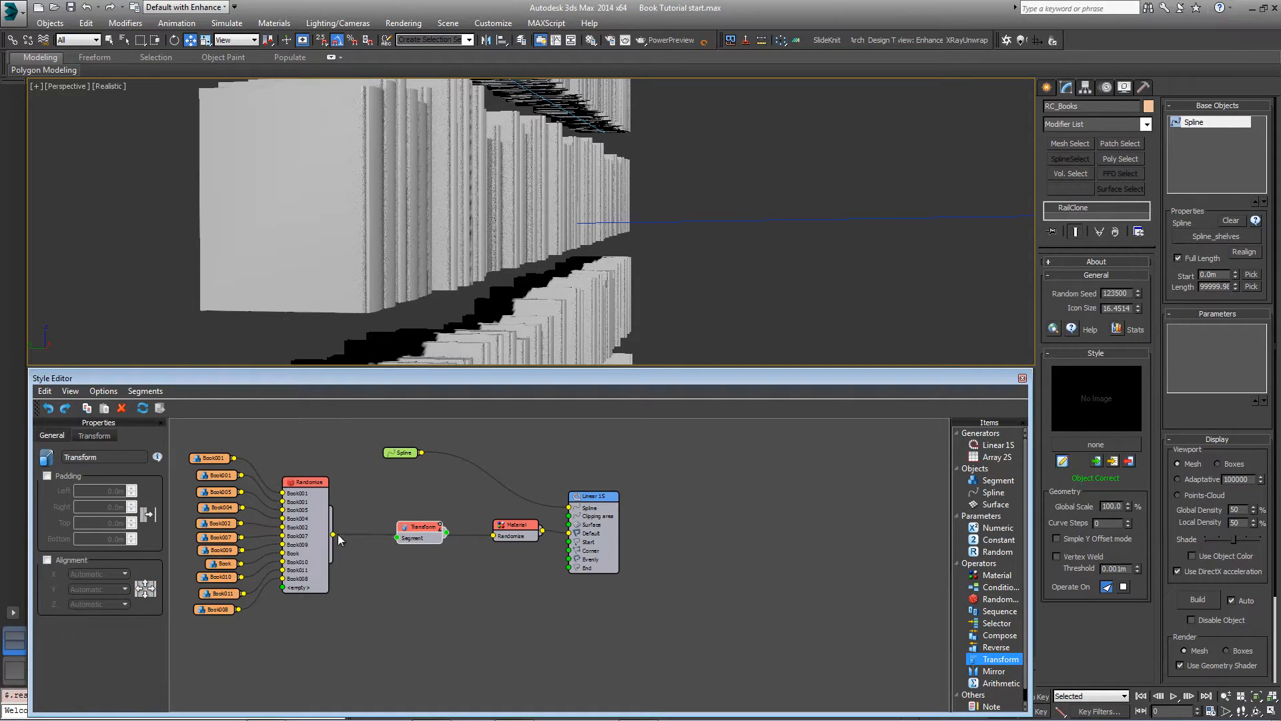
pyautogui.click(419, 524)
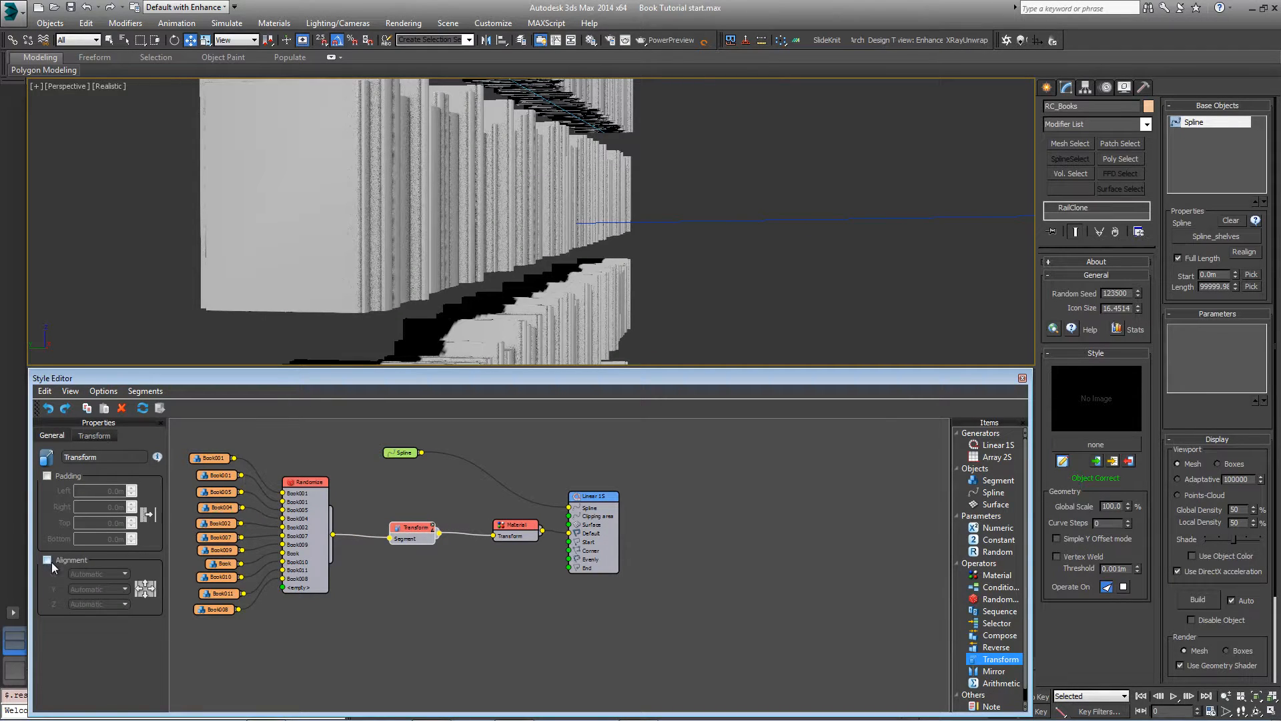
pyautogui.click(46, 559)
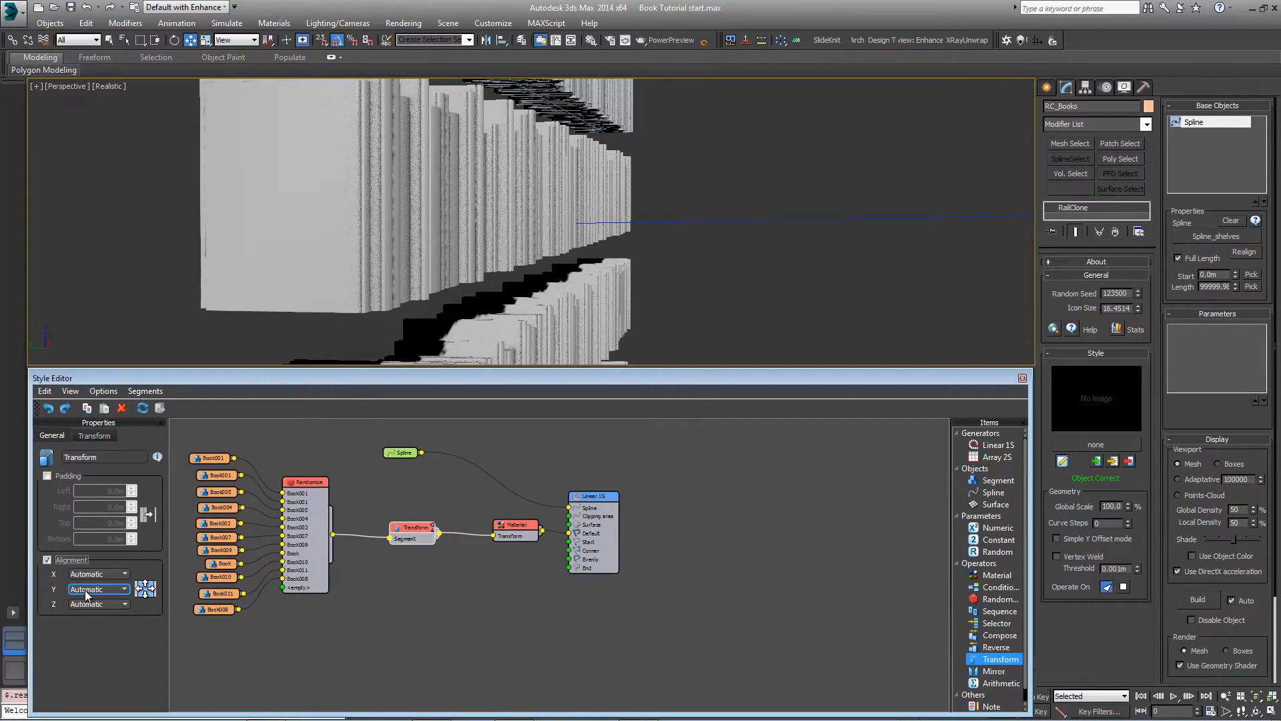
pyautogui.click(98, 589)
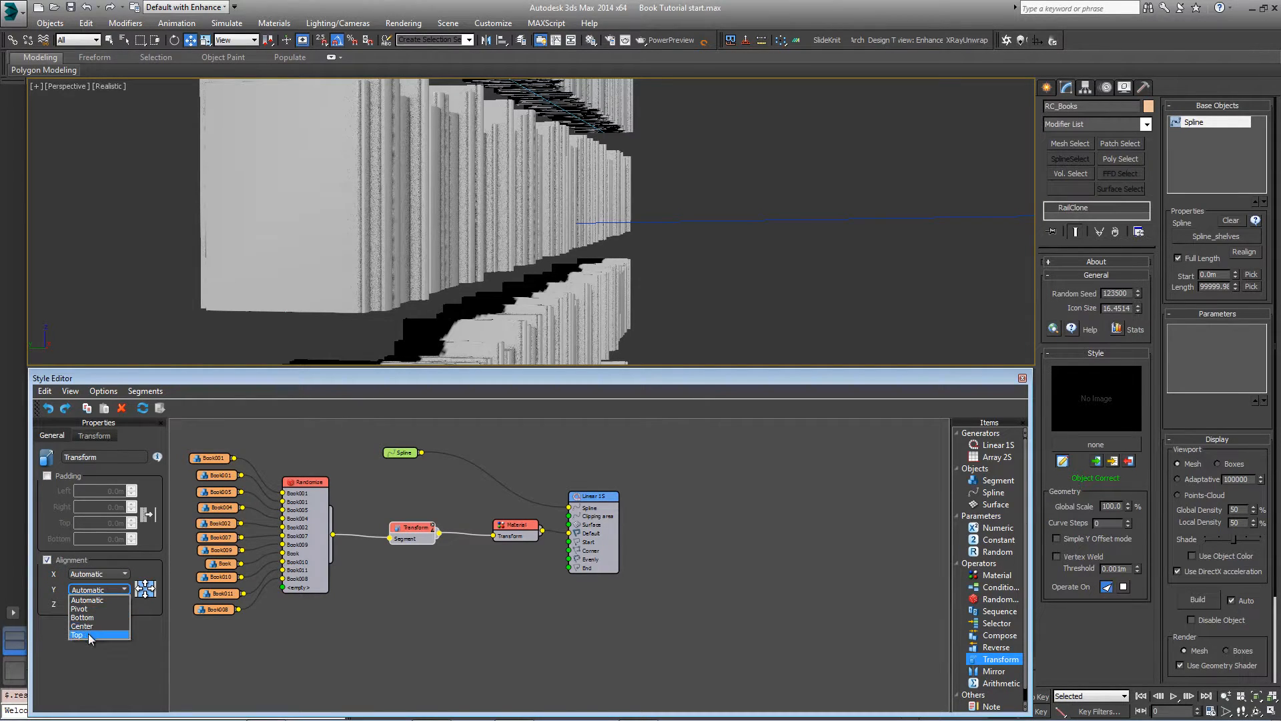
pyautogui.click(74, 634)
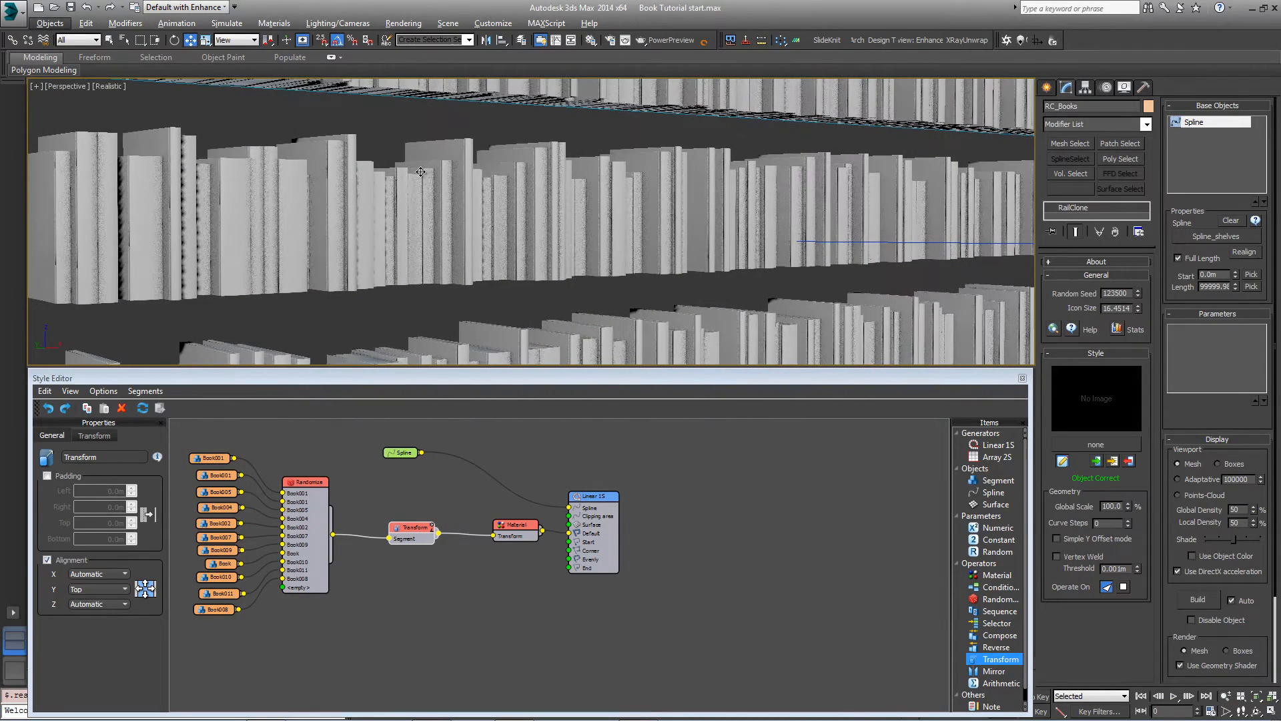
# Set the Transform's random scale X minimum to 95 and enable random translation
pyautogui.click(94, 435)
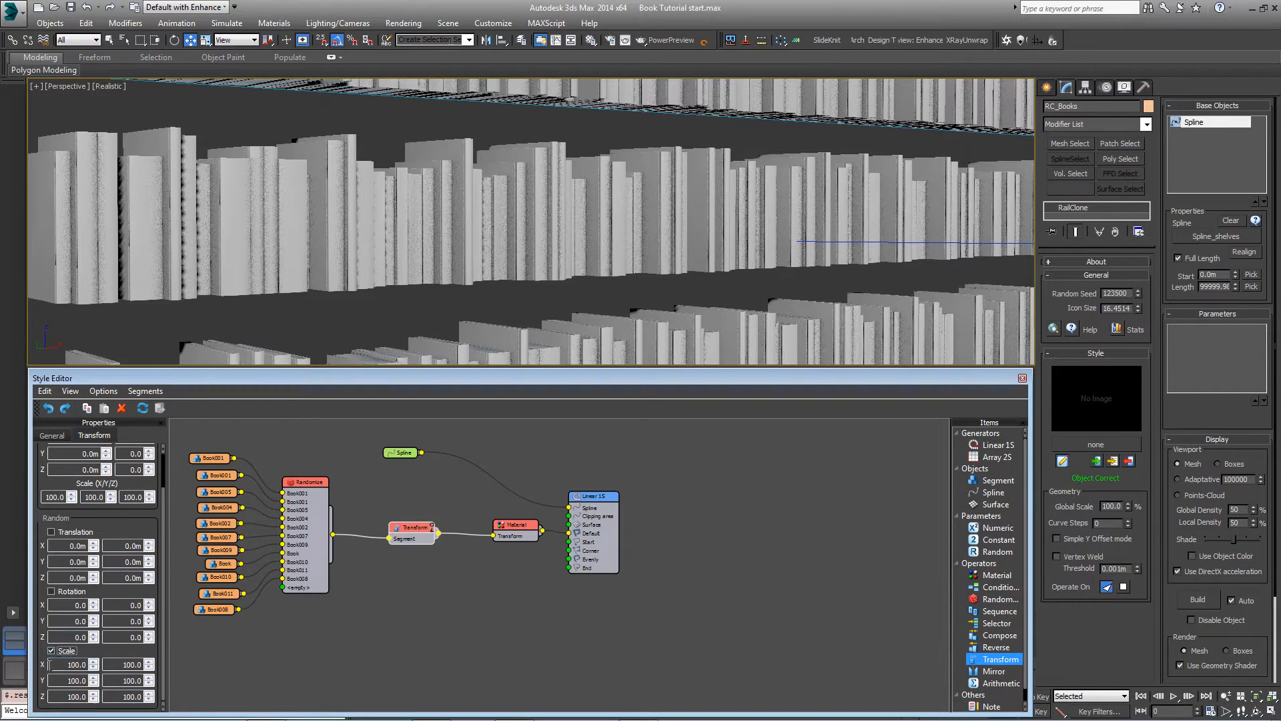
pyautogui.click(66, 683)
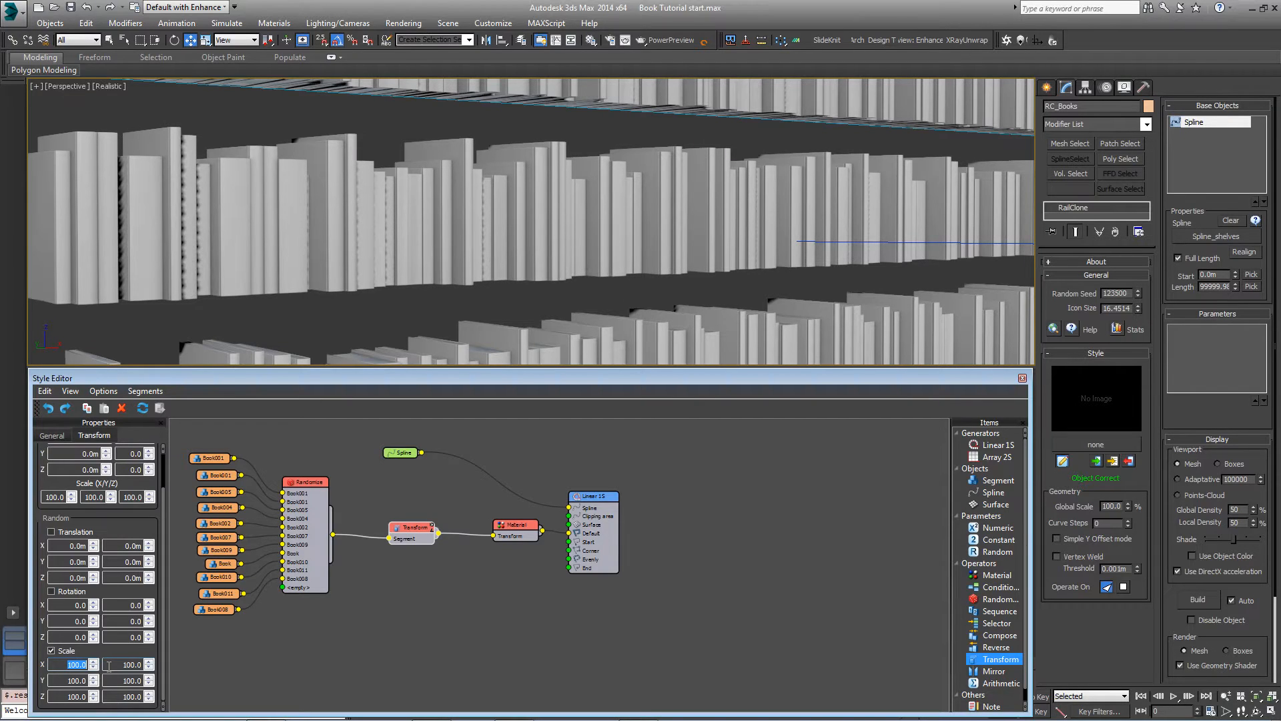
pyautogui.write('95.0')
pyautogui.click(128, 665)
pyautogui.write('105')
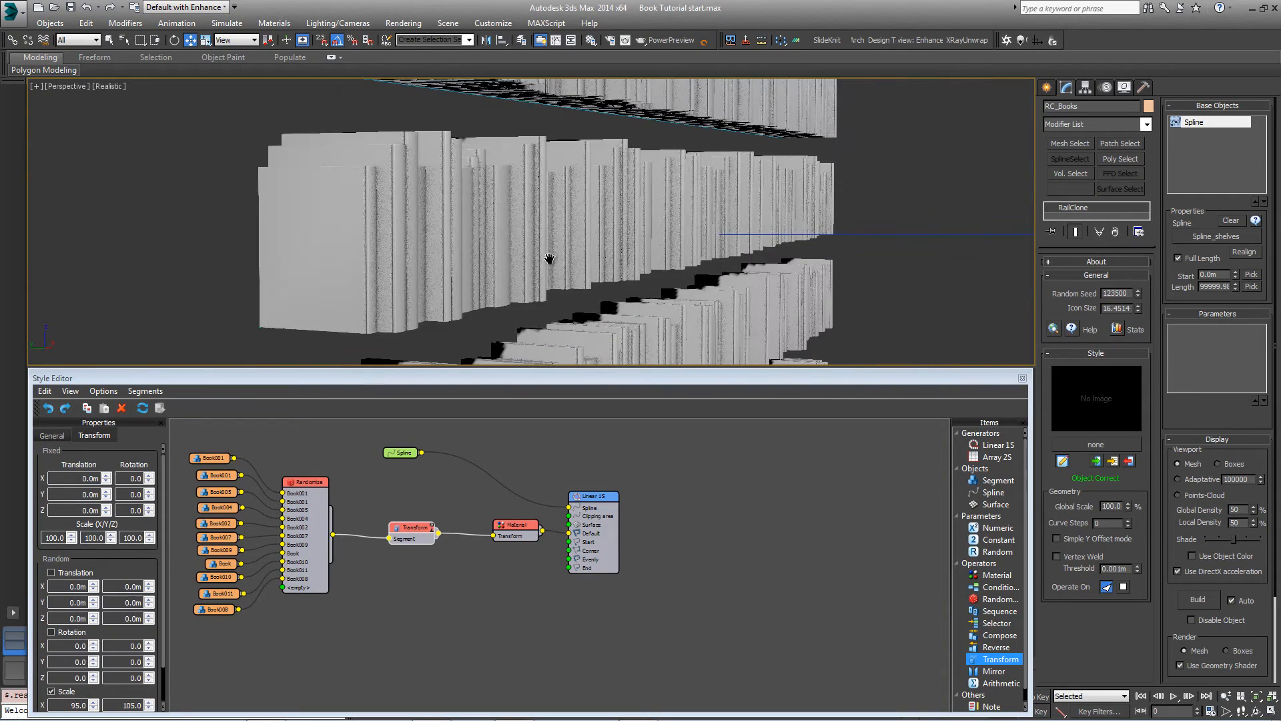
pyautogui.moveTo(549, 259); pyautogui.dragTo(599, 270)
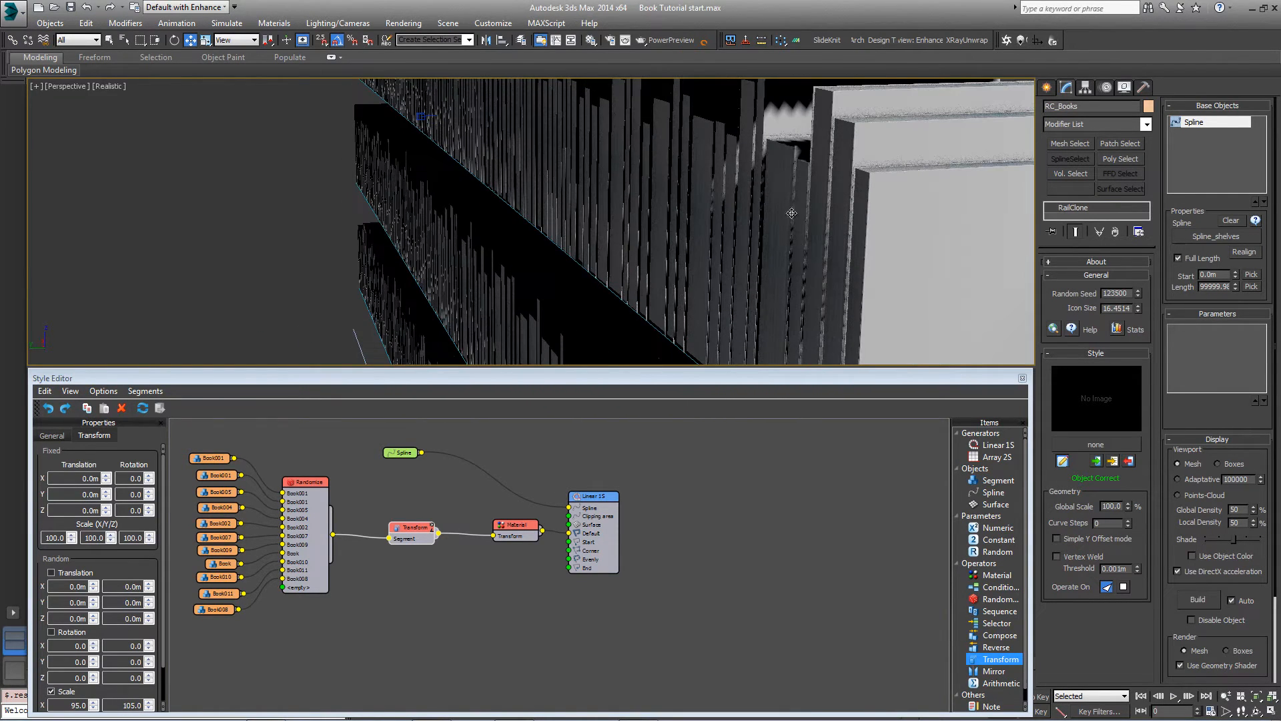
pyautogui.moveTo(95, 571)
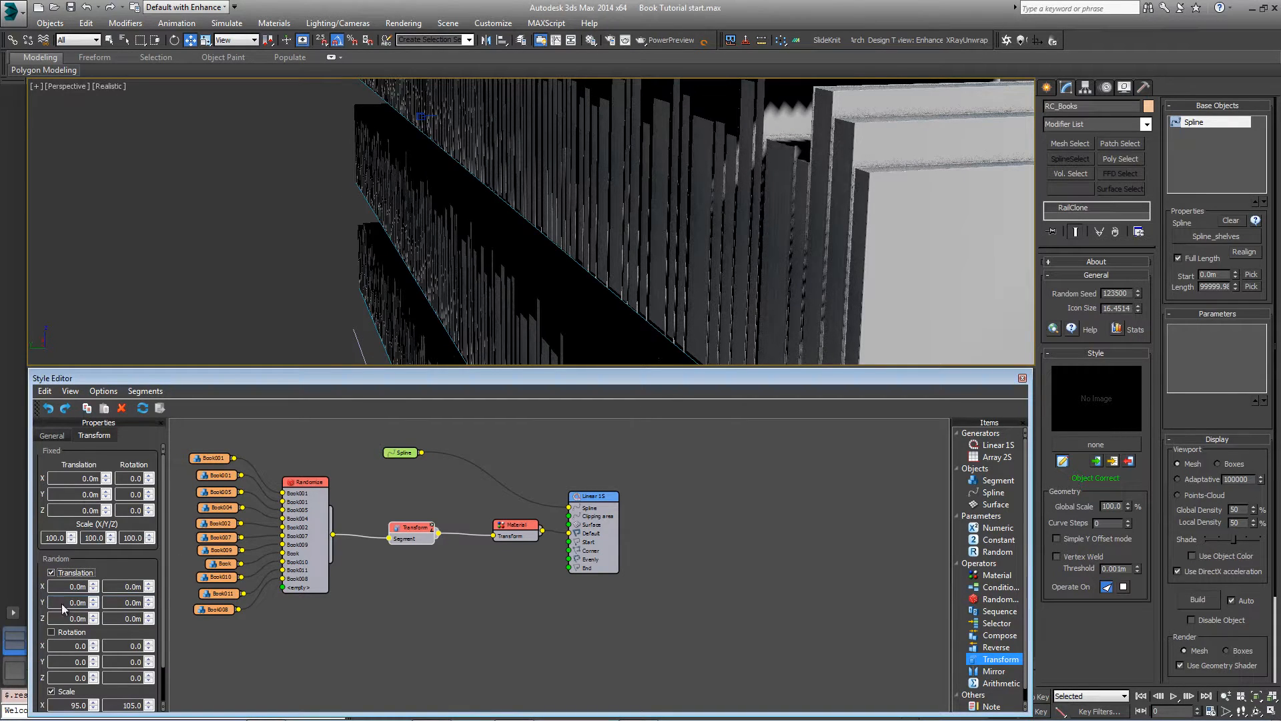
pyautogui.click(68, 601)
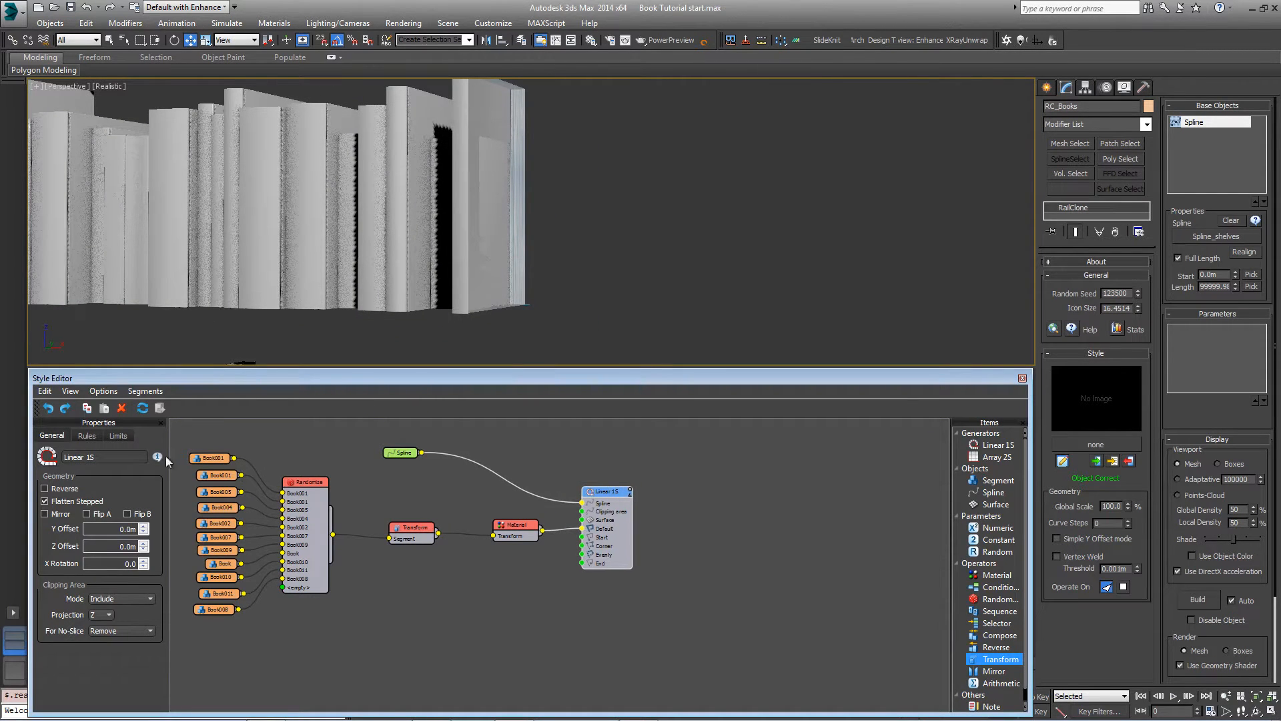
# Set the Linear 1S default segment mode to Adaptive, then change it to Scale
pyautogui.click(87, 435)
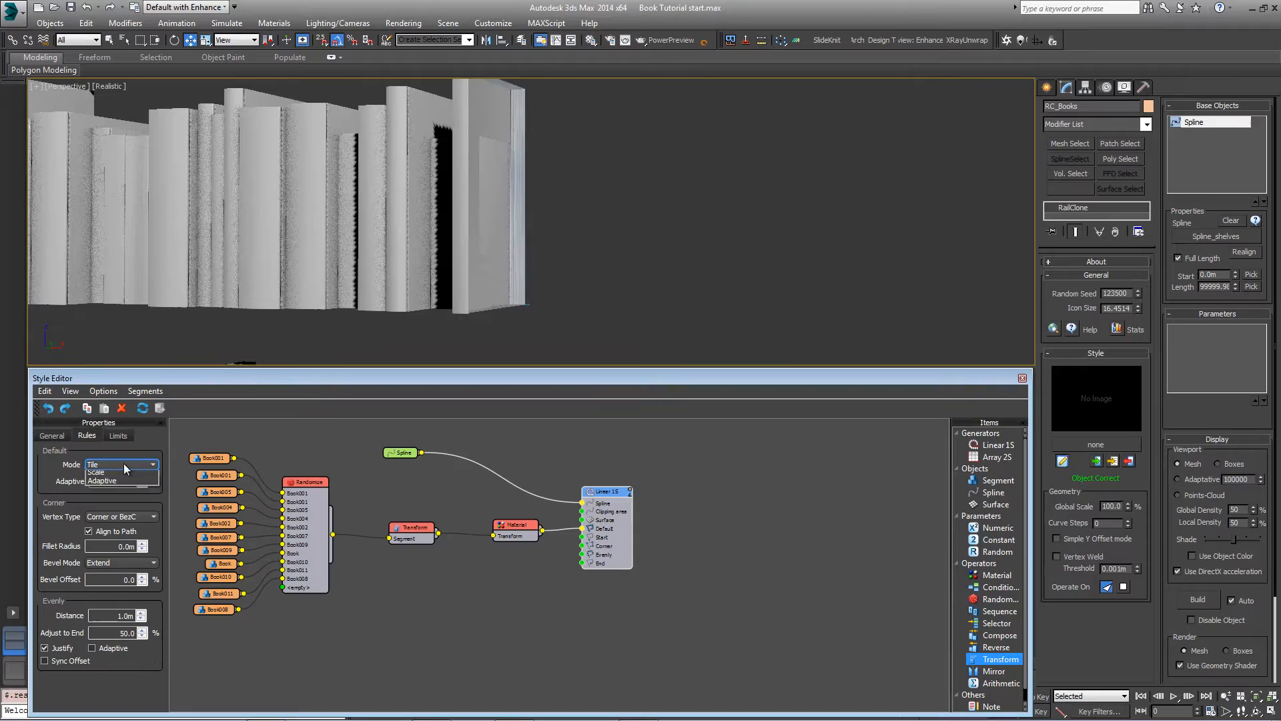
pyautogui.click(82, 481)
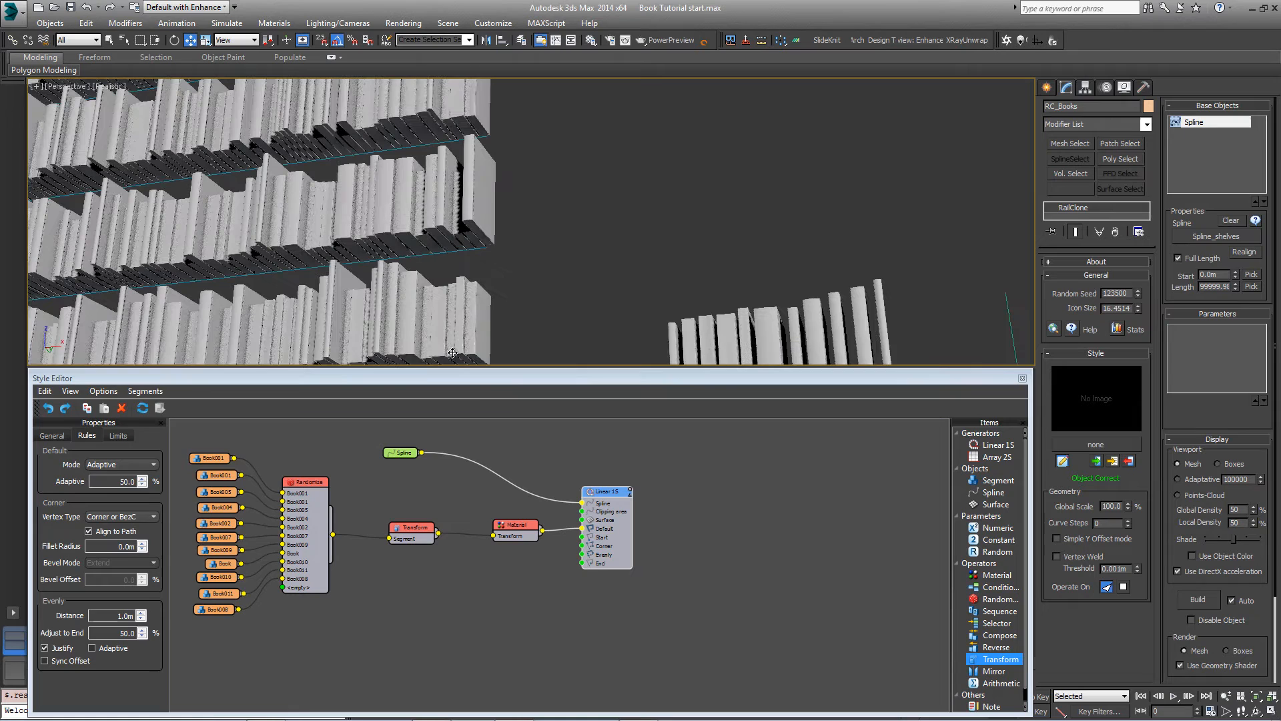
pyautogui.click(152, 464)
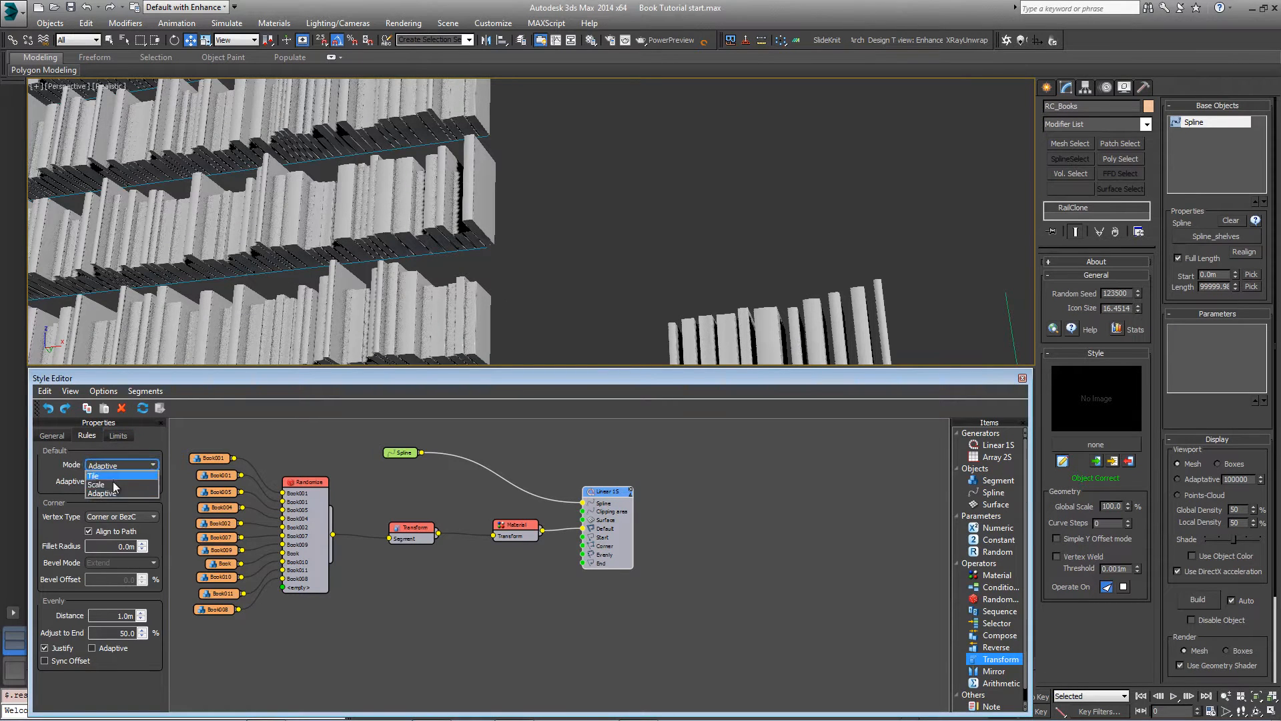
pyautogui.click(94, 475)
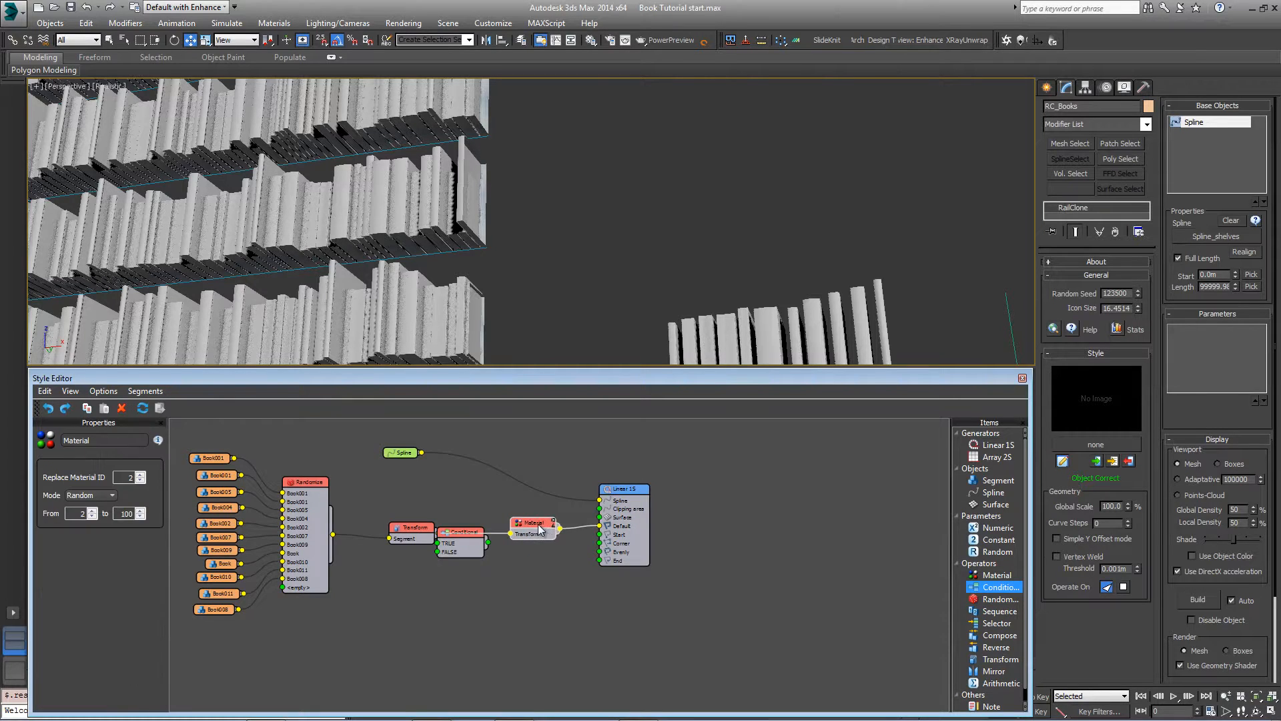
# Make the Conditional node test Position on Section using the Greater/Less comparison
pyautogui.click(390, 517)
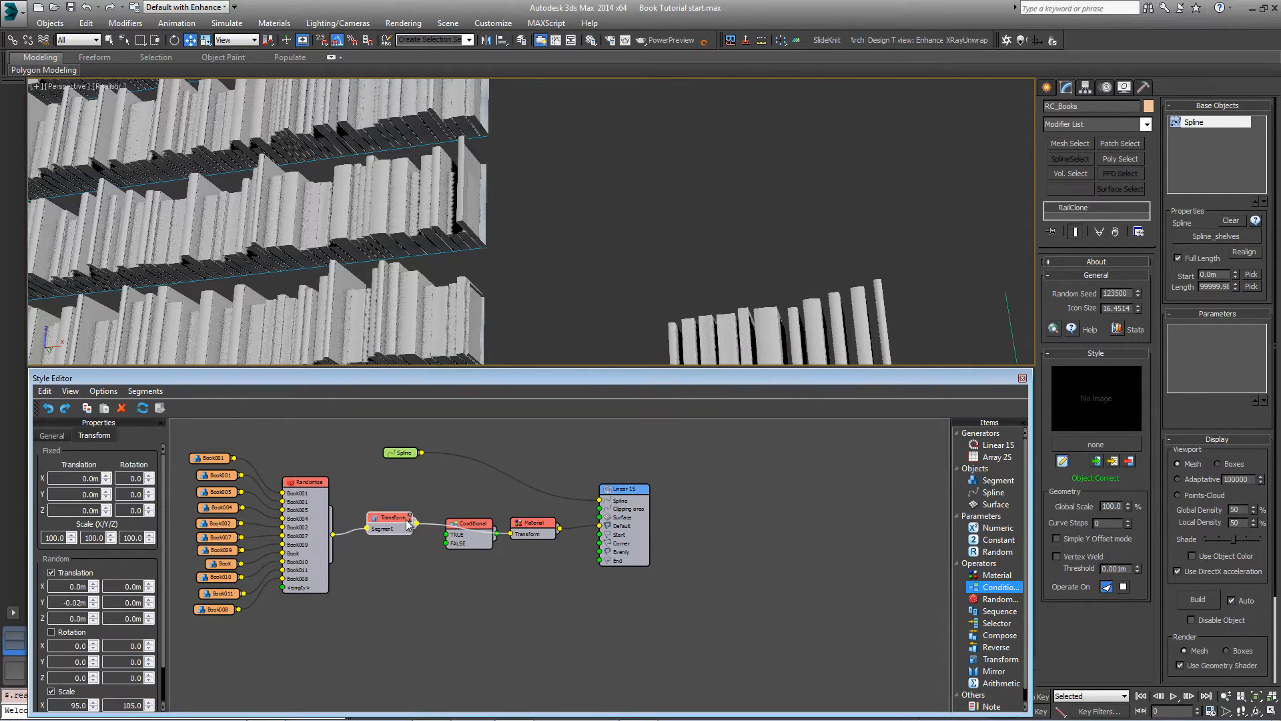
pyautogui.click(468, 523)
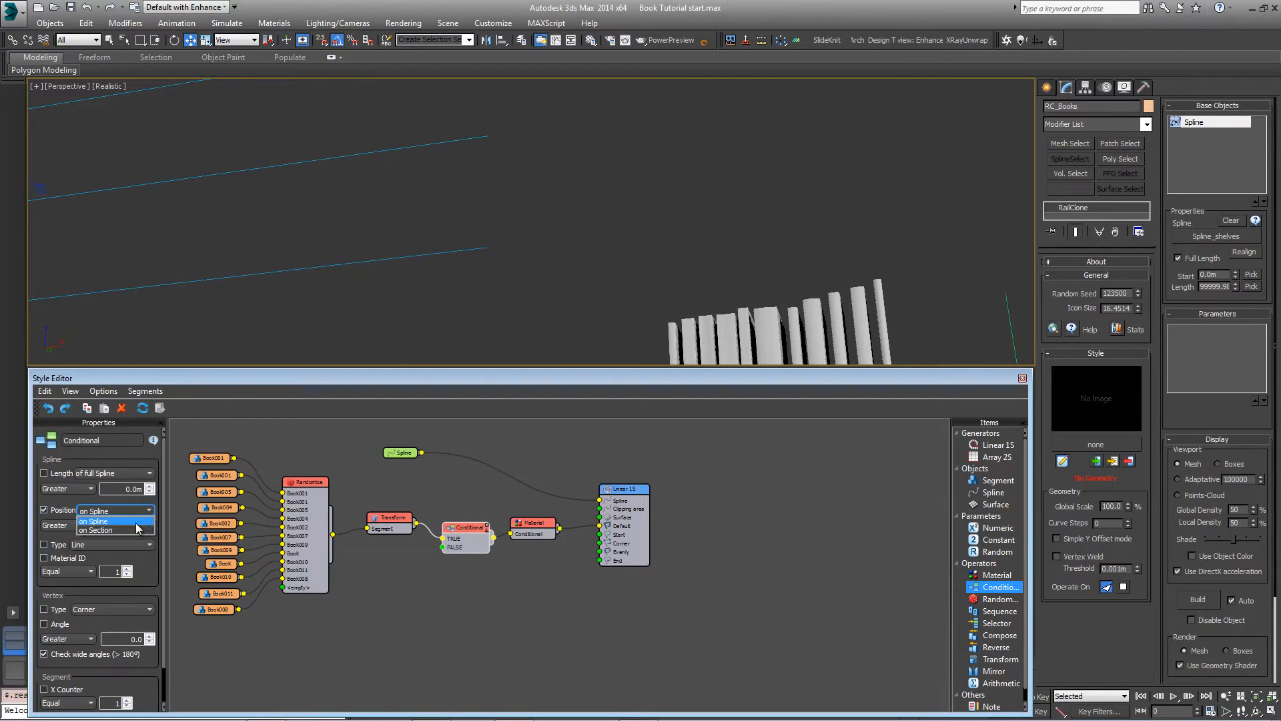
pyautogui.click(95, 530)
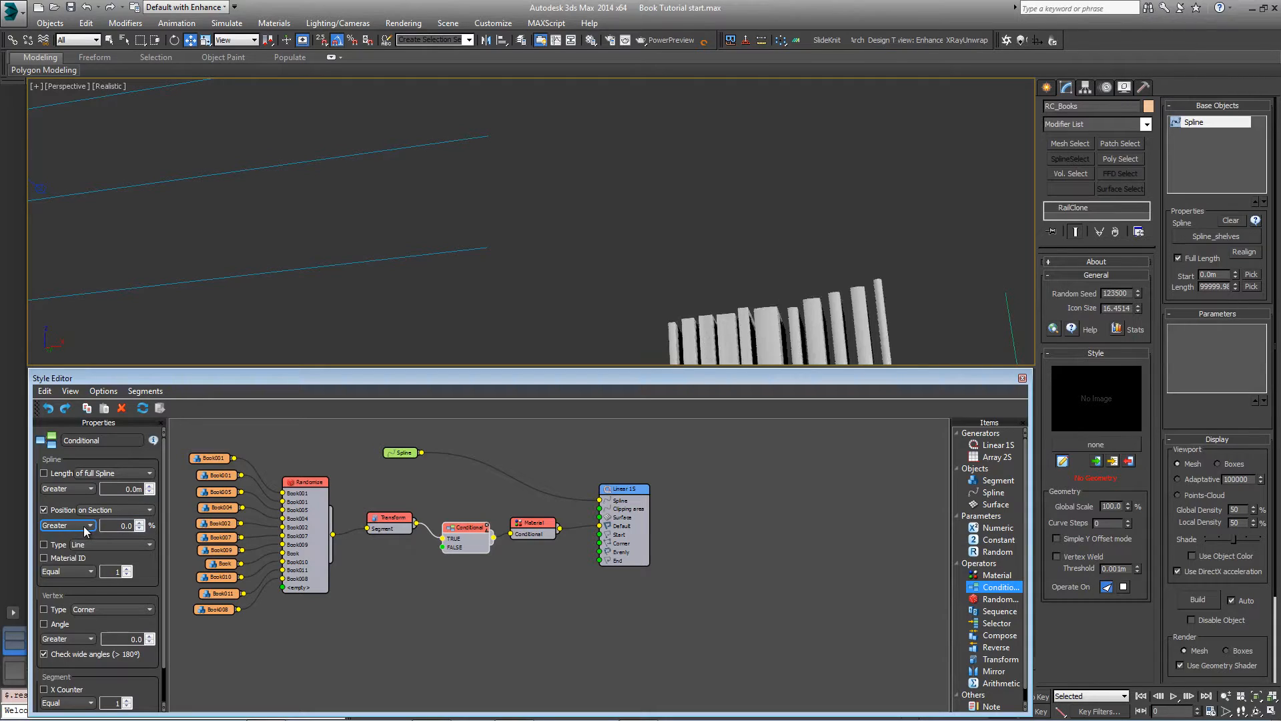
pyautogui.click(66, 525)
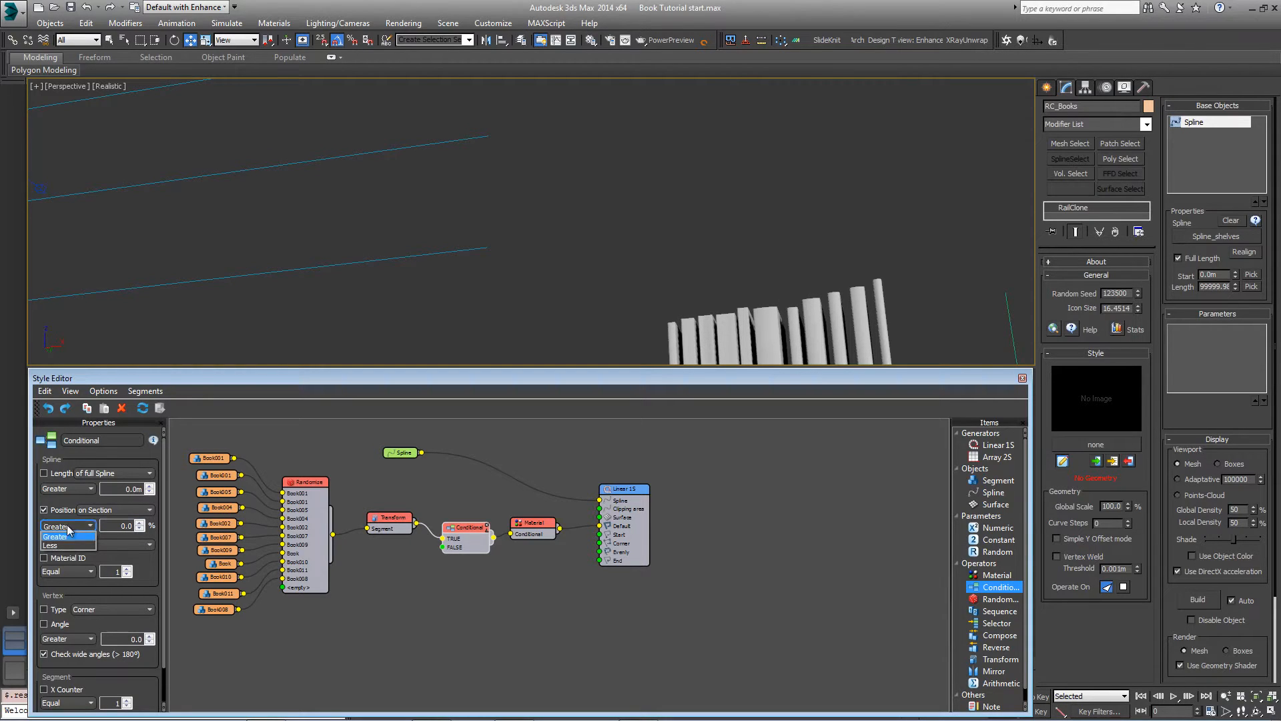
pyautogui.click(47, 545)
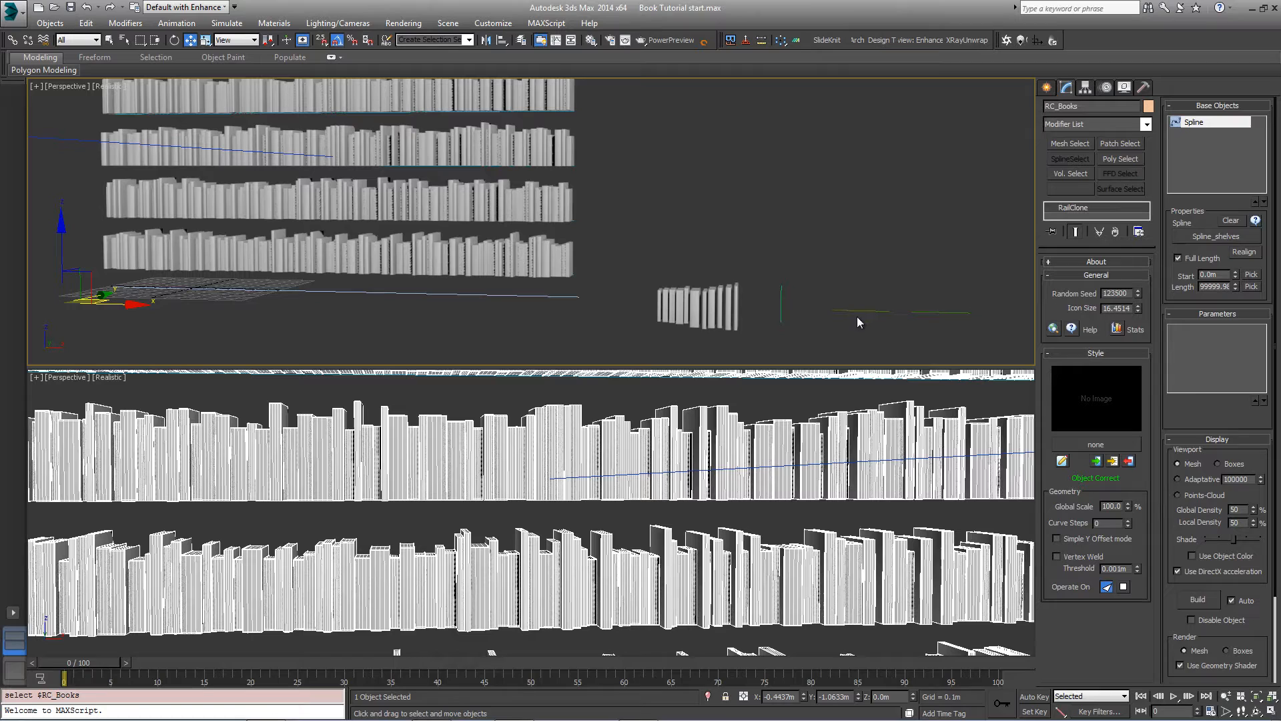
pyautogui.moveTo(914, 315)
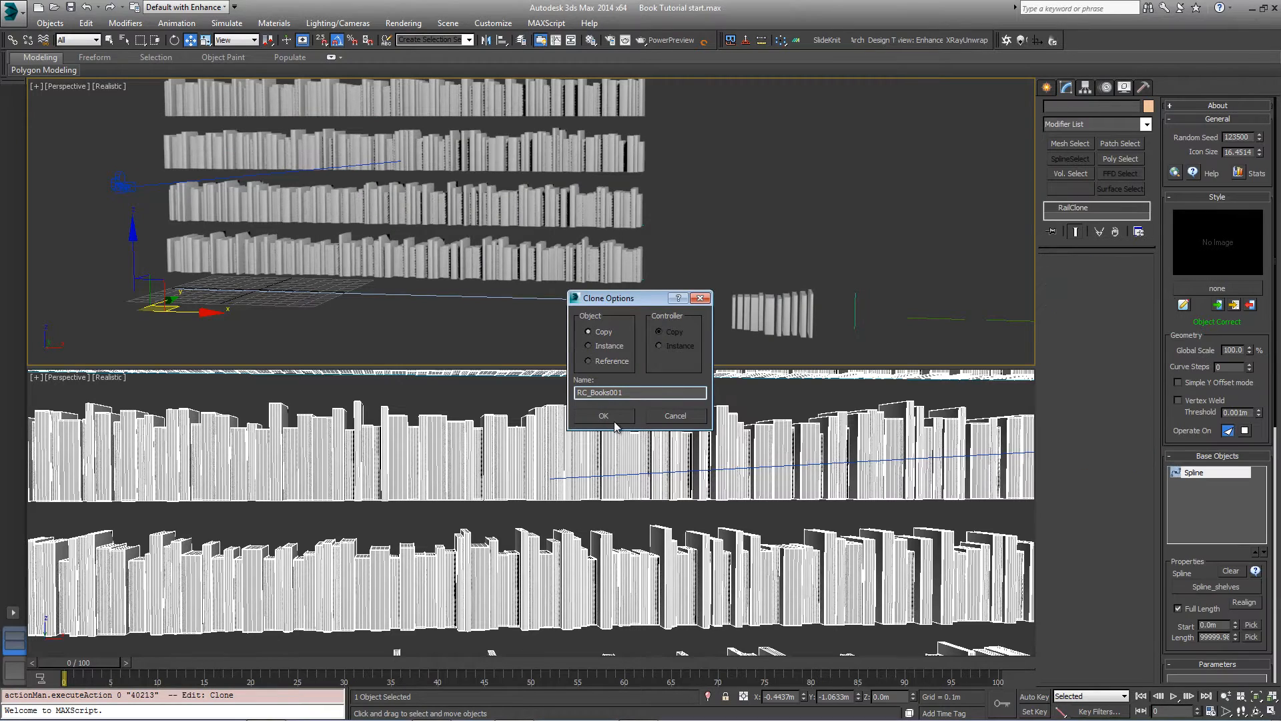
# Confirm the RC_Books copy and begin picking a new base spline for it
pyautogui.click(604, 415)
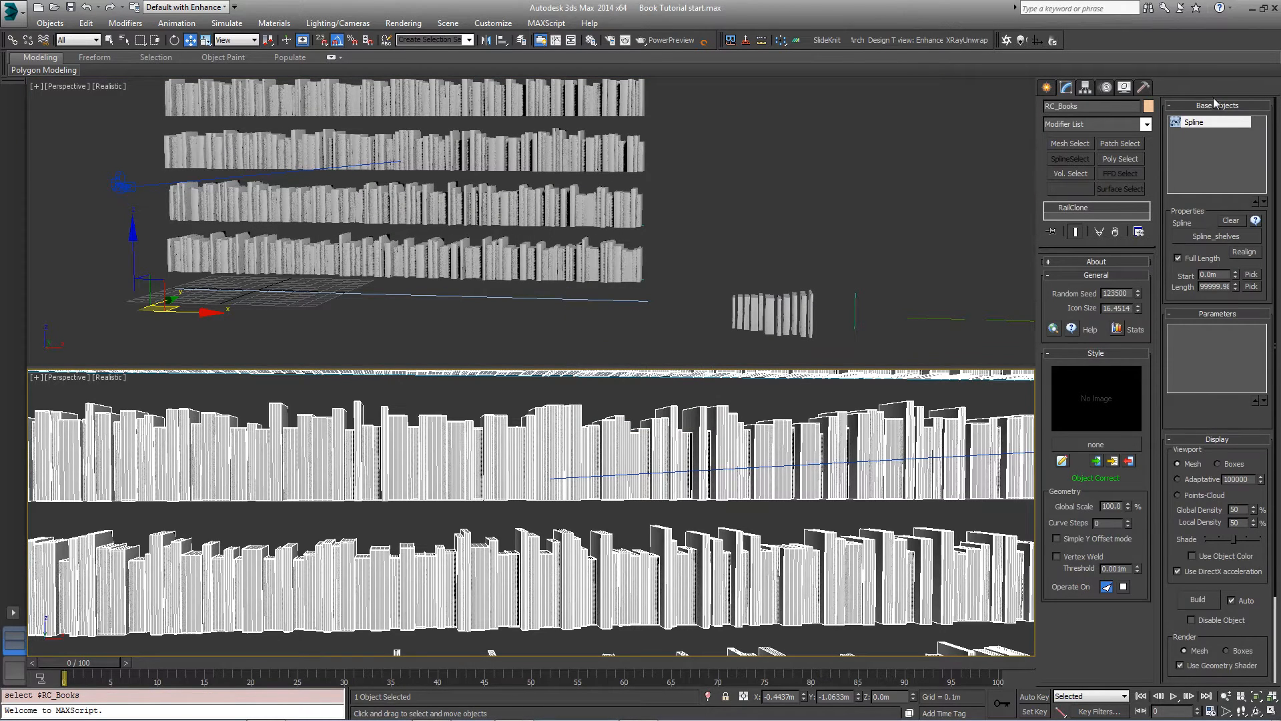
pyautogui.moveTo(1198, 242)
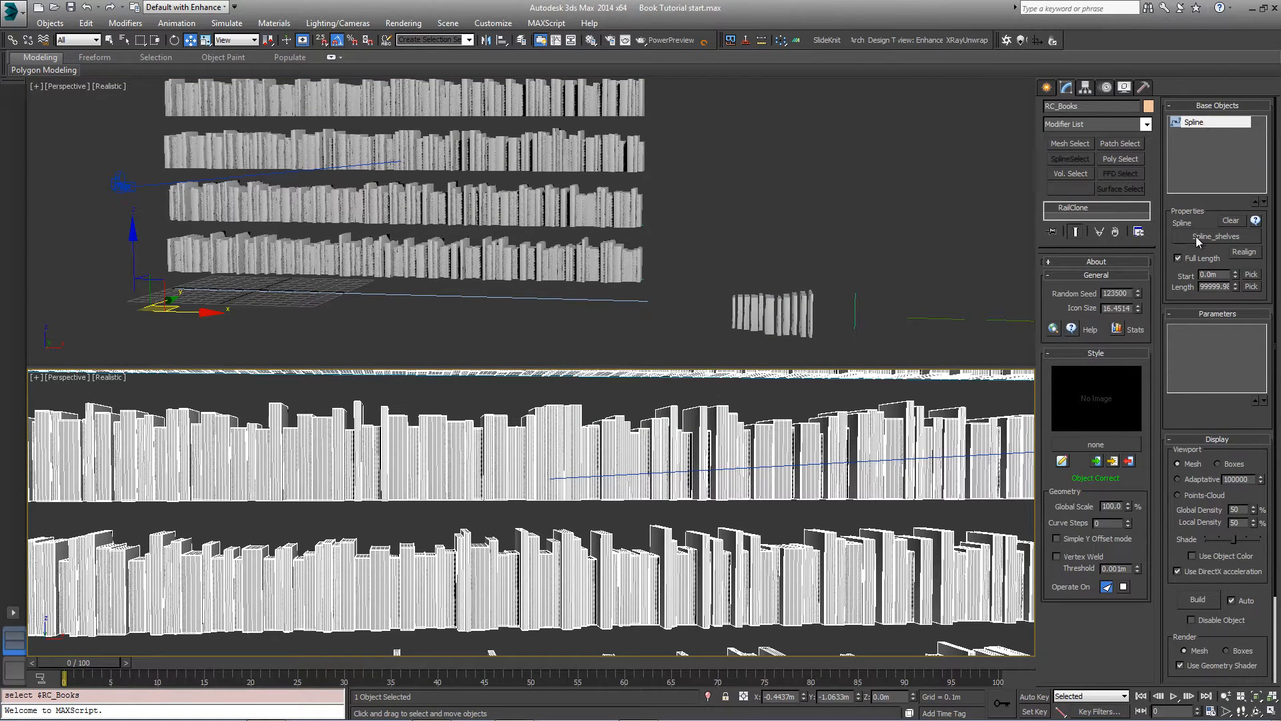
pyautogui.click(1215, 236)
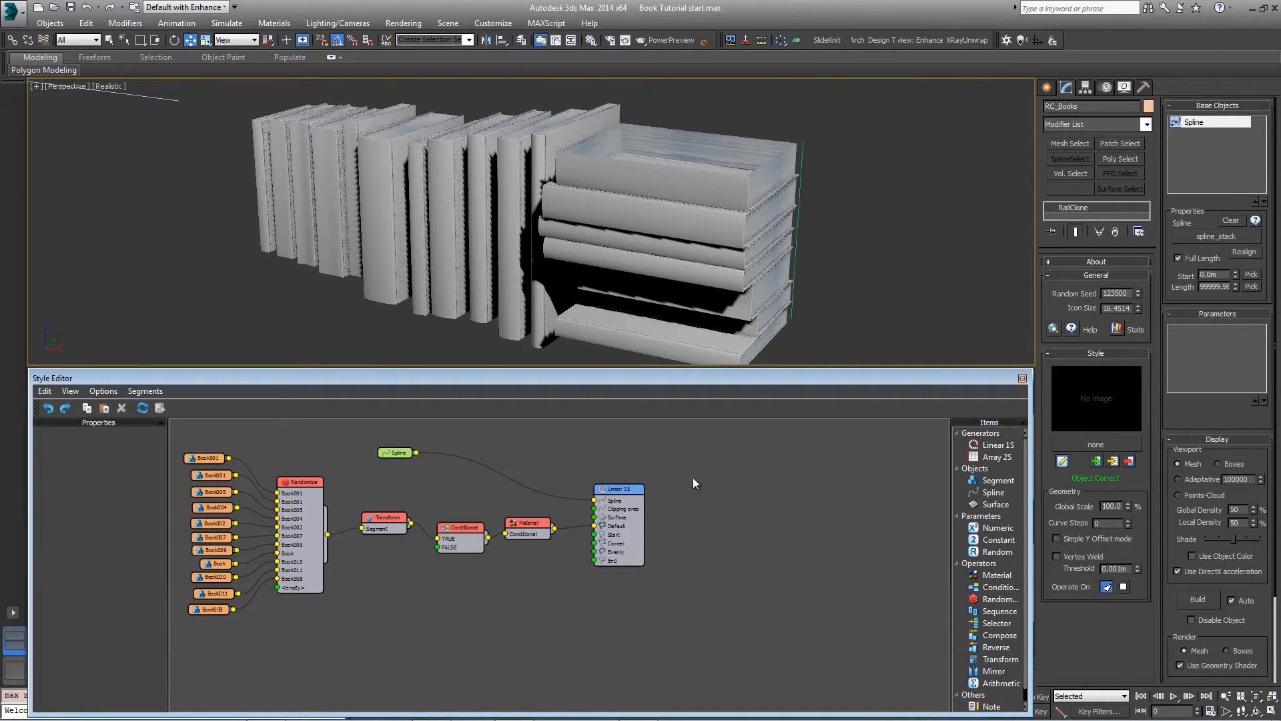
# Delete the Conditional node and set Linear 1S default mode to Adaptive
pyautogui.click(459, 528)
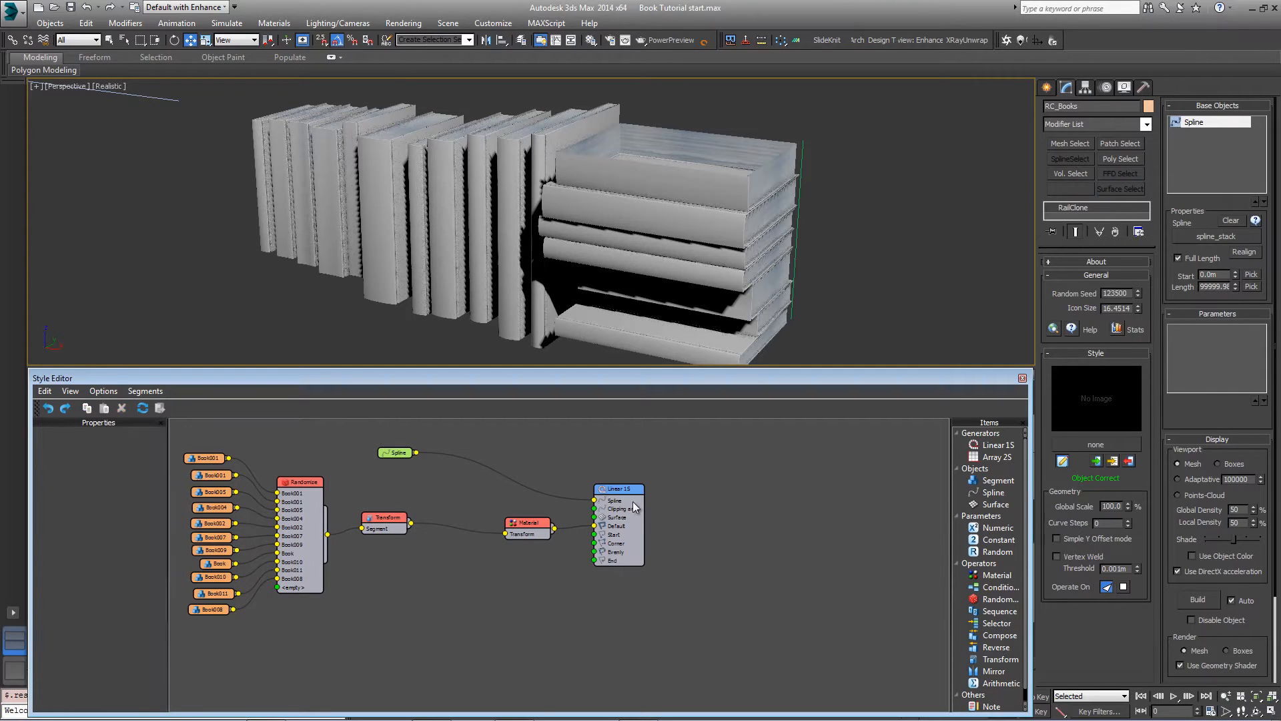
pyautogui.click(619, 488)
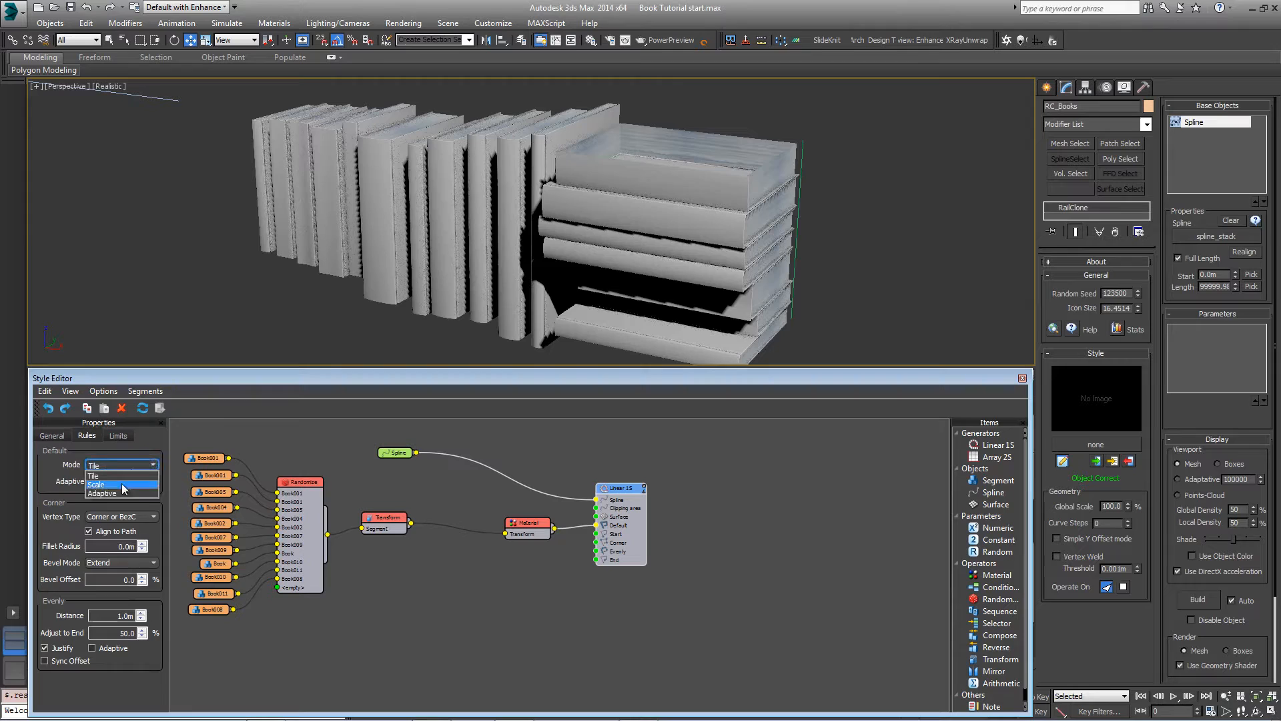
pyautogui.click(102, 492)
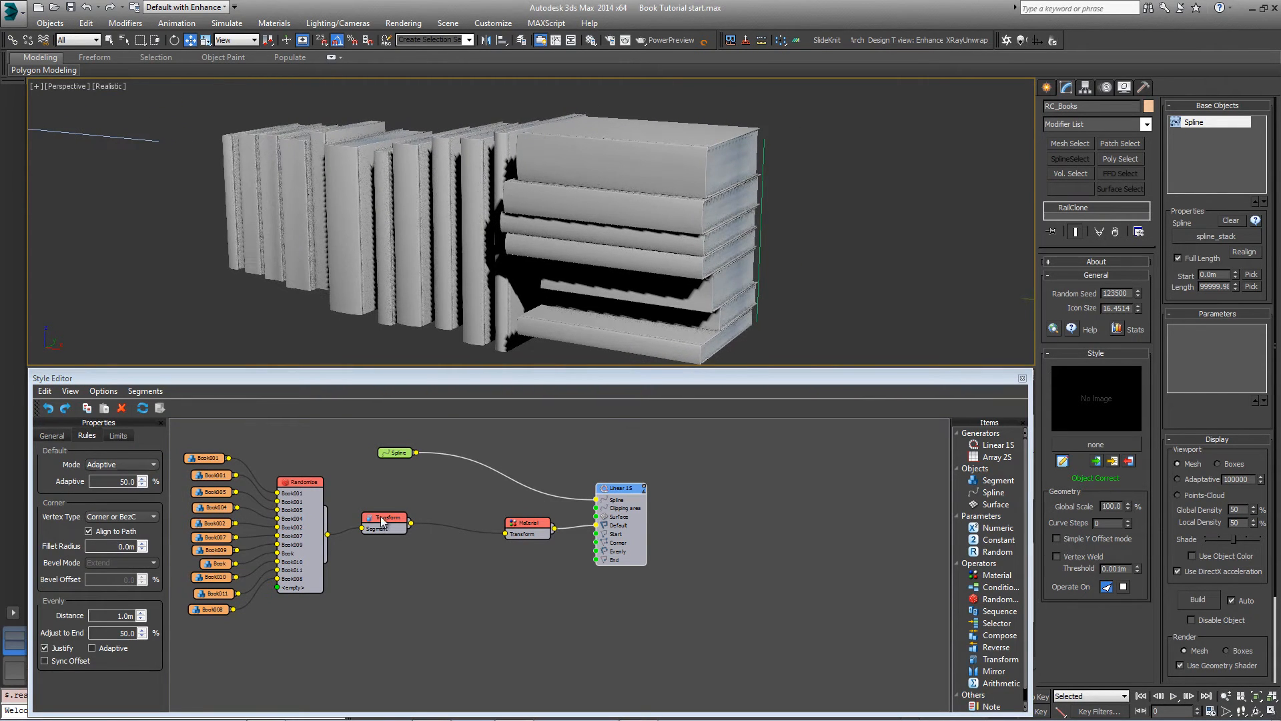
# Set the Transform node's alignment to Center on both Y and Z
pyautogui.click(392, 520)
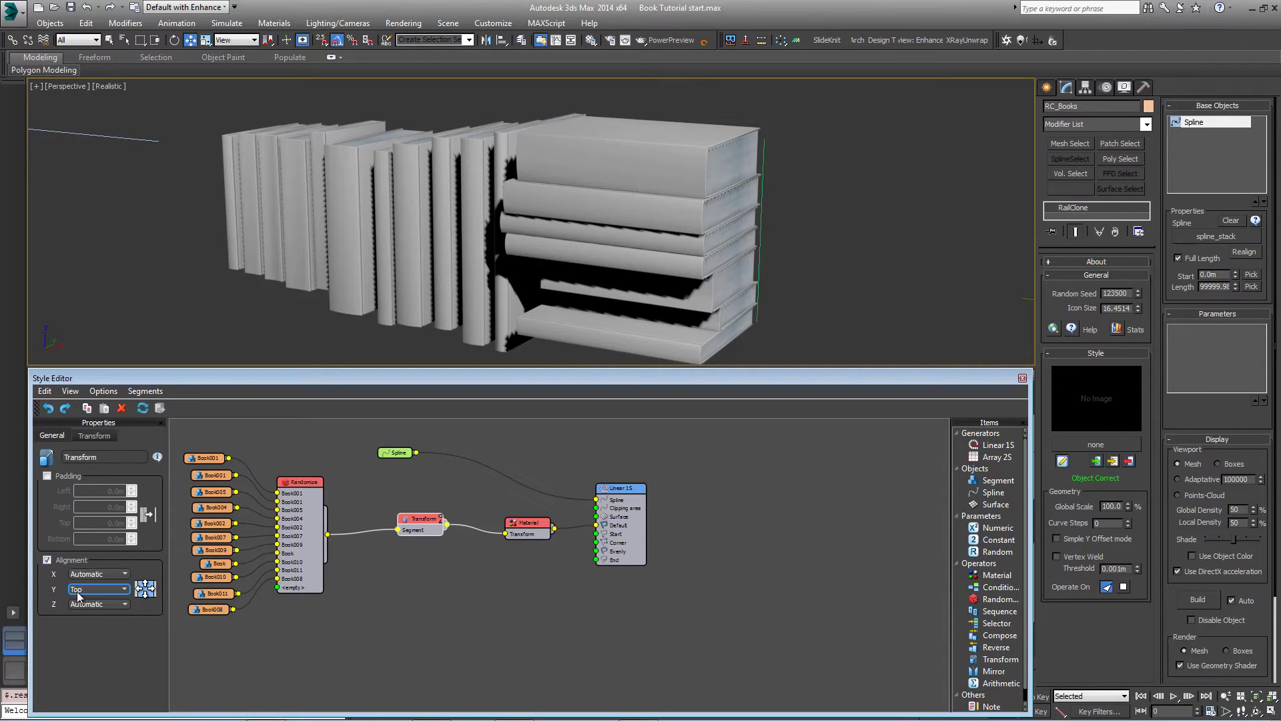
pyautogui.click(98, 589)
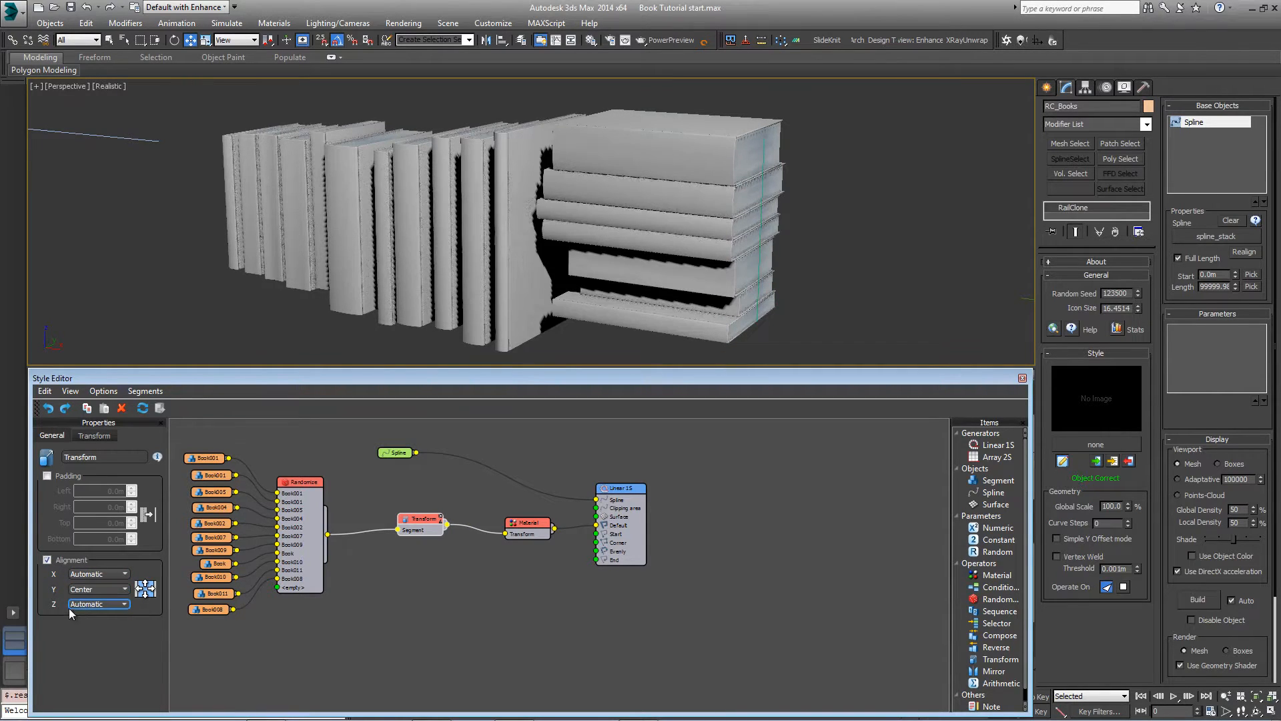
pyautogui.click(98, 603)
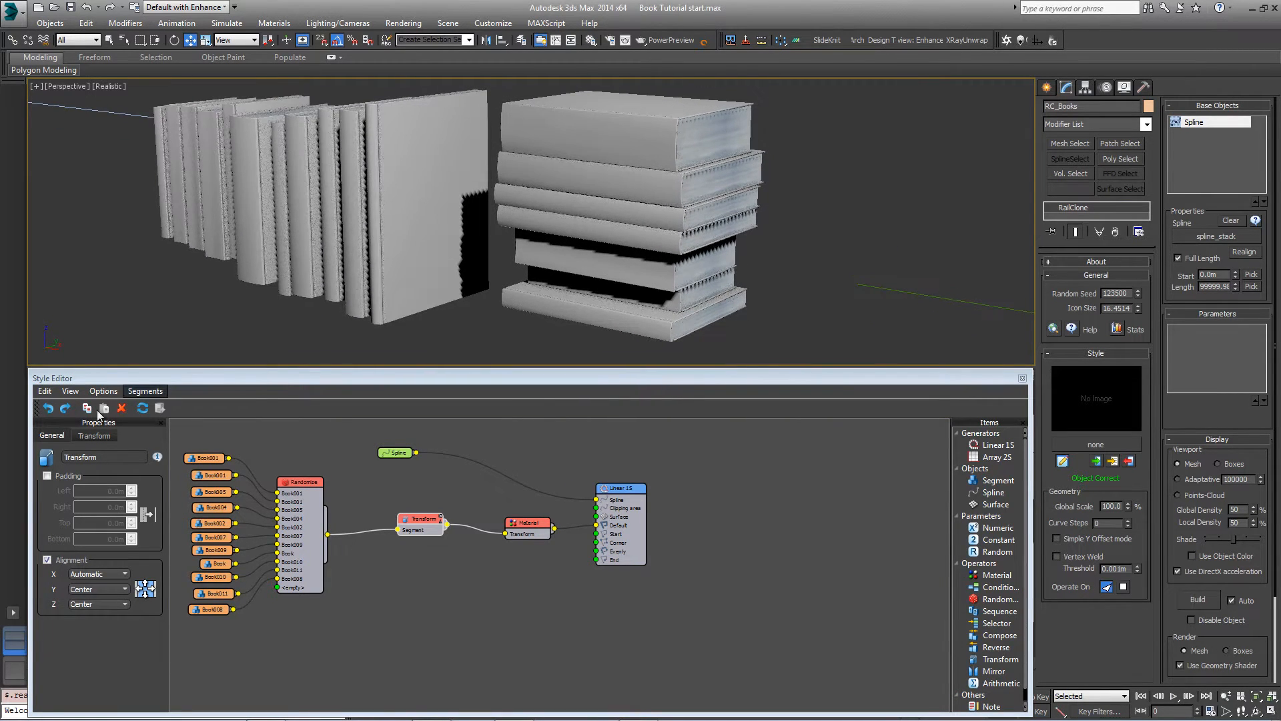
# Enable random Y rotation of ±15° with slight Z offset, and try new random seeds
pyautogui.click(93, 435)
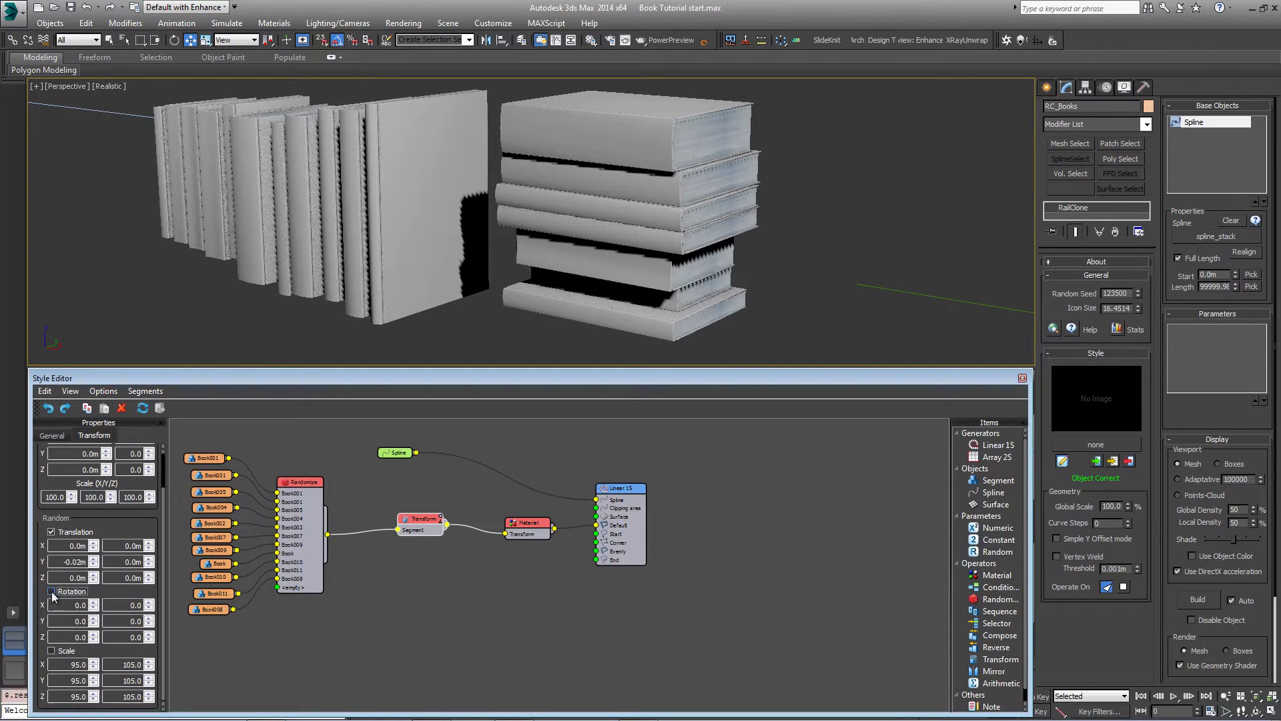
pyautogui.click(50, 591)
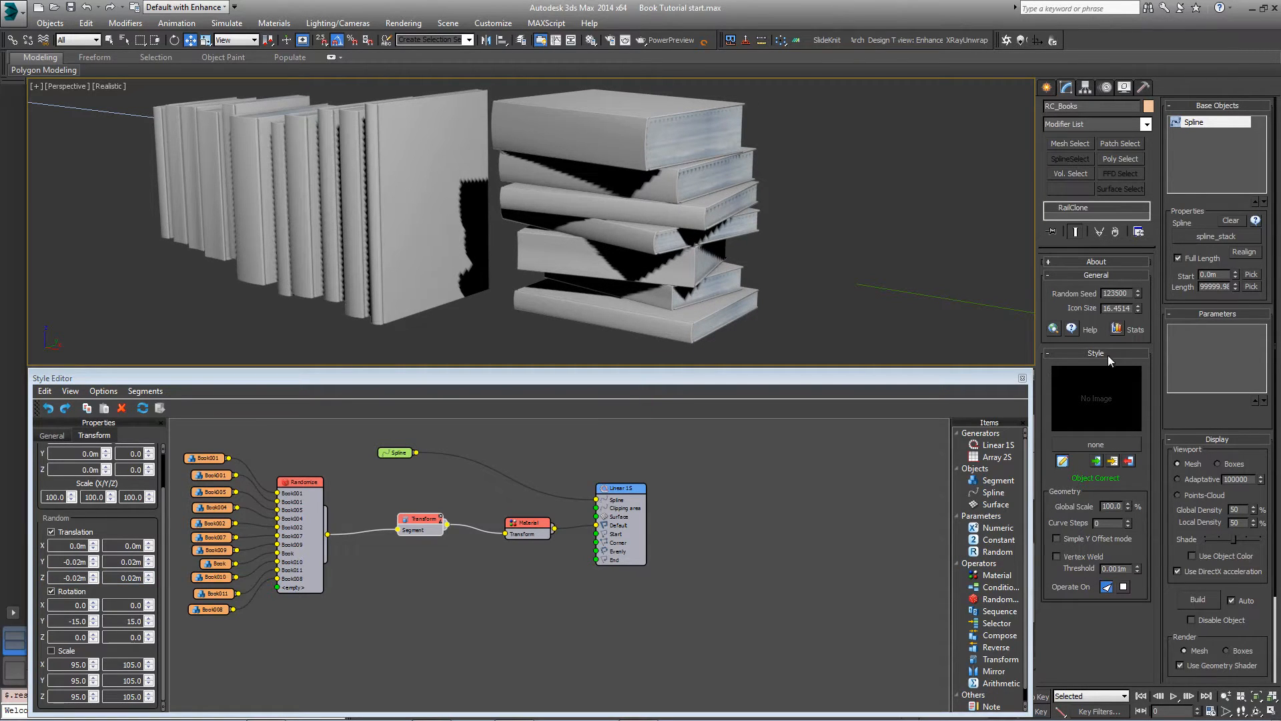
pyautogui.click(1138, 290)
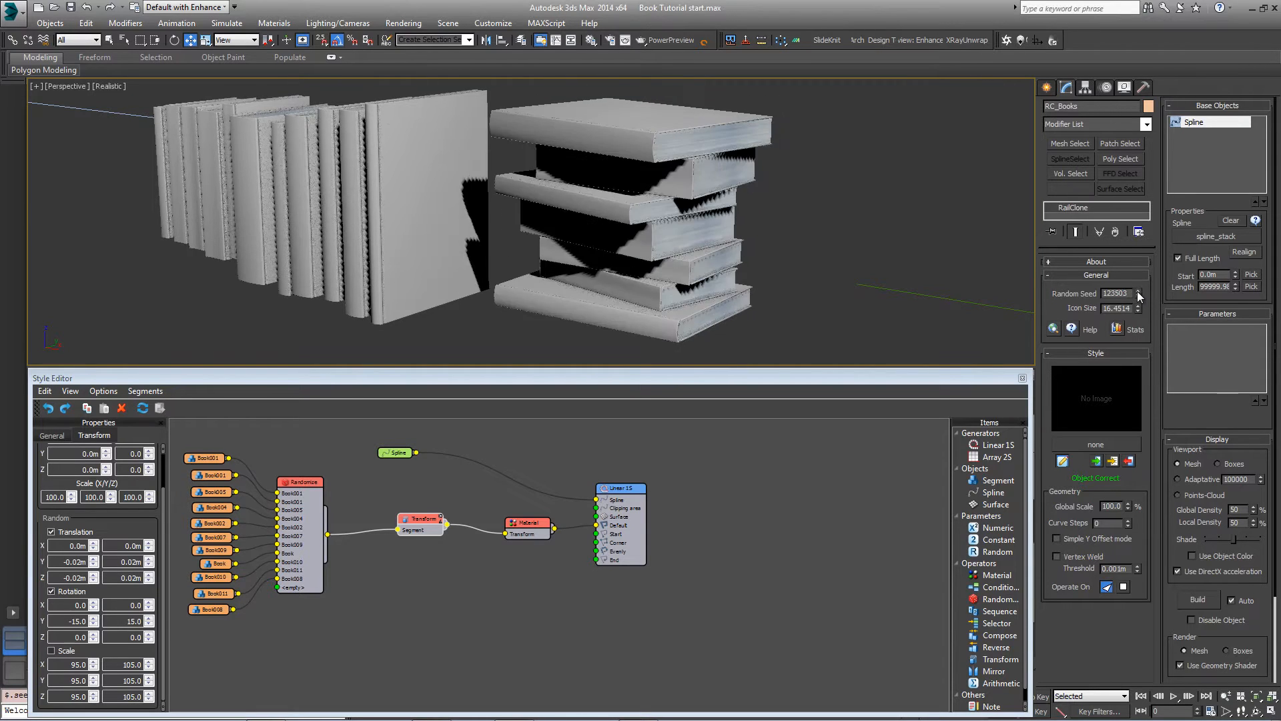
pyautogui.click(1138, 291)
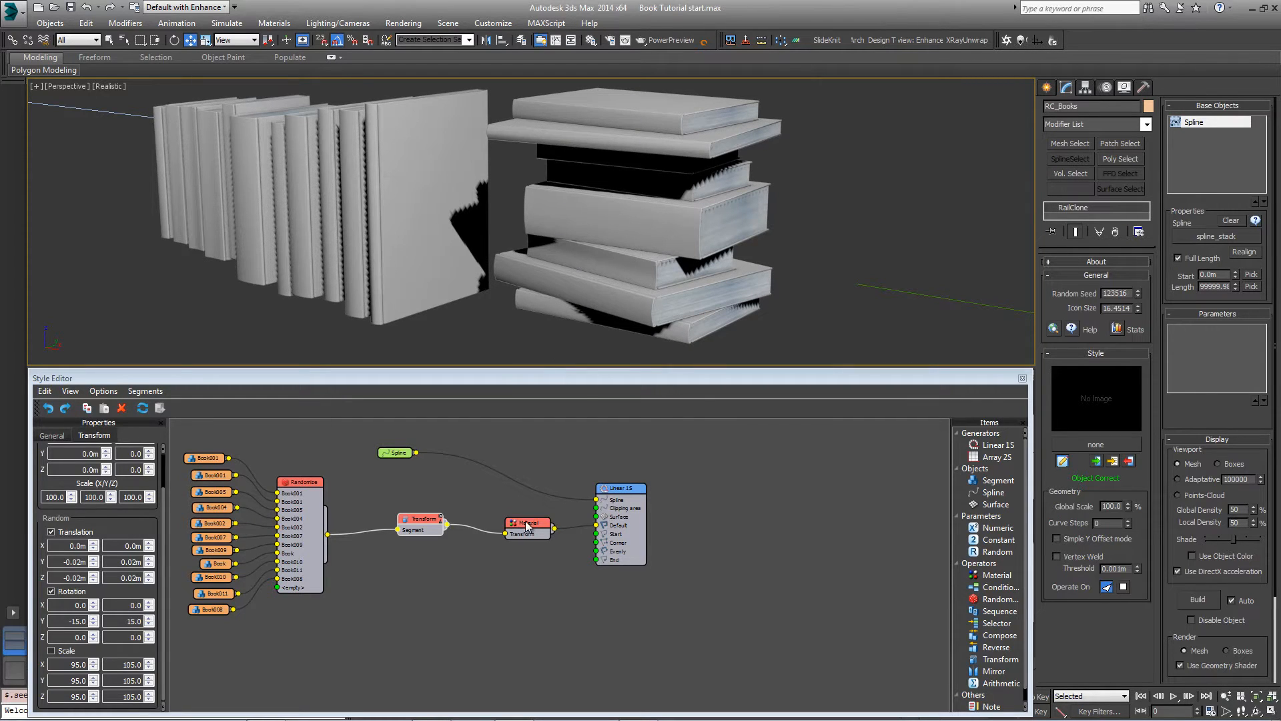
# Add a Randomize operator on the single-book segment with 15% presence
pyautogui.click(527, 523)
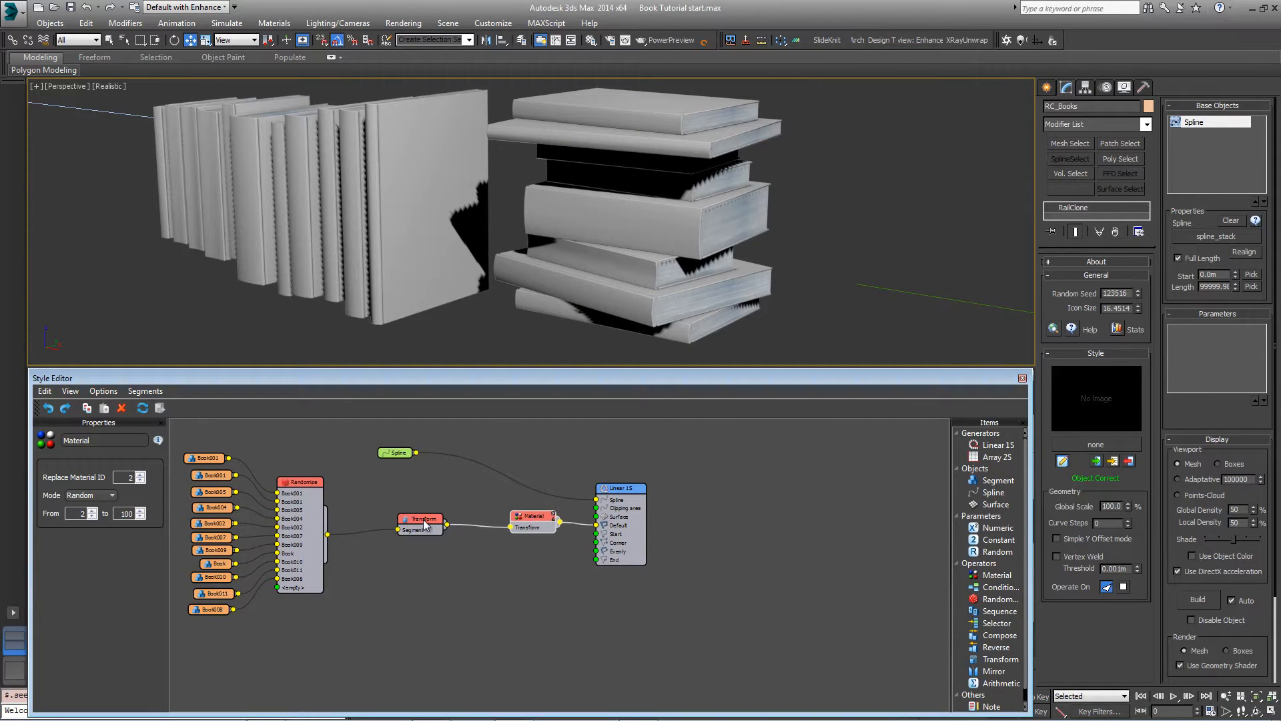
pyautogui.click(420, 520)
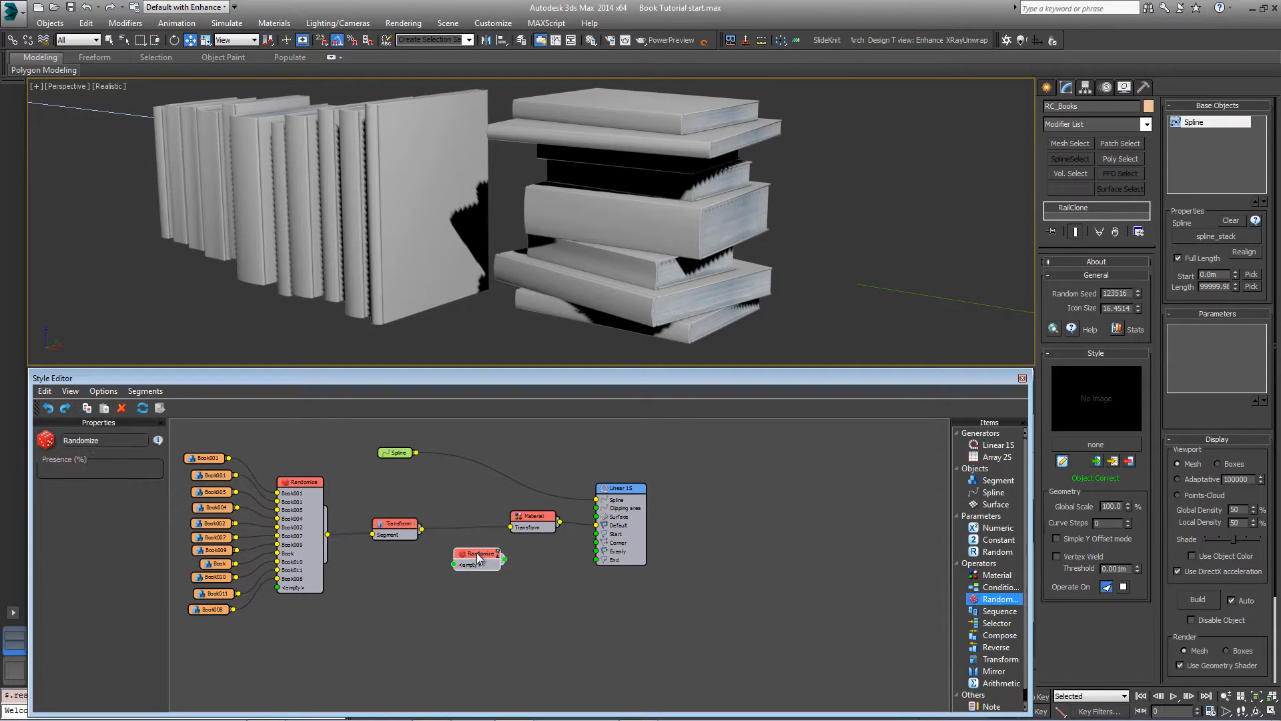
pyautogui.moveTo(478, 557); pyautogui.dragTo(466, 519)
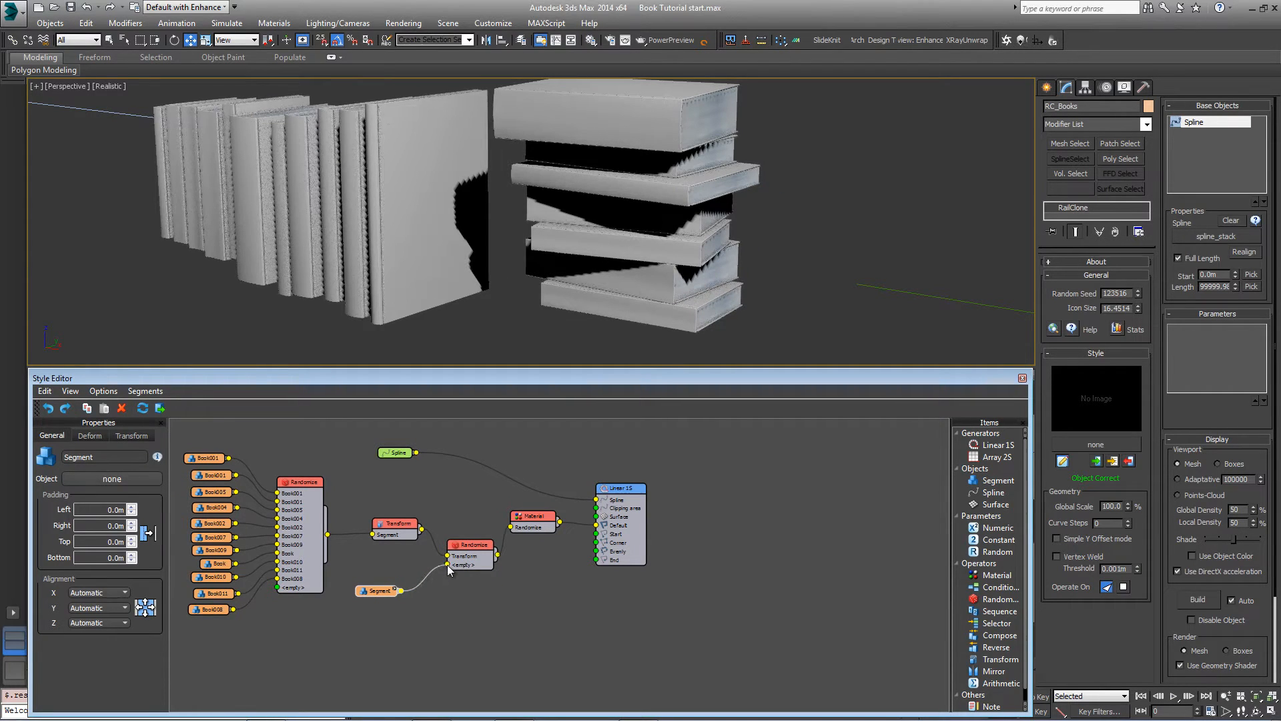
pyautogui.click(471, 545)
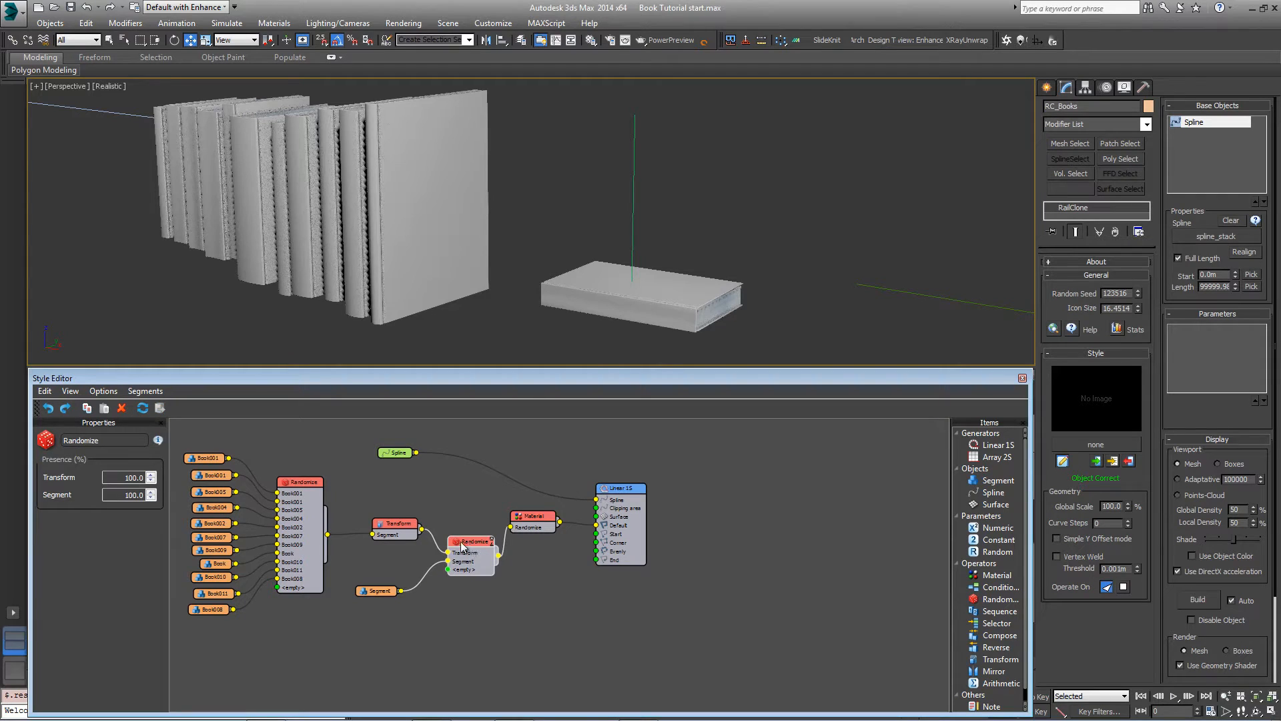
pyautogui.click(375, 591)
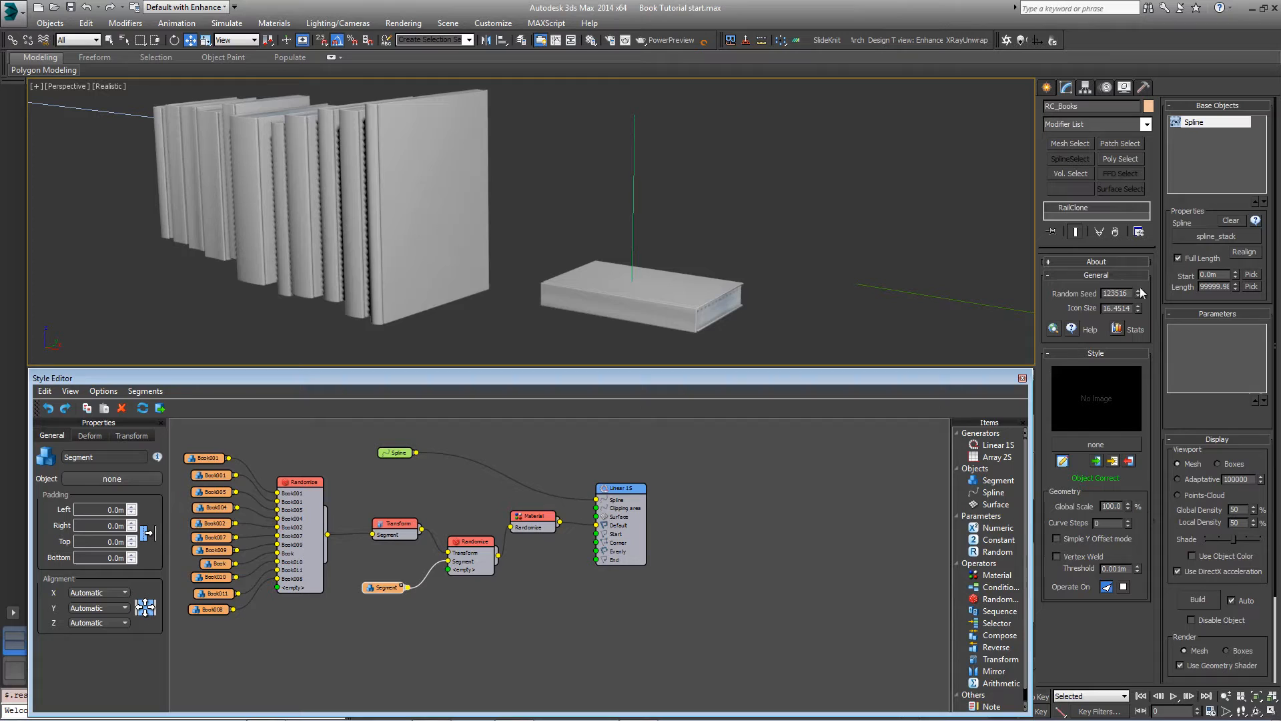
# Try several different random seeds for the book layout
pyautogui.click(1140, 291)
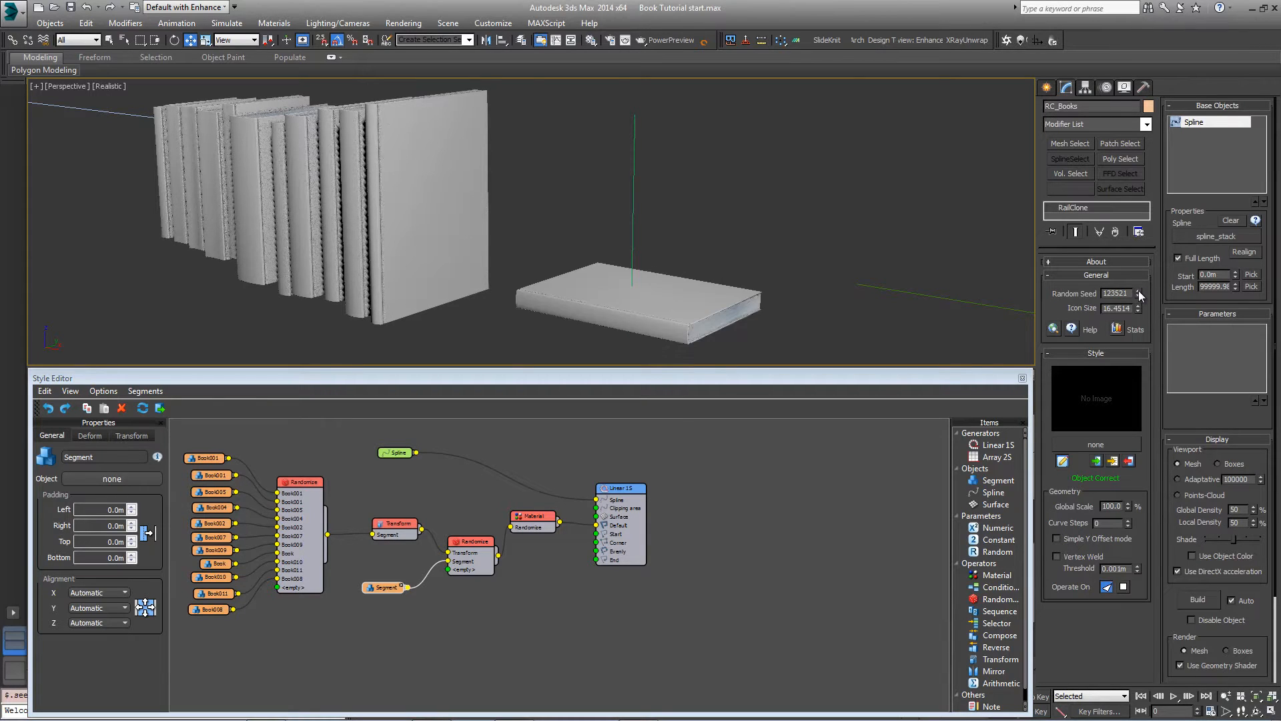
pyautogui.click(1139, 291)
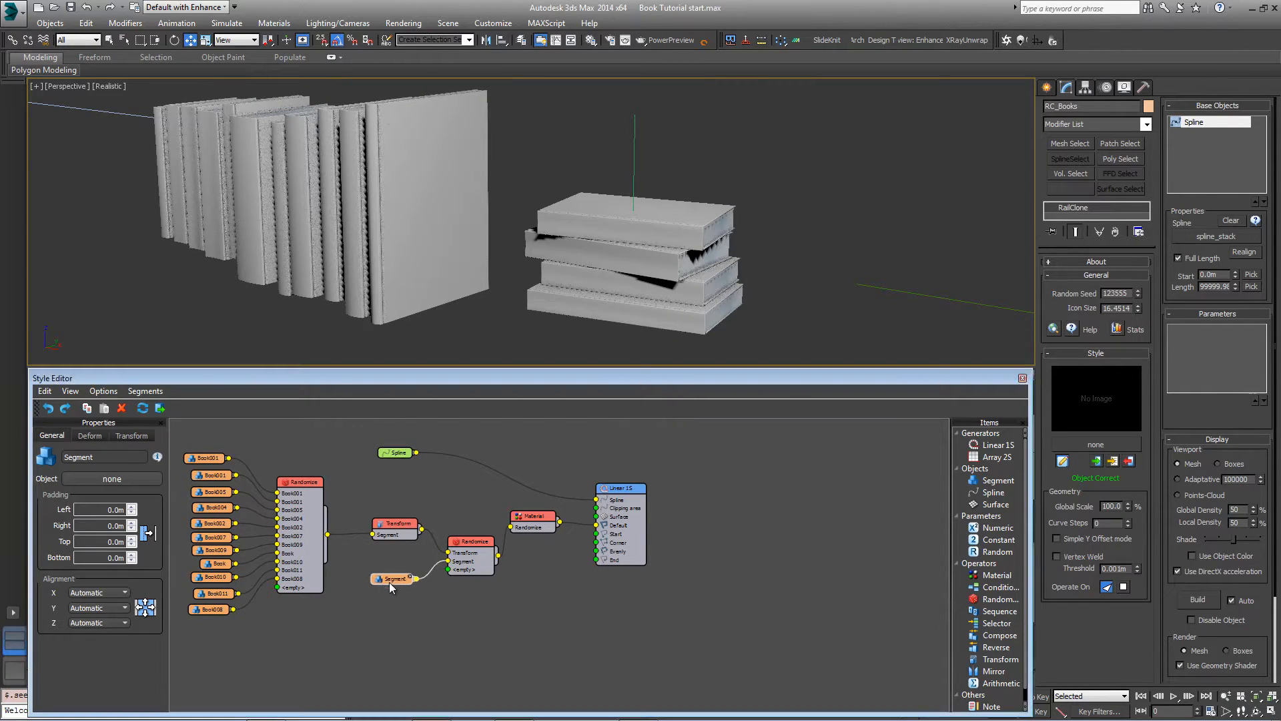
pyautogui.click(468, 538)
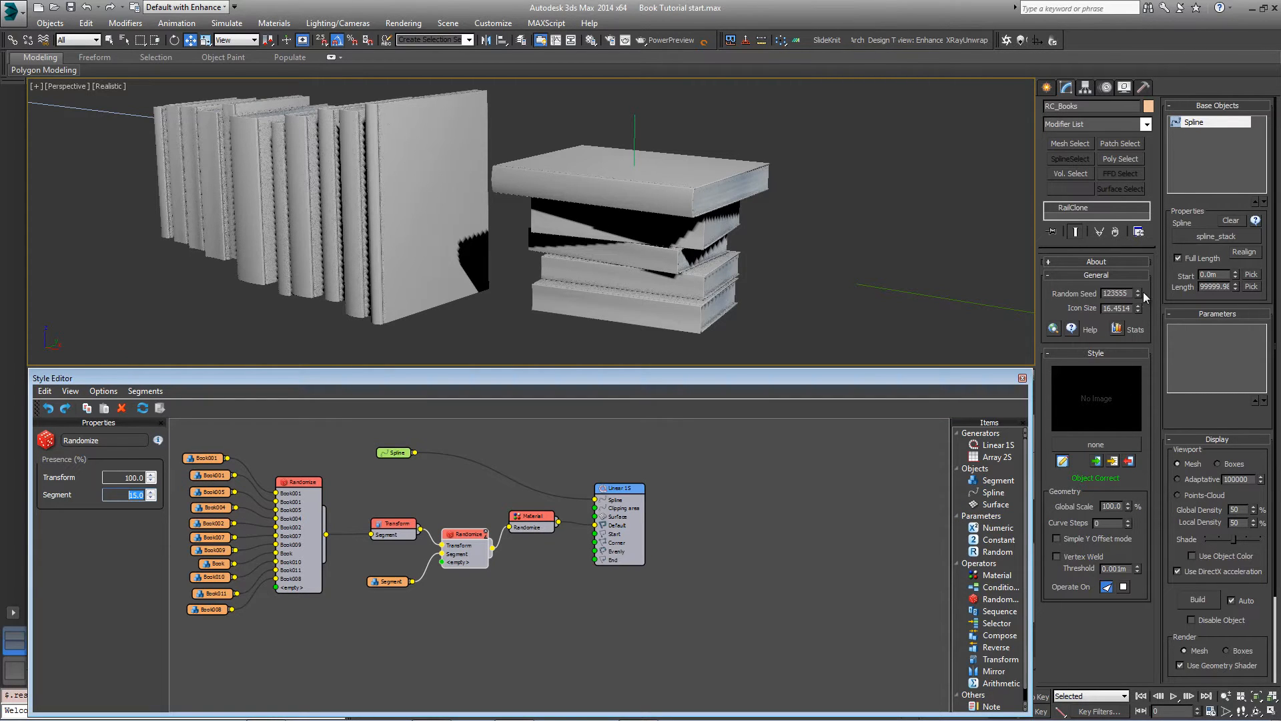
pyautogui.click(1140, 291)
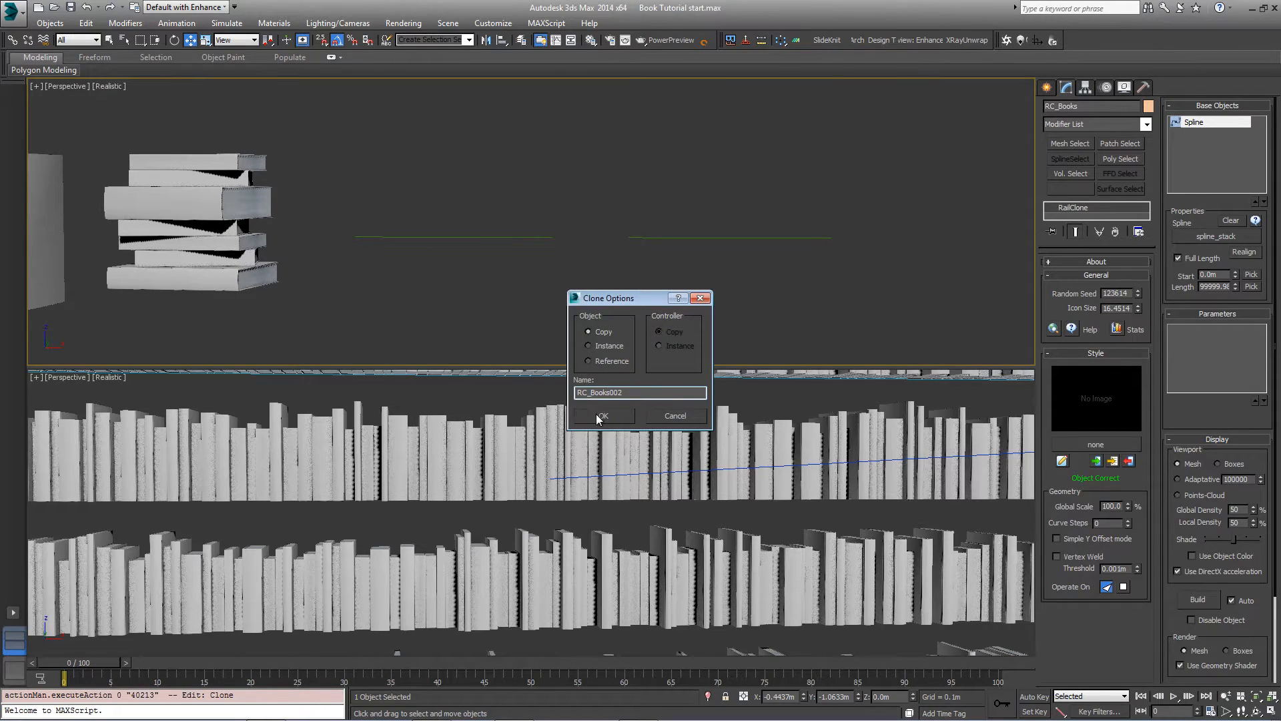
# Copy RC_Books onto spline_books_left, with the Transform aligned Top on Y and rotated -5 on Y
pyautogui.click(602, 415)
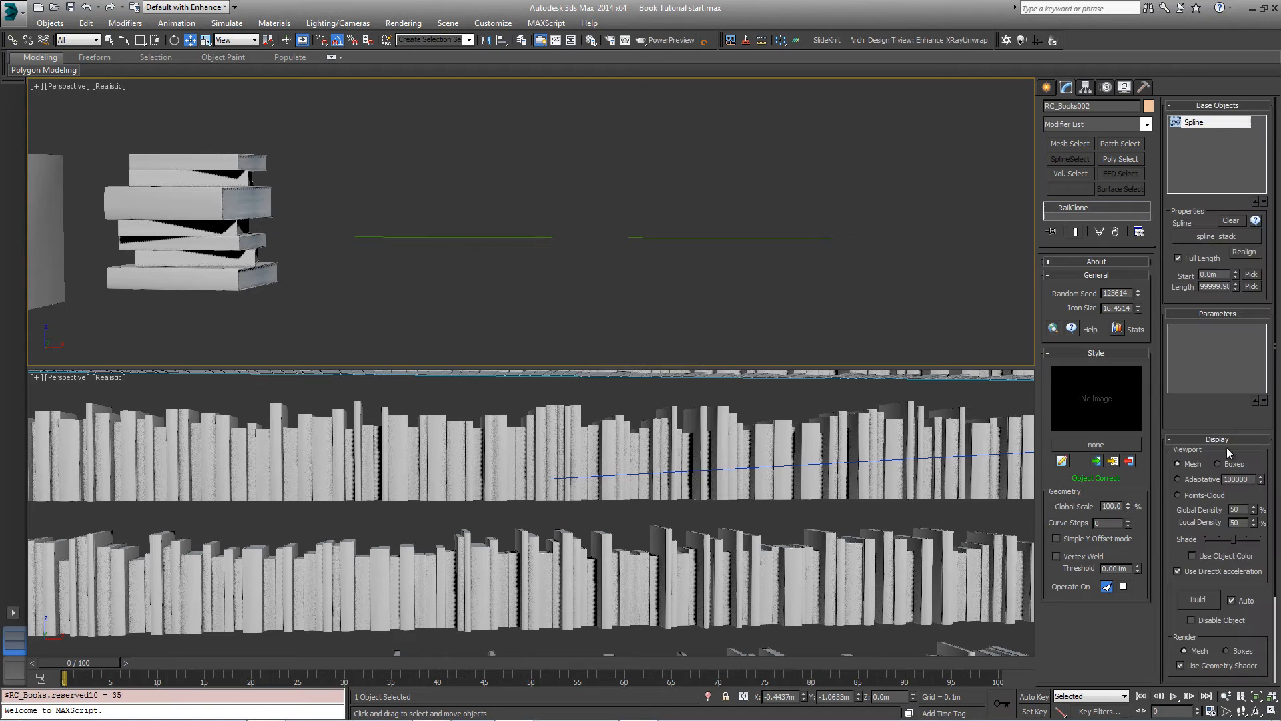
pyautogui.click(1215, 215)
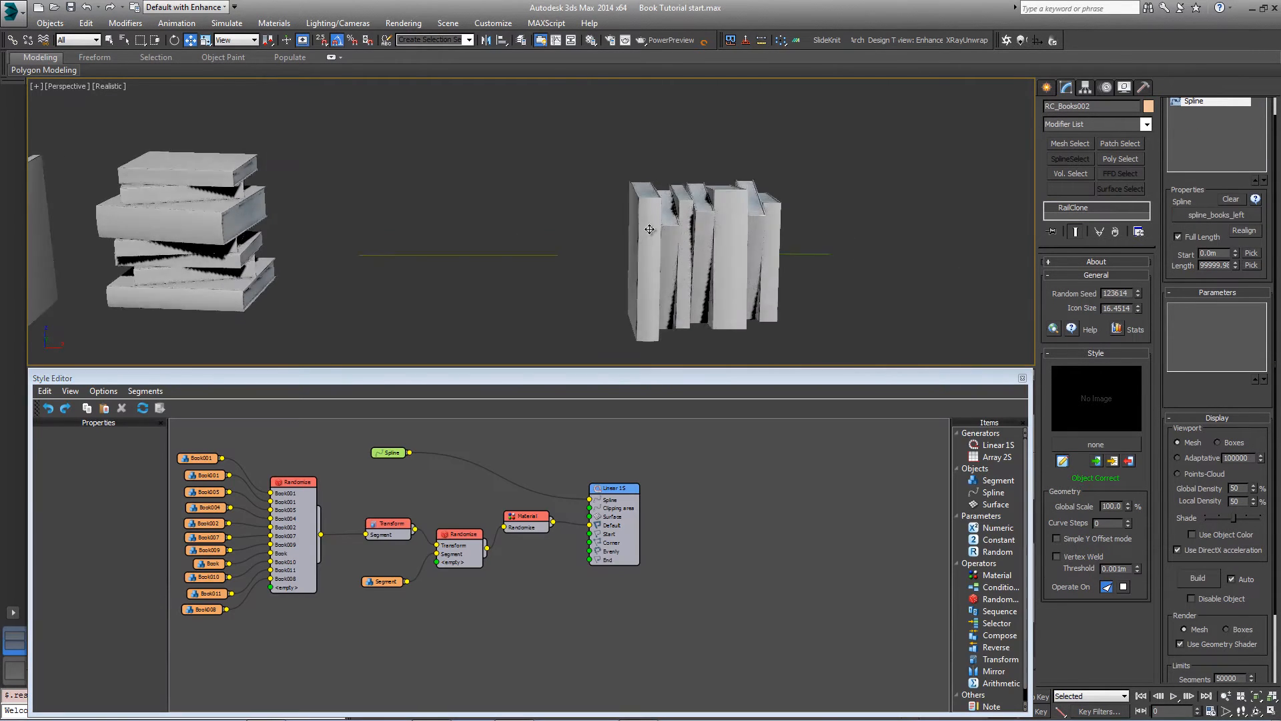
pyautogui.click(389, 523)
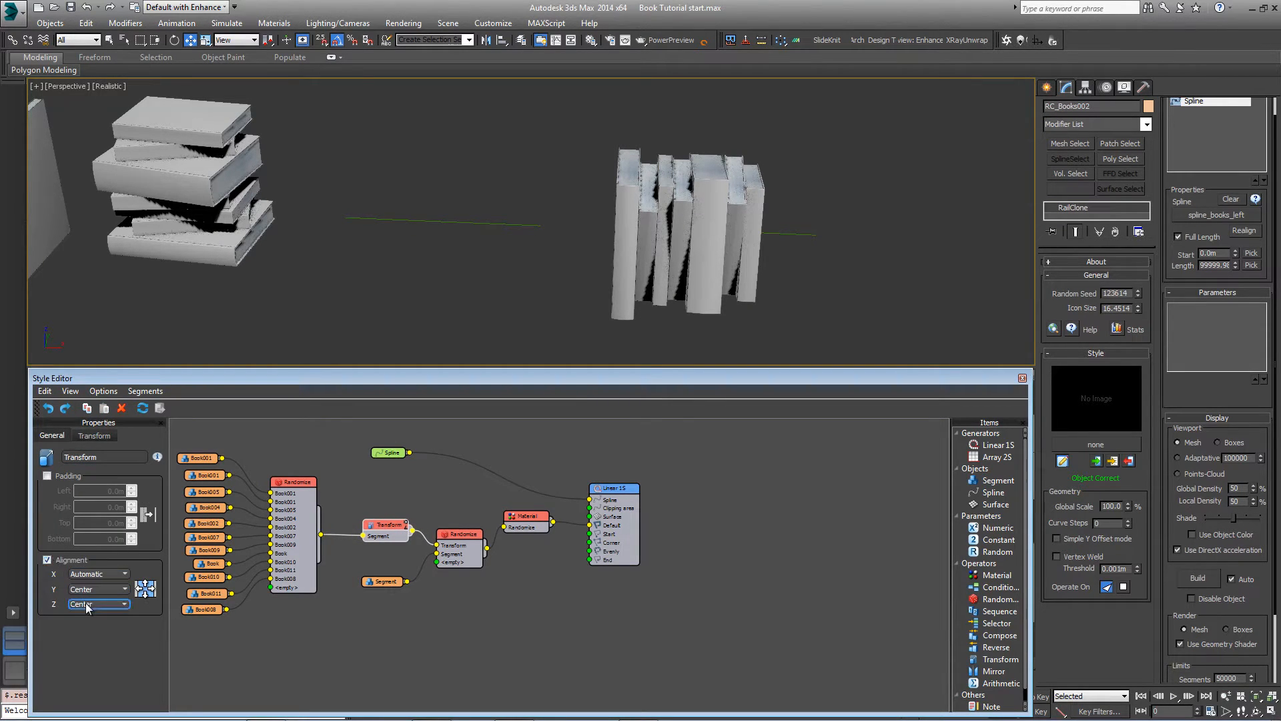
pyautogui.click(98, 604)
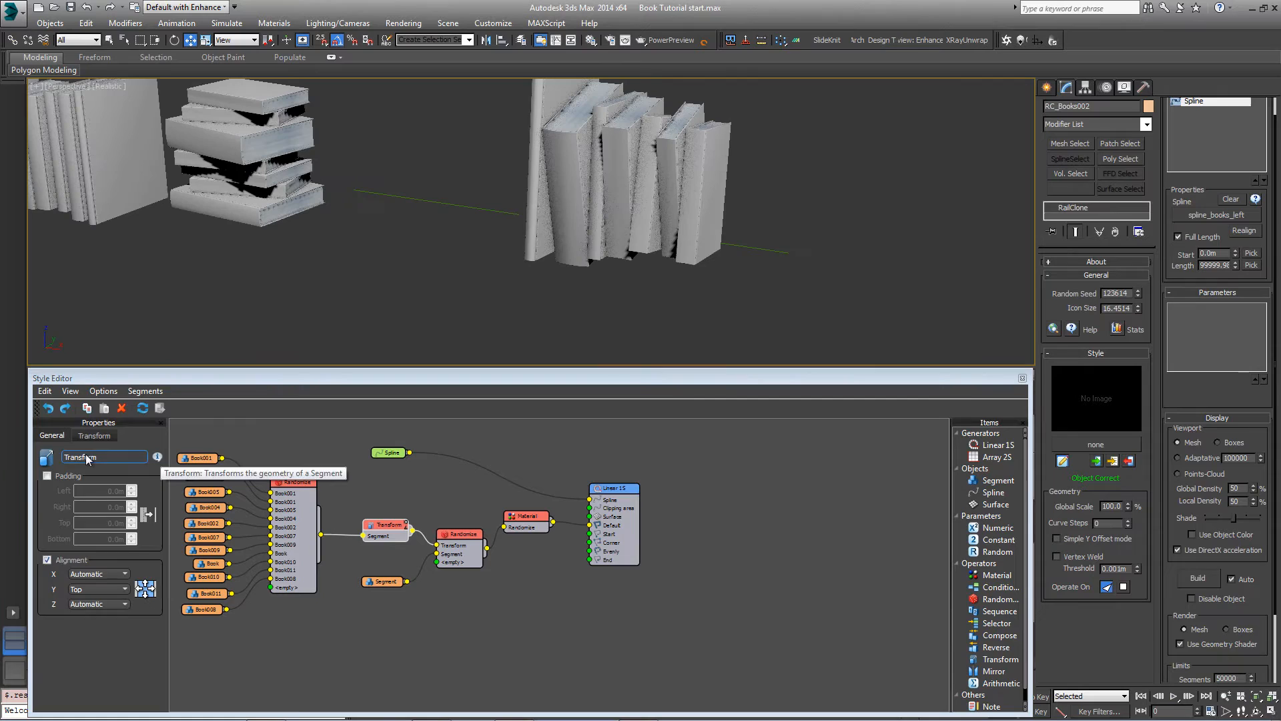
pyautogui.click(94, 435)
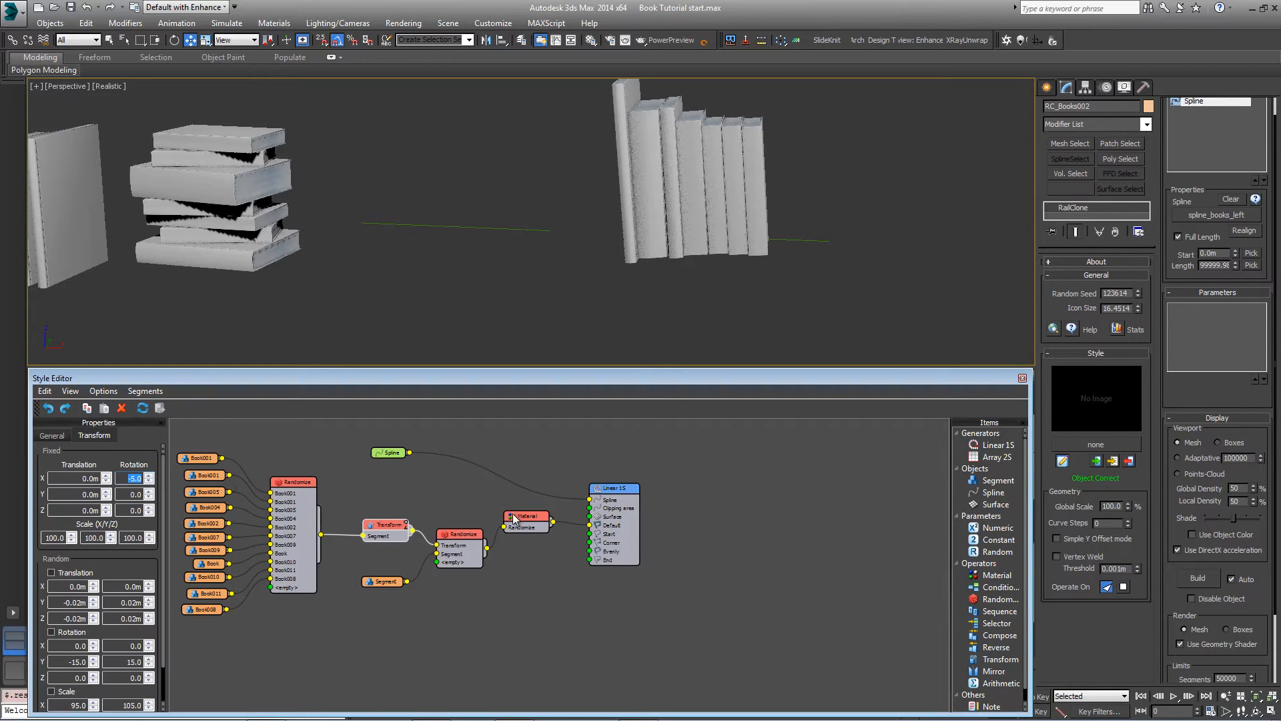
# Add a second Transform fed from the Randomize, align it Top on Y, and reseed
pyautogui.click(526, 518)
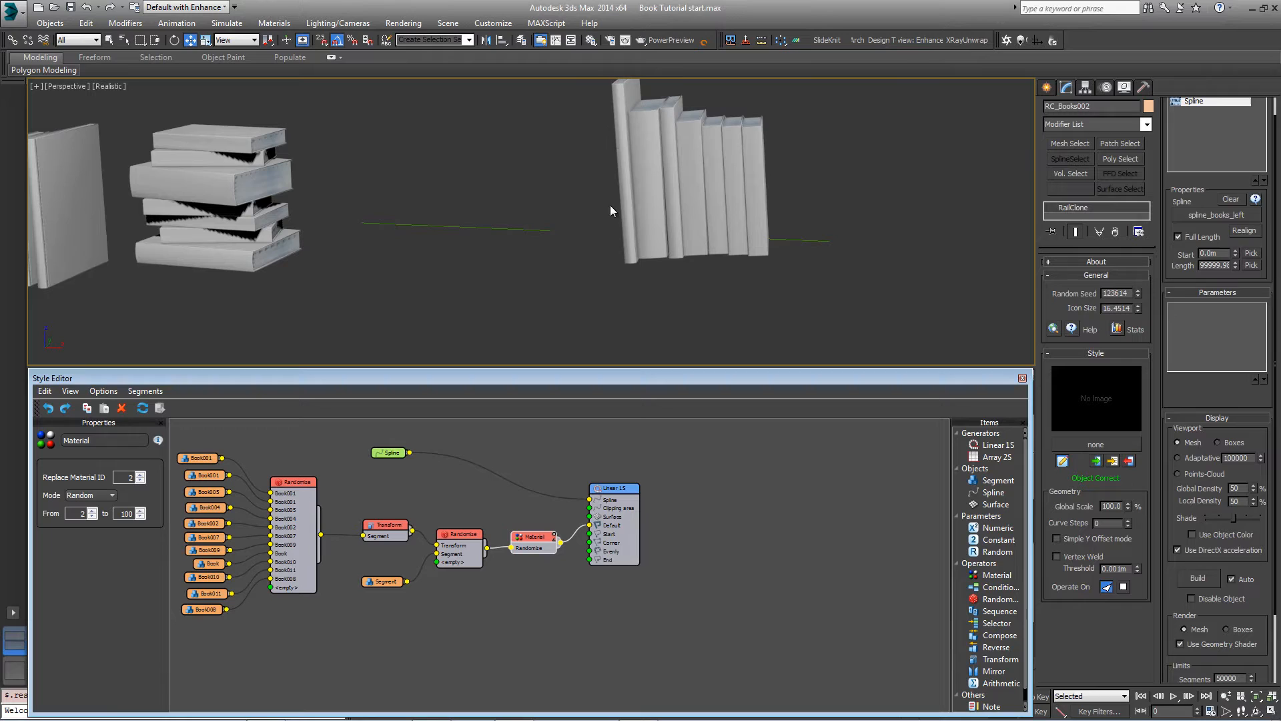
pyautogui.moveTo(726, 464)
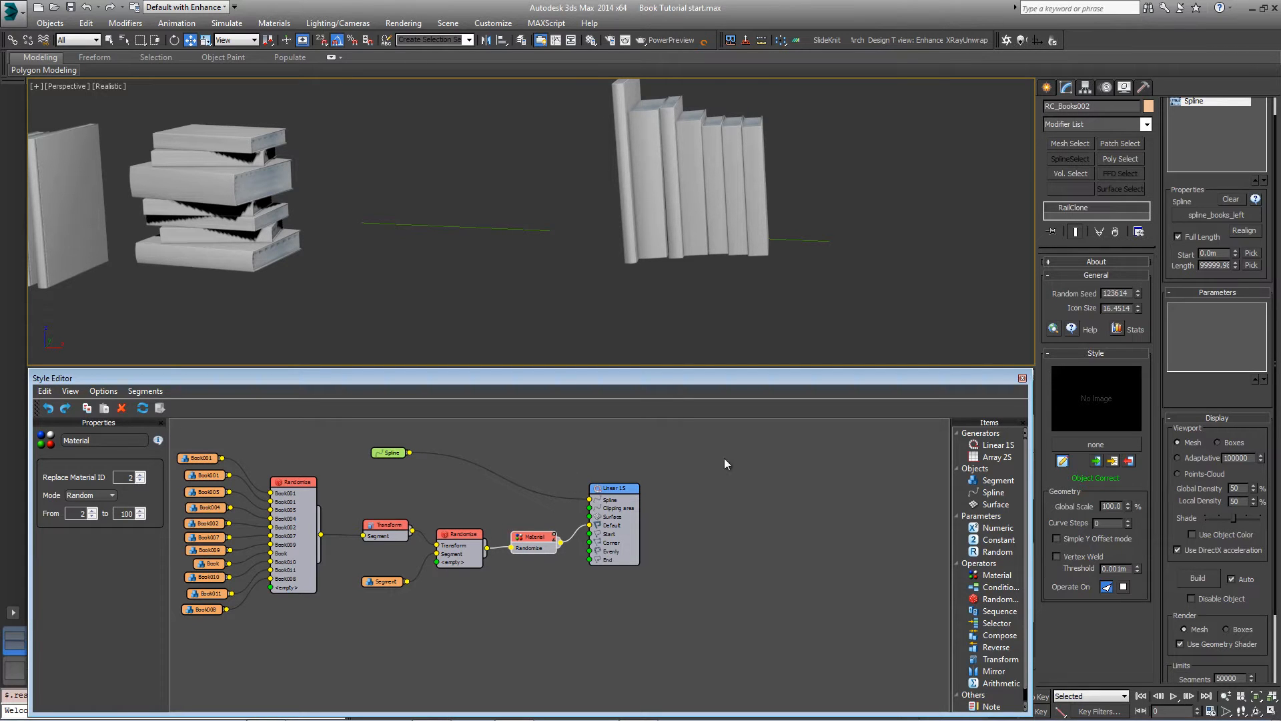
pyautogui.click(995, 575)
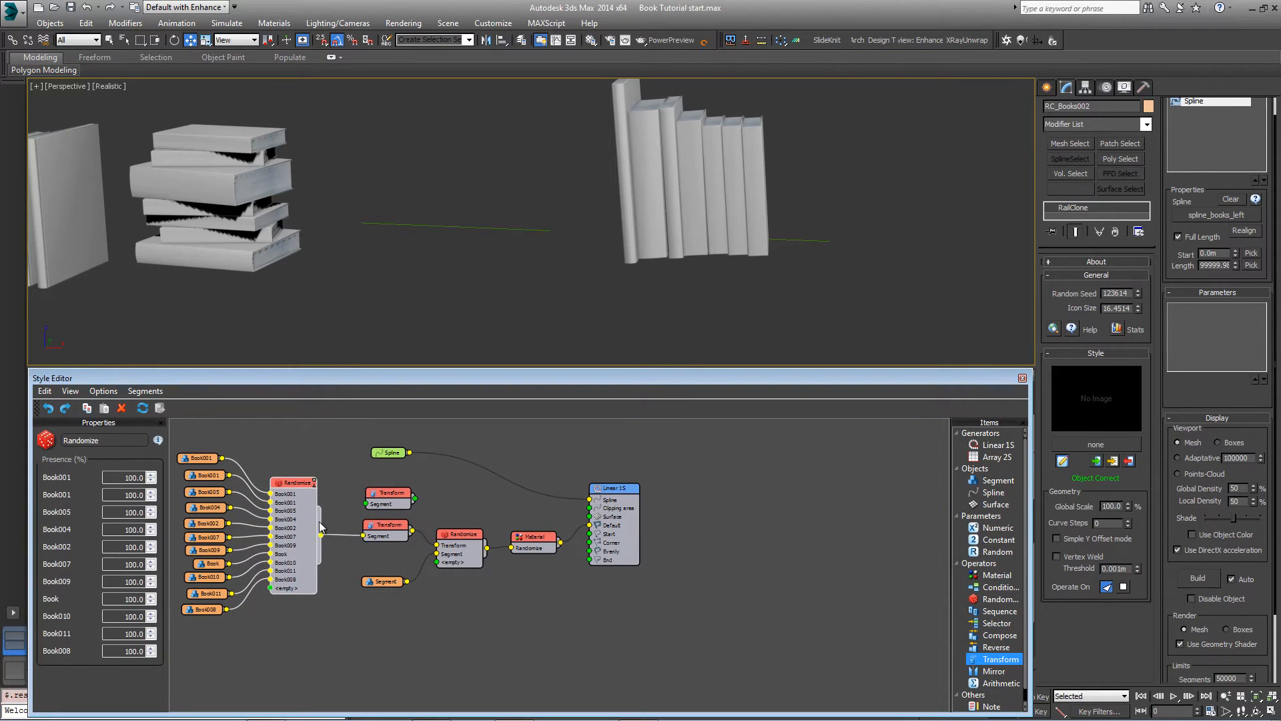
pyautogui.click(388, 492)
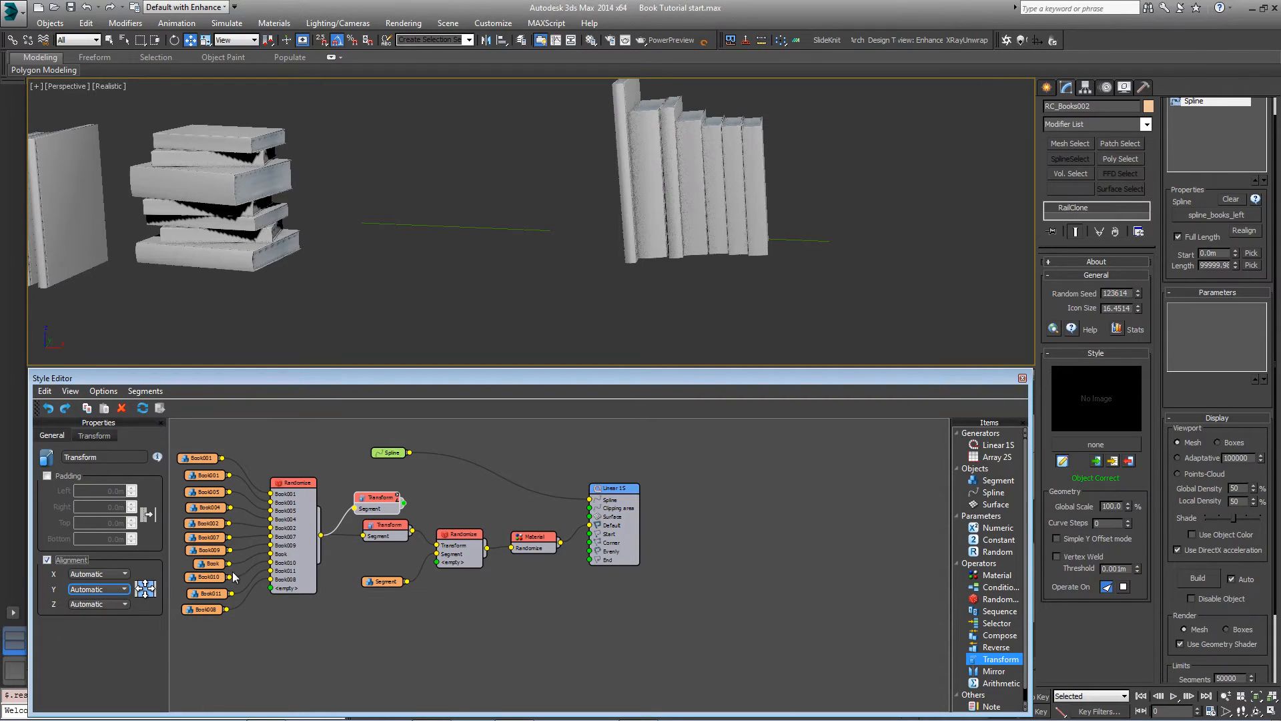
pyautogui.click(98, 589)
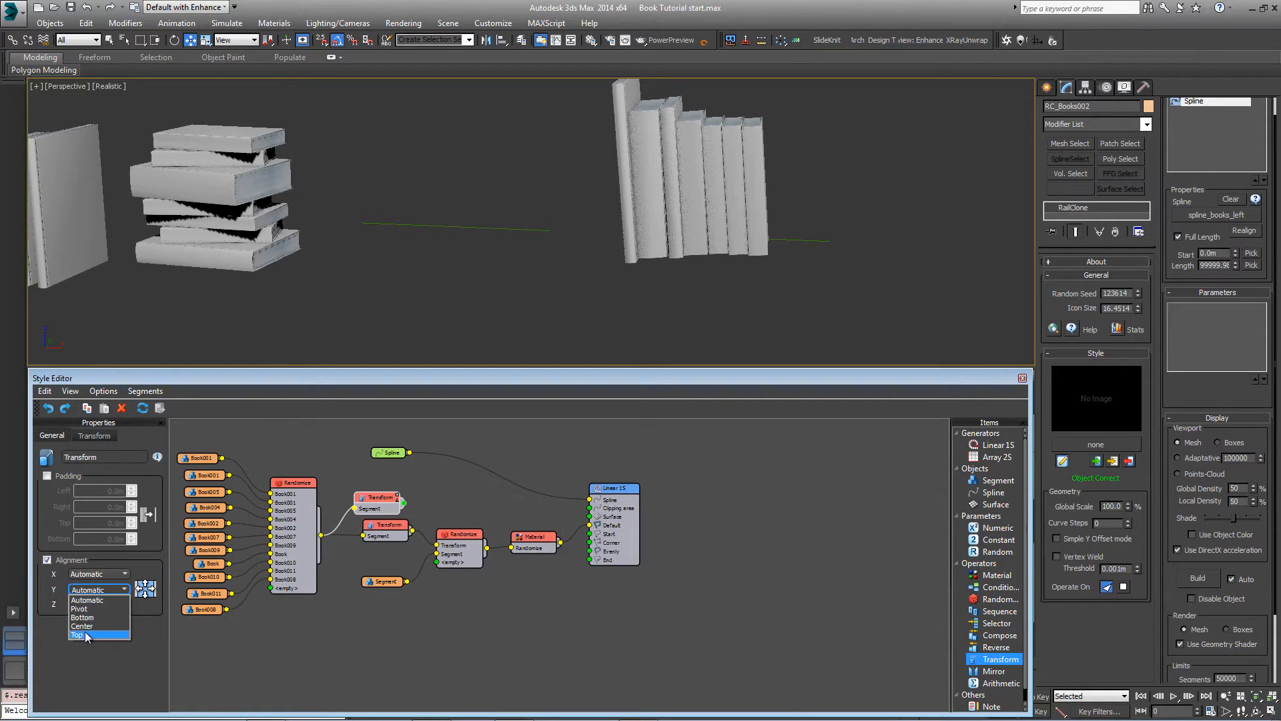
pyautogui.click(77, 635)
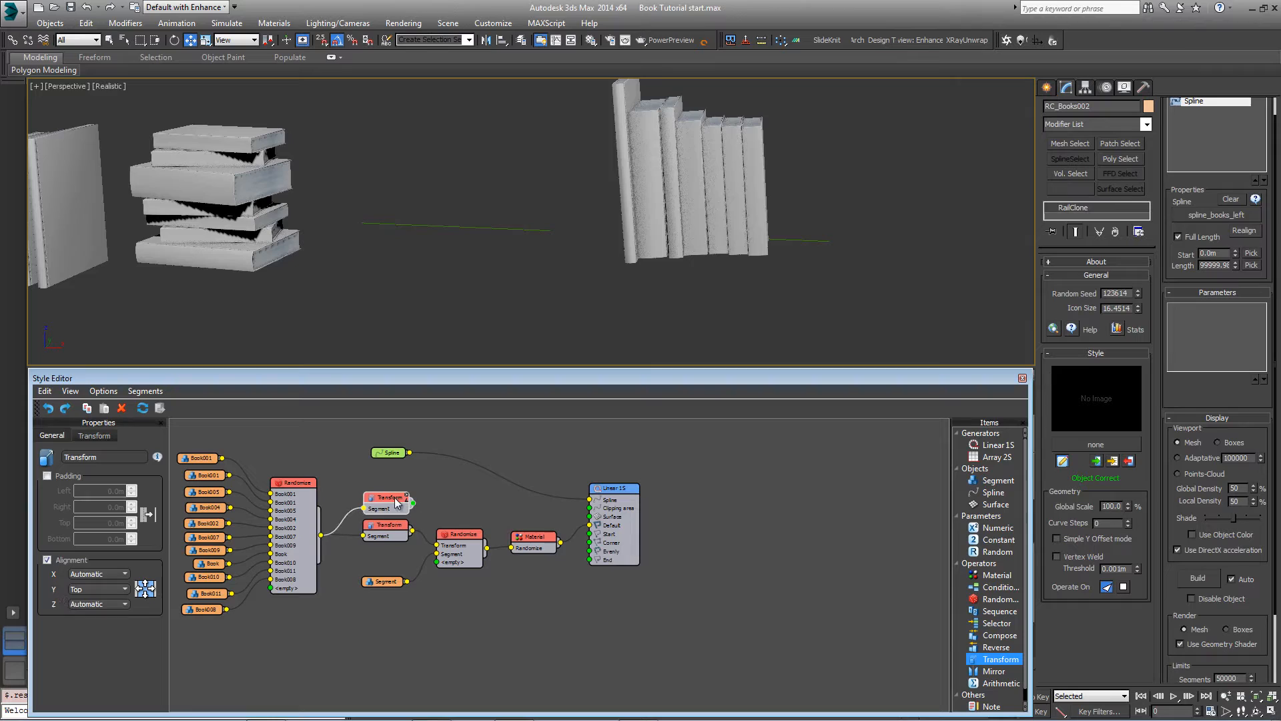
pyautogui.click(94, 436)
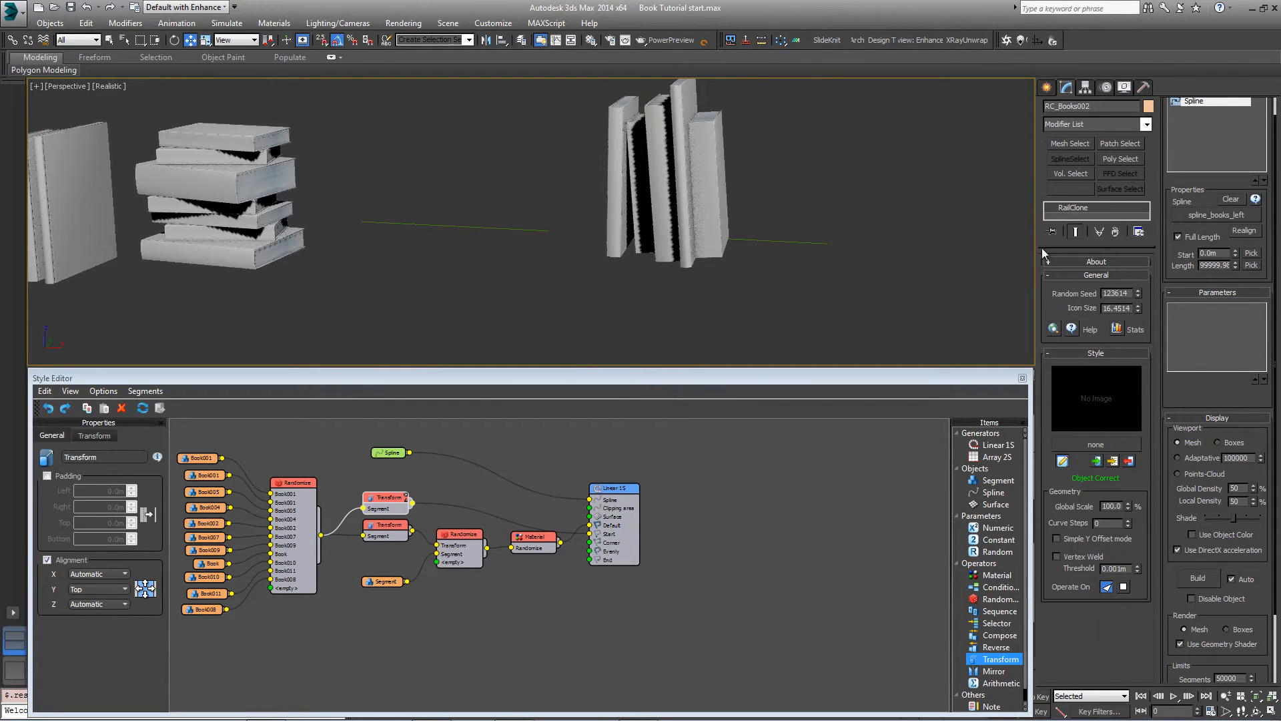
pyautogui.click(1137, 290)
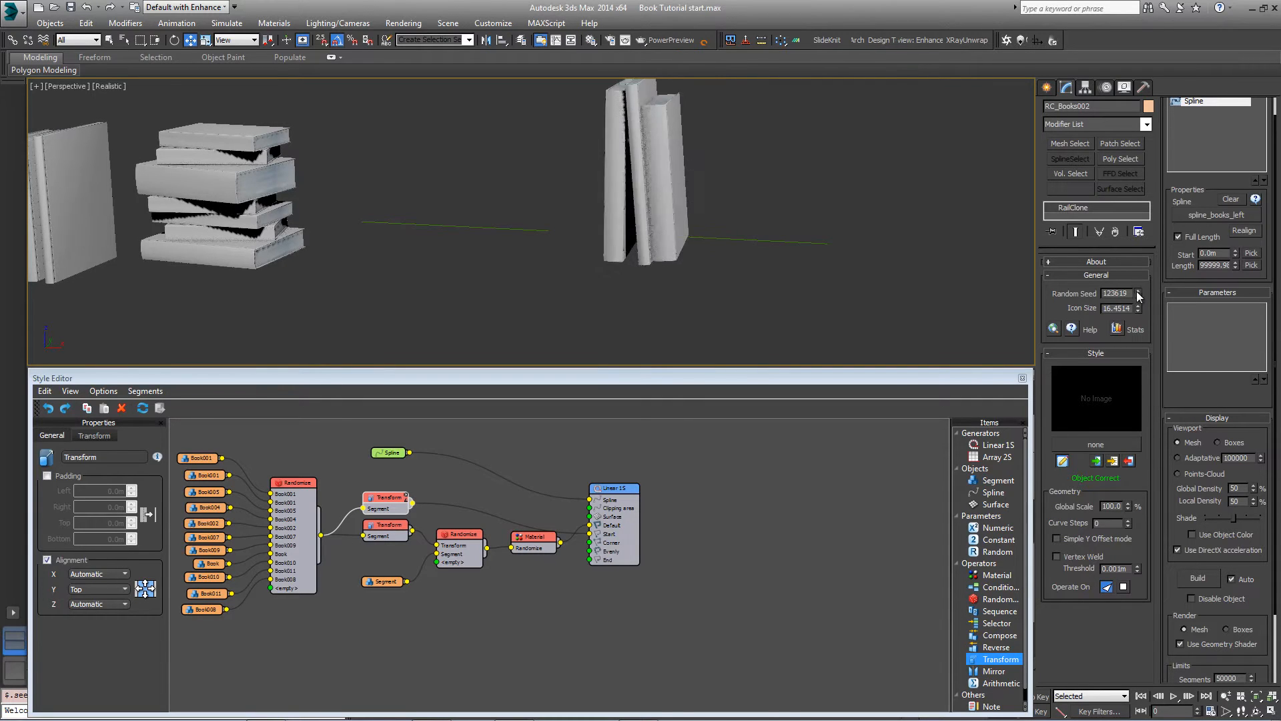
pyautogui.click(1138, 291)
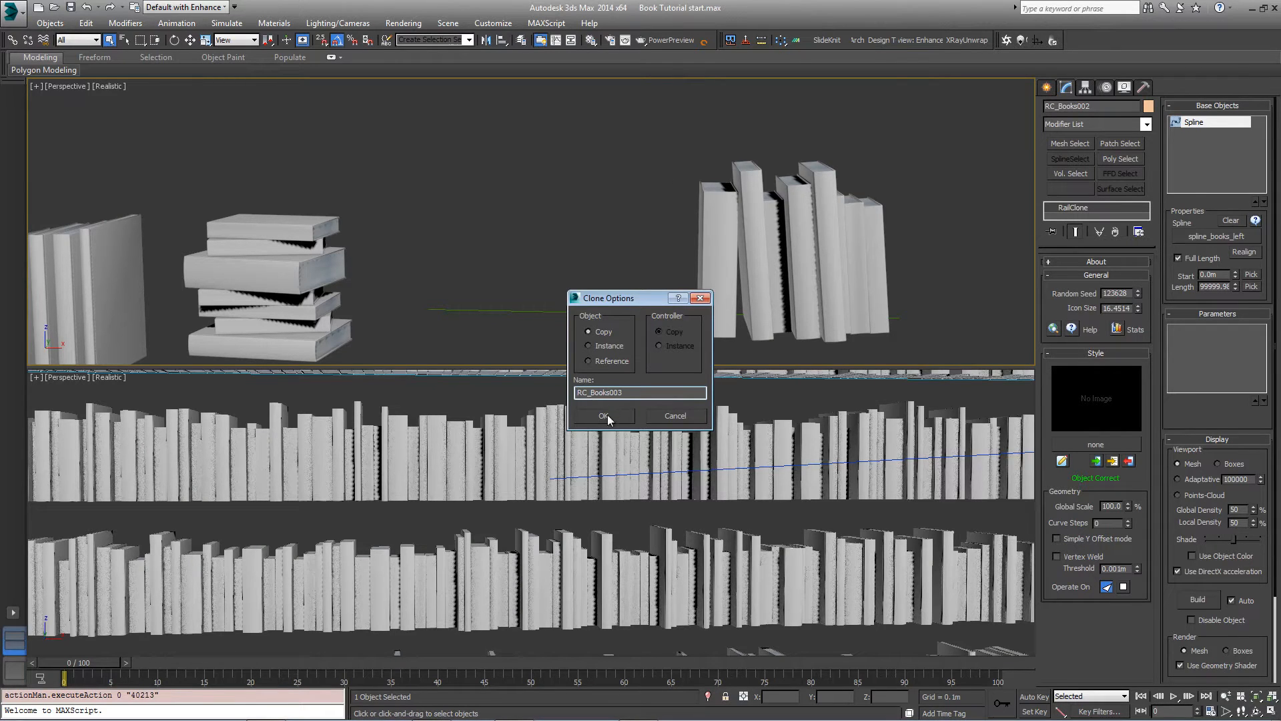
# Copy RC_Books002 as RC_Books003 and disconnect one of its Transform nodes
pyautogui.click(604, 415)
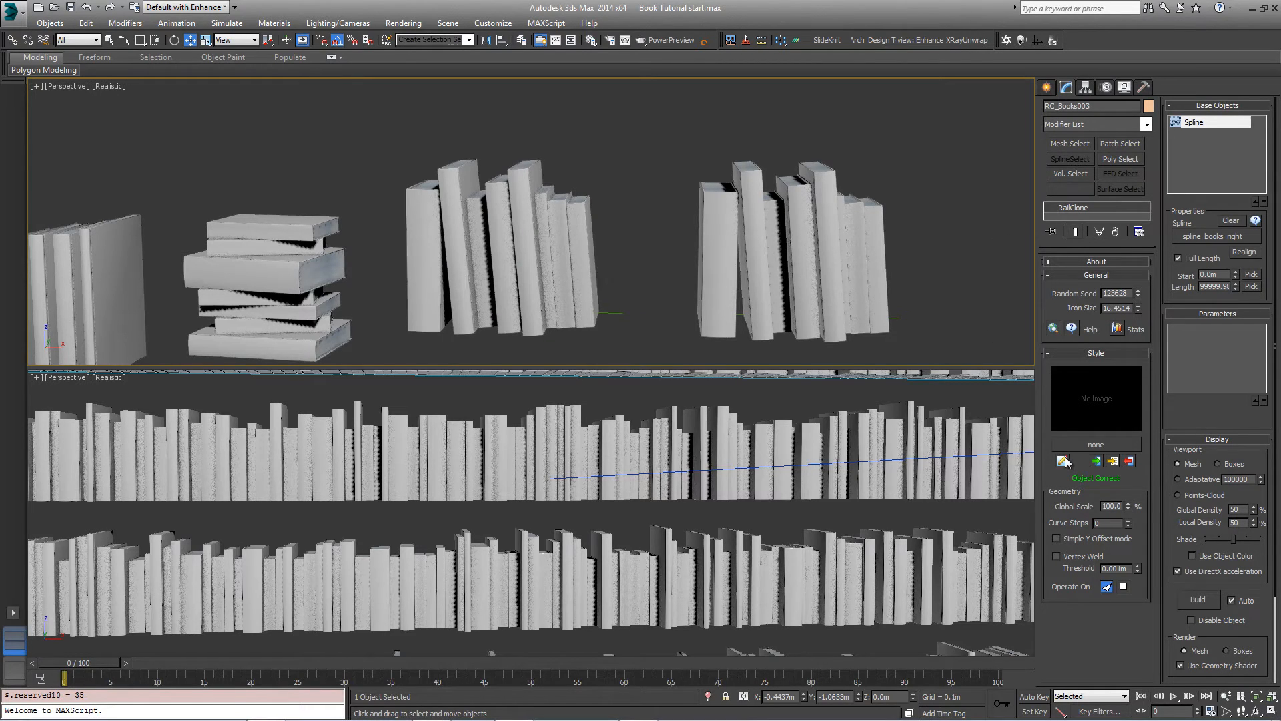
pyautogui.click(1062, 461)
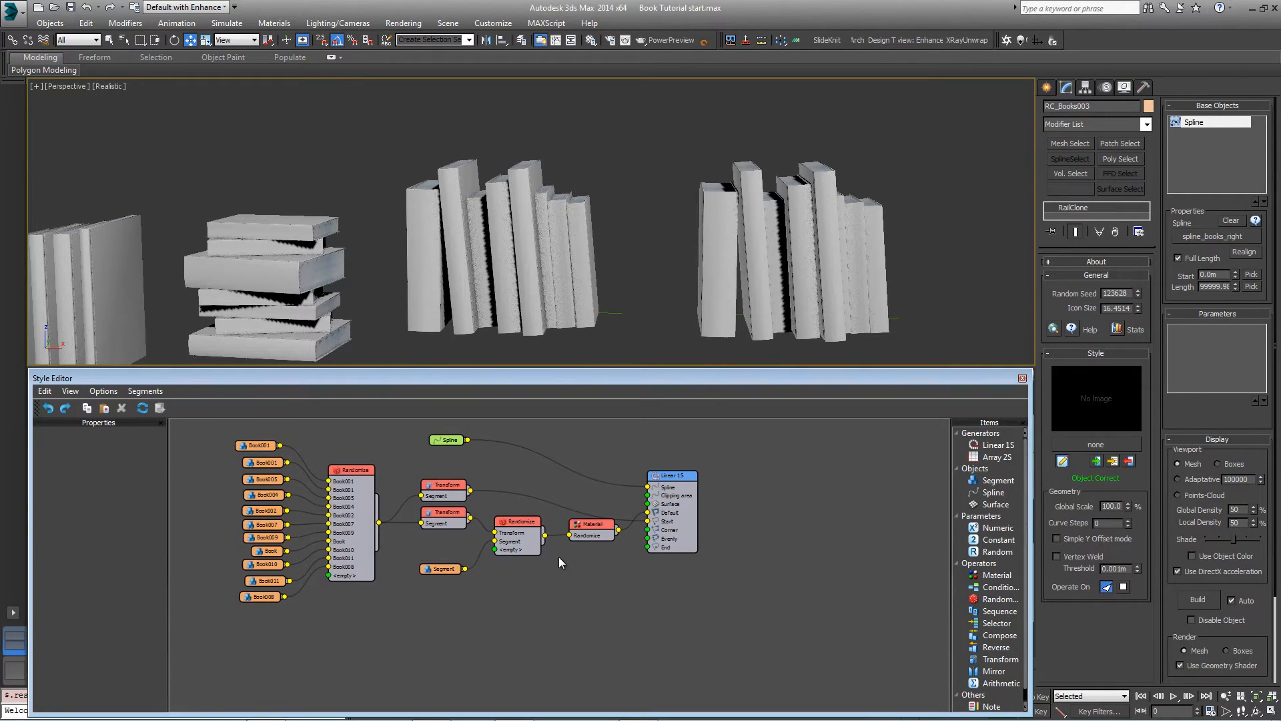
pyautogui.click(443, 529)
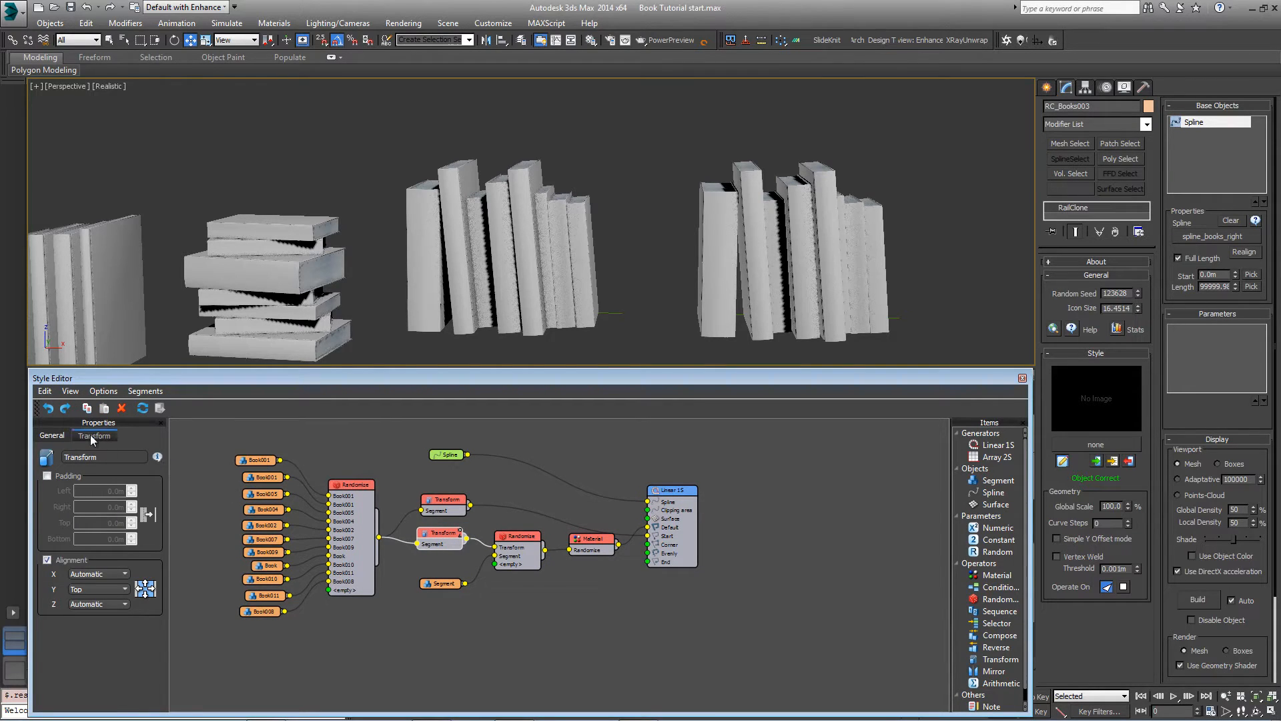
pyautogui.click(93, 435)
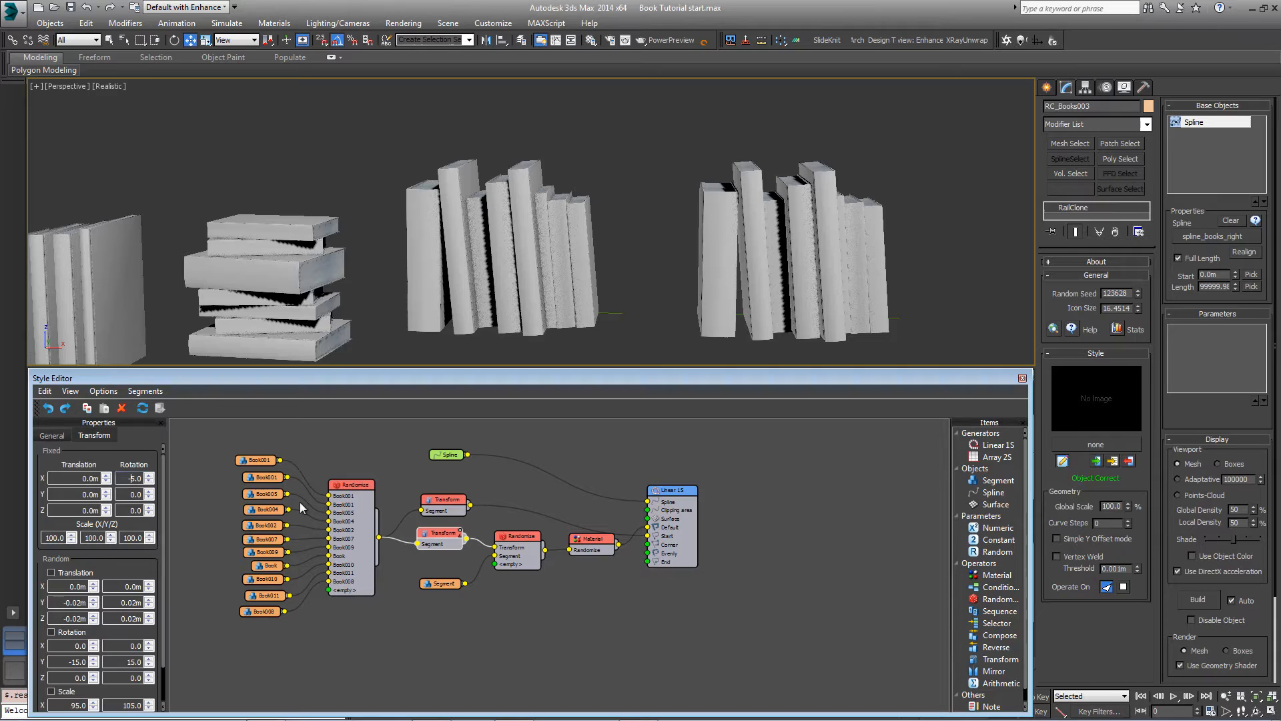
pyautogui.click(444, 499)
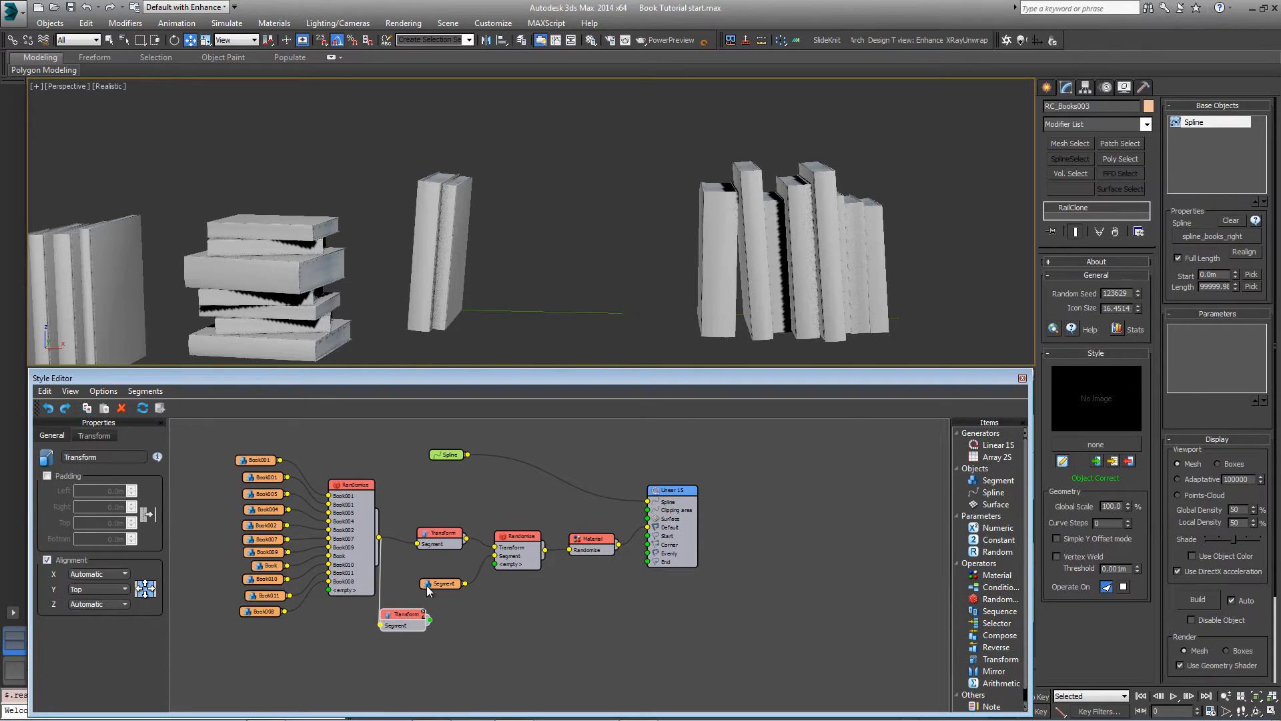
# Compose the leaning Transform with a segment at 20% presence and 0.02m left padding
pyautogui.moveTo(403, 617); pyautogui.dragTo(421, 579)
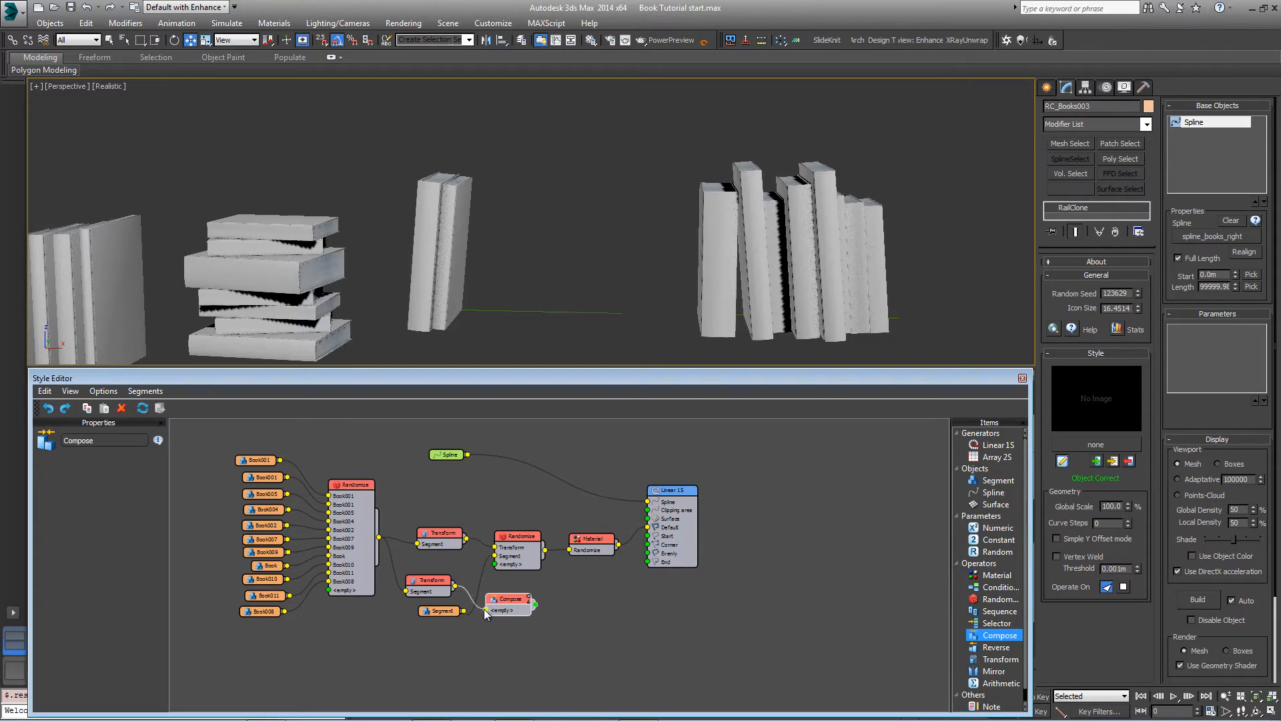
pyautogui.click(409, 617)
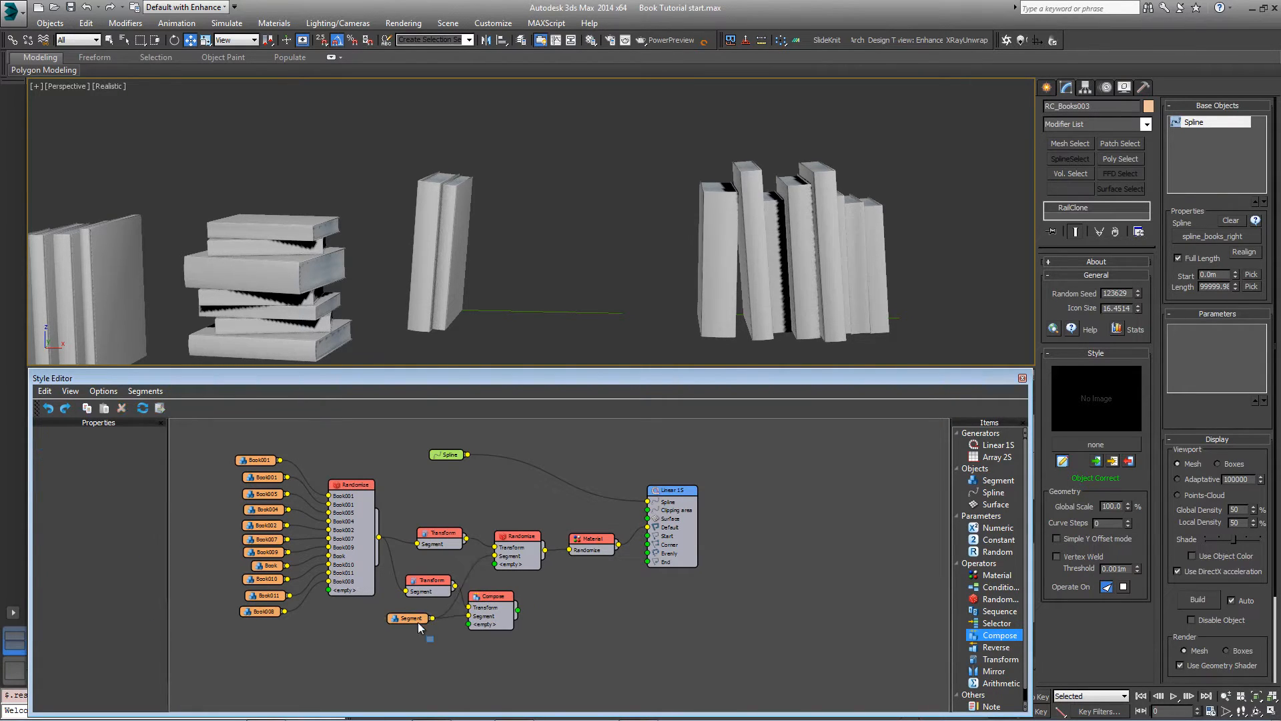
pyautogui.click(408, 625)
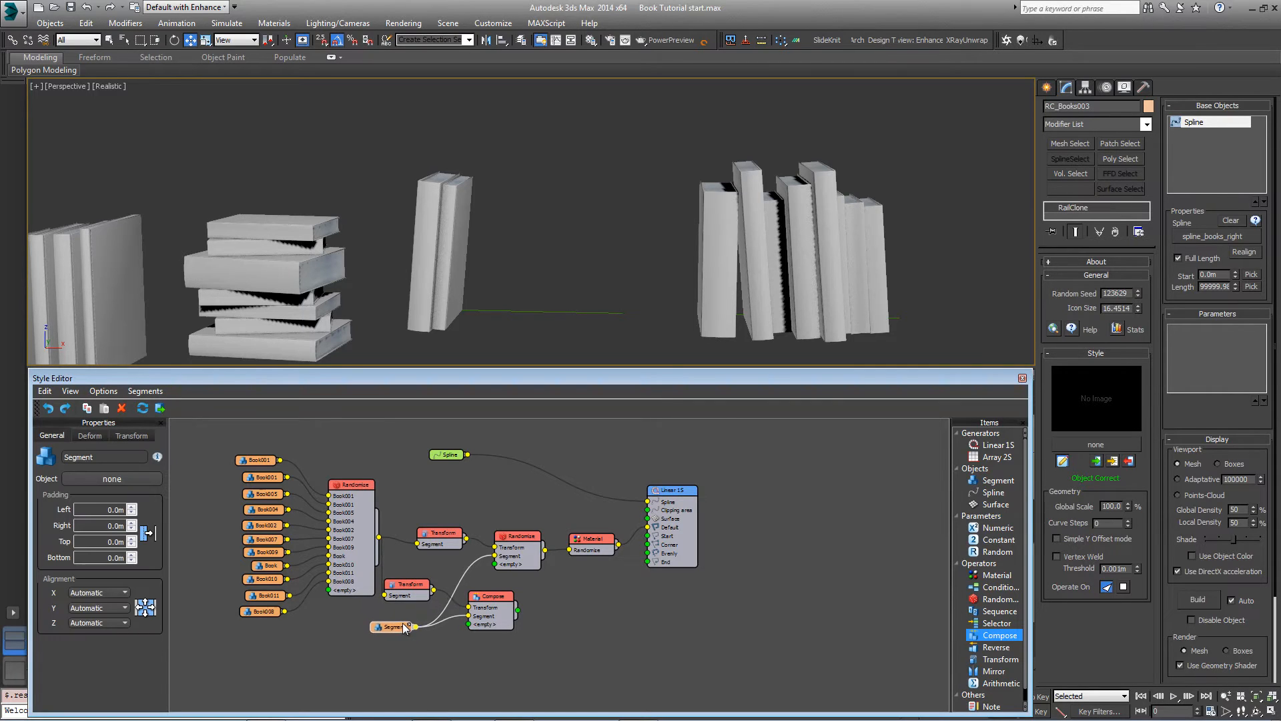
pyautogui.click(516, 536)
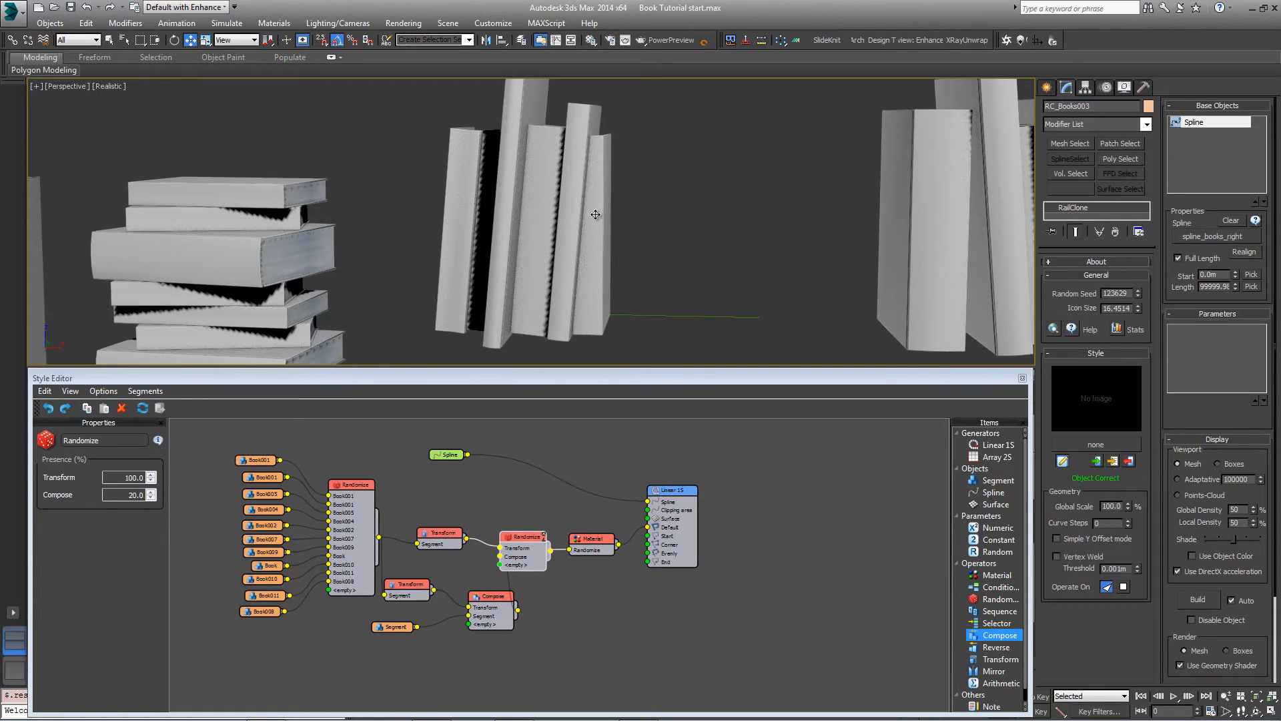
pyautogui.moveTo(657, 246)
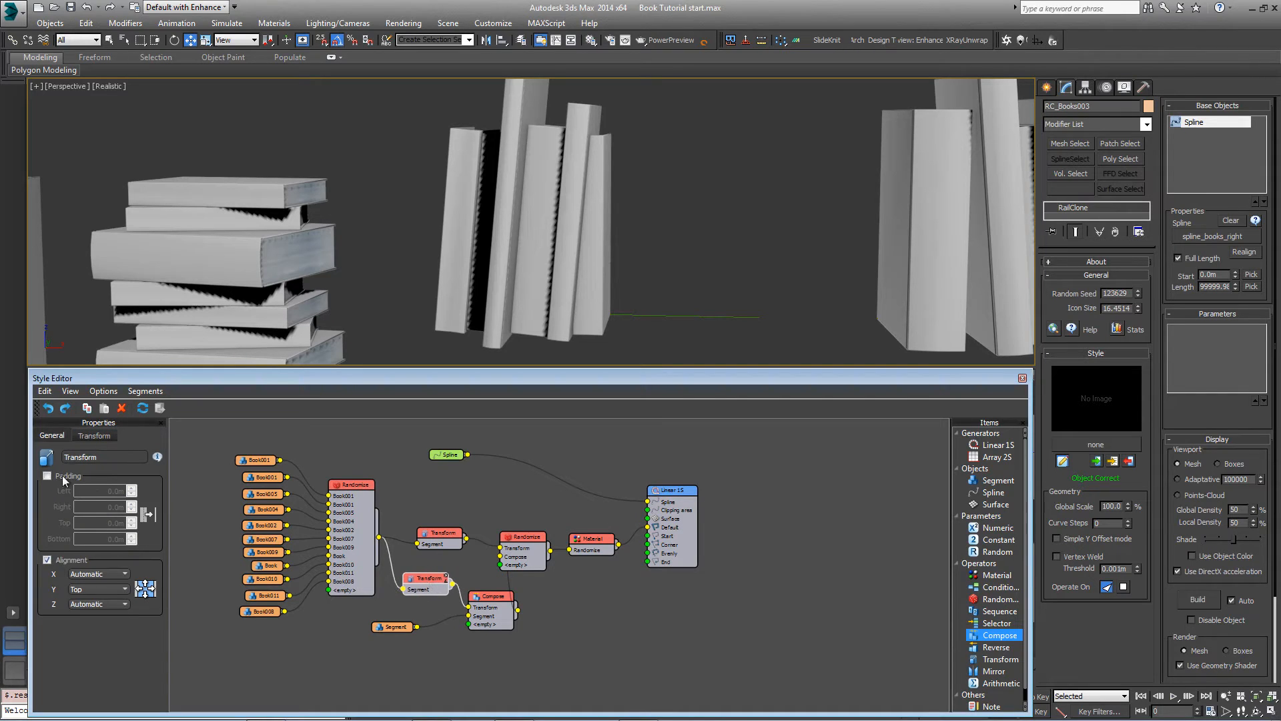
pyautogui.click(47, 476)
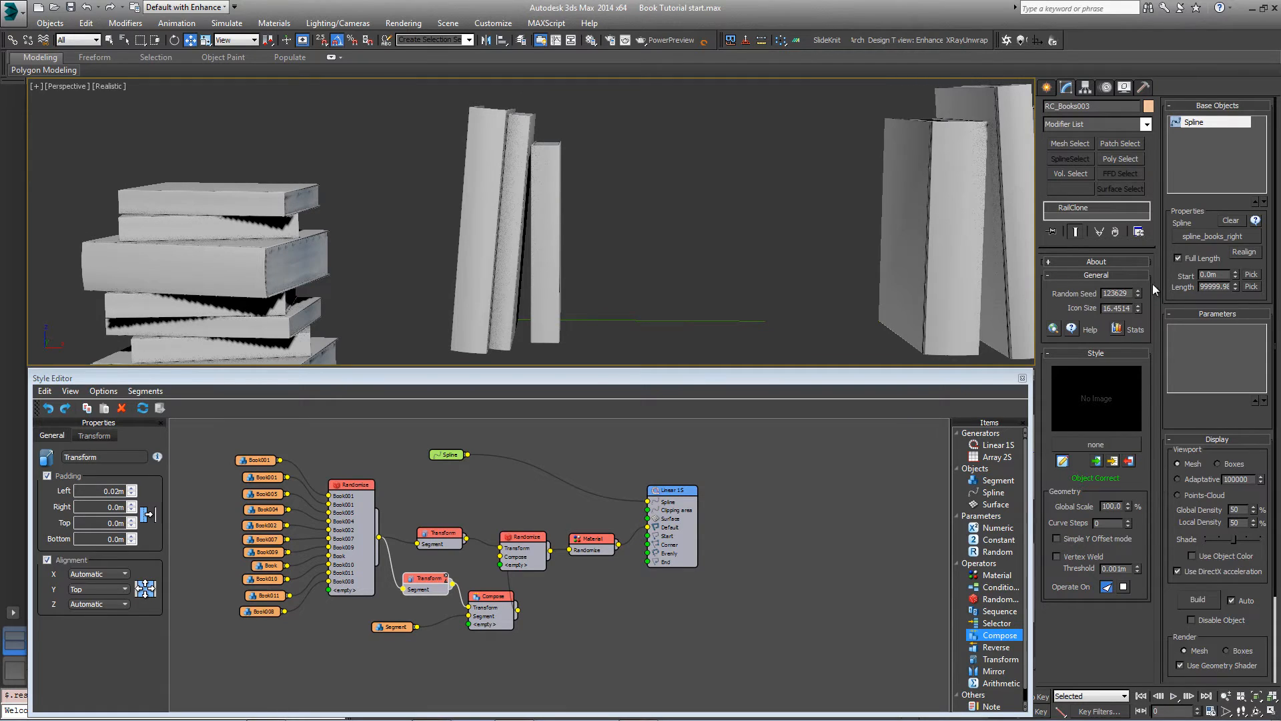
pyautogui.click(1139, 290)
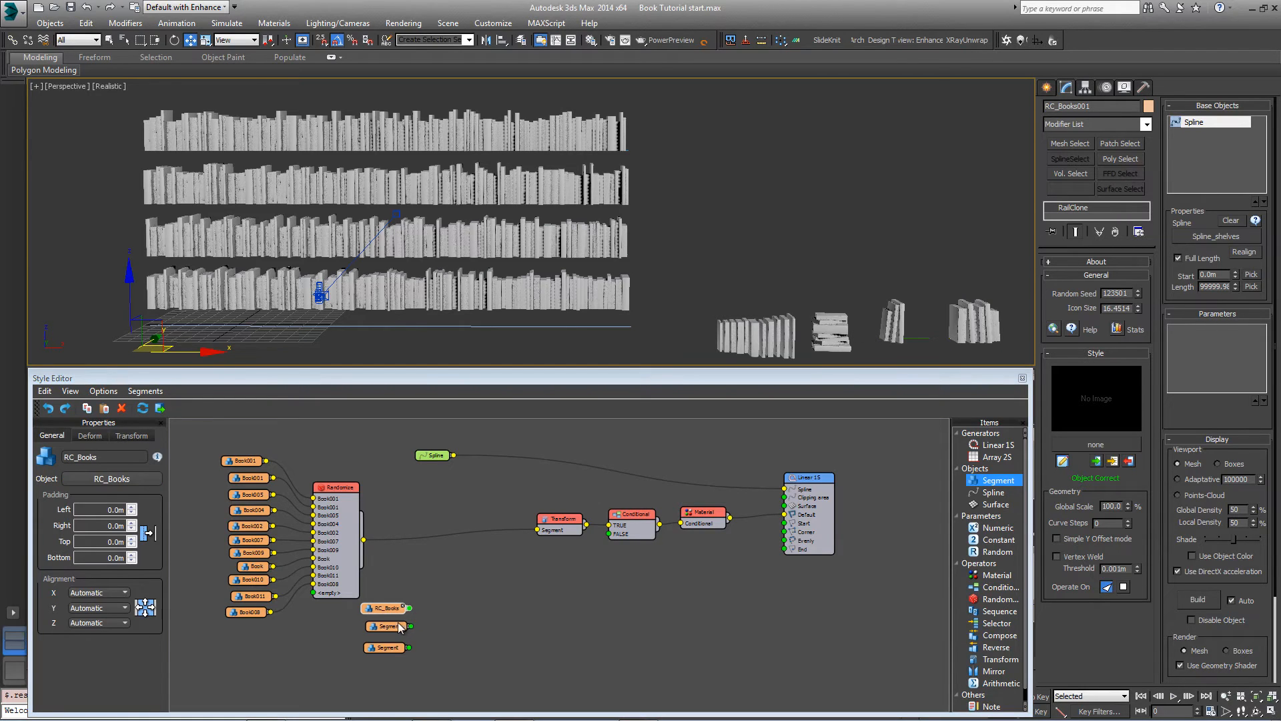
# Assign another stacked-book model to a segment and add a Randomize operator to mix them
pyautogui.click(385, 626)
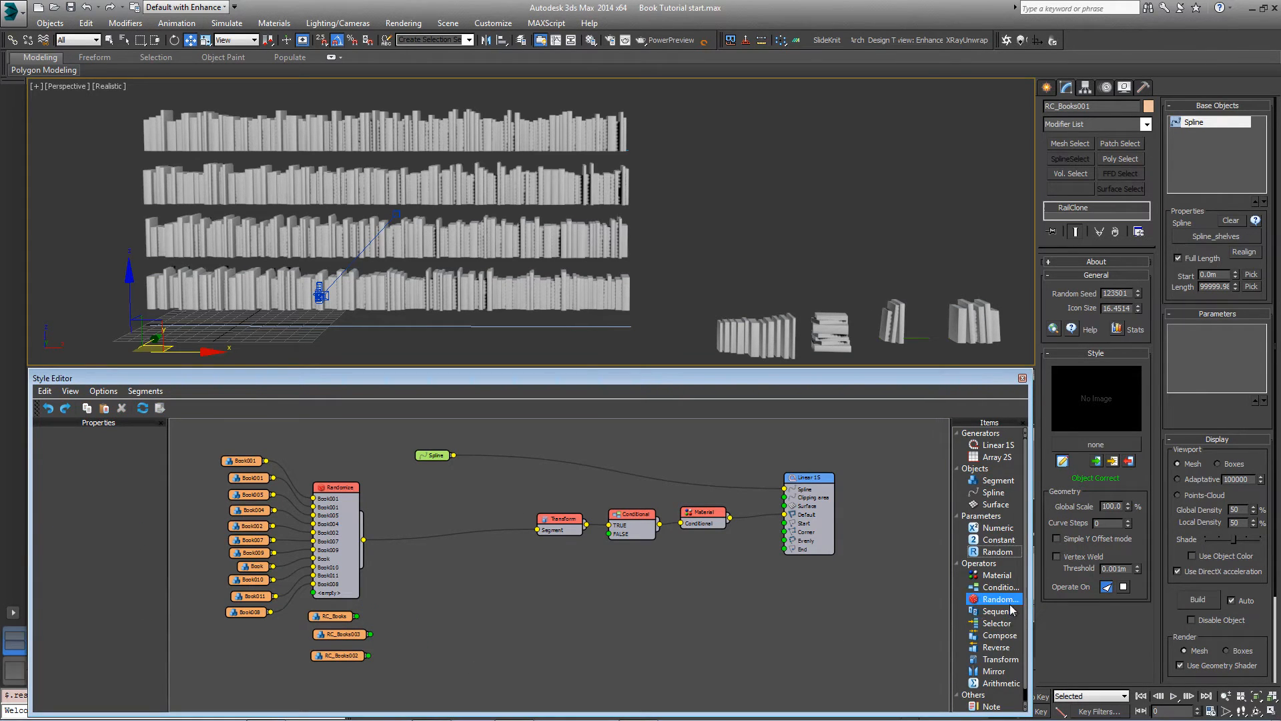
pyautogui.click(996, 599)
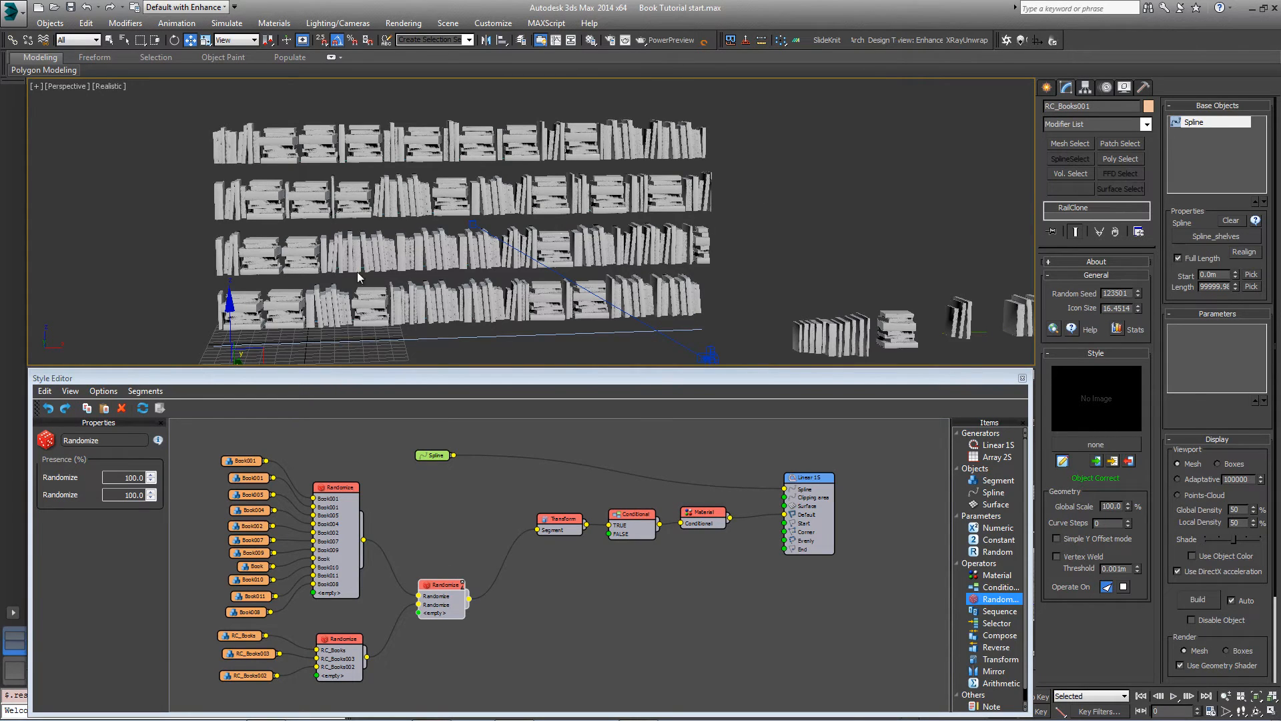
pyautogui.moveTo(401, 343)
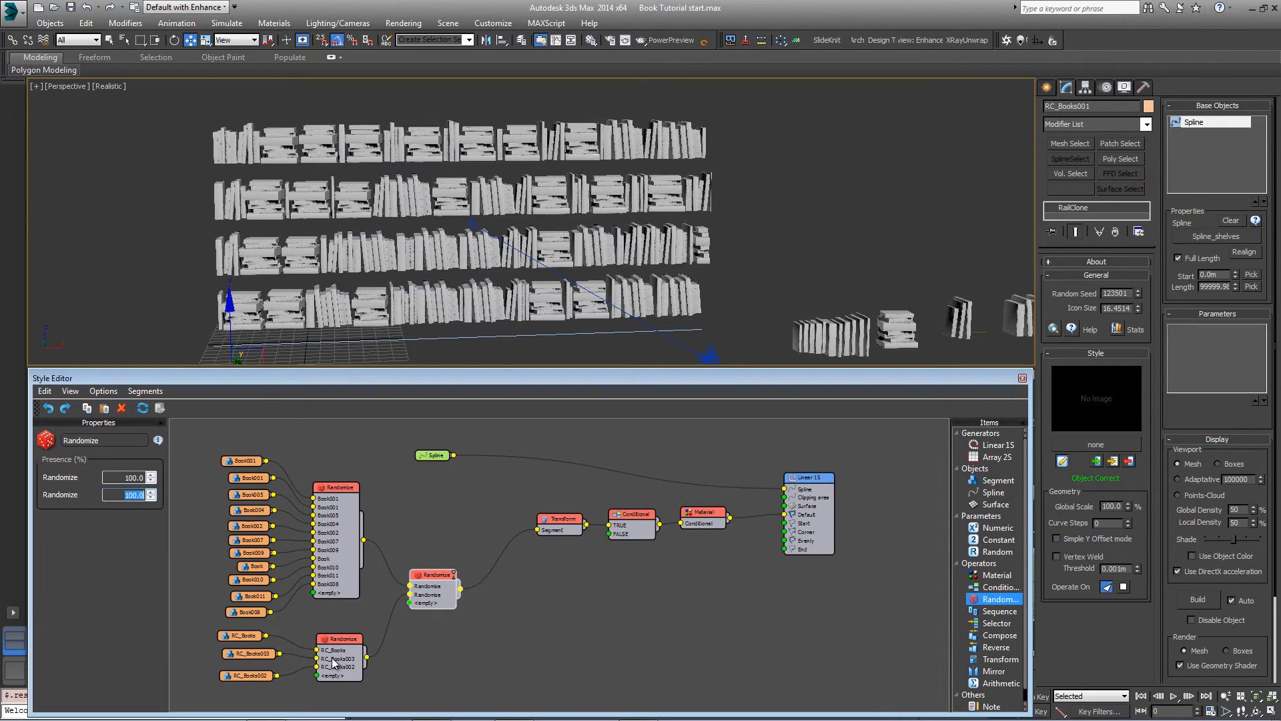
pyautogui.moveTo(173, 597)
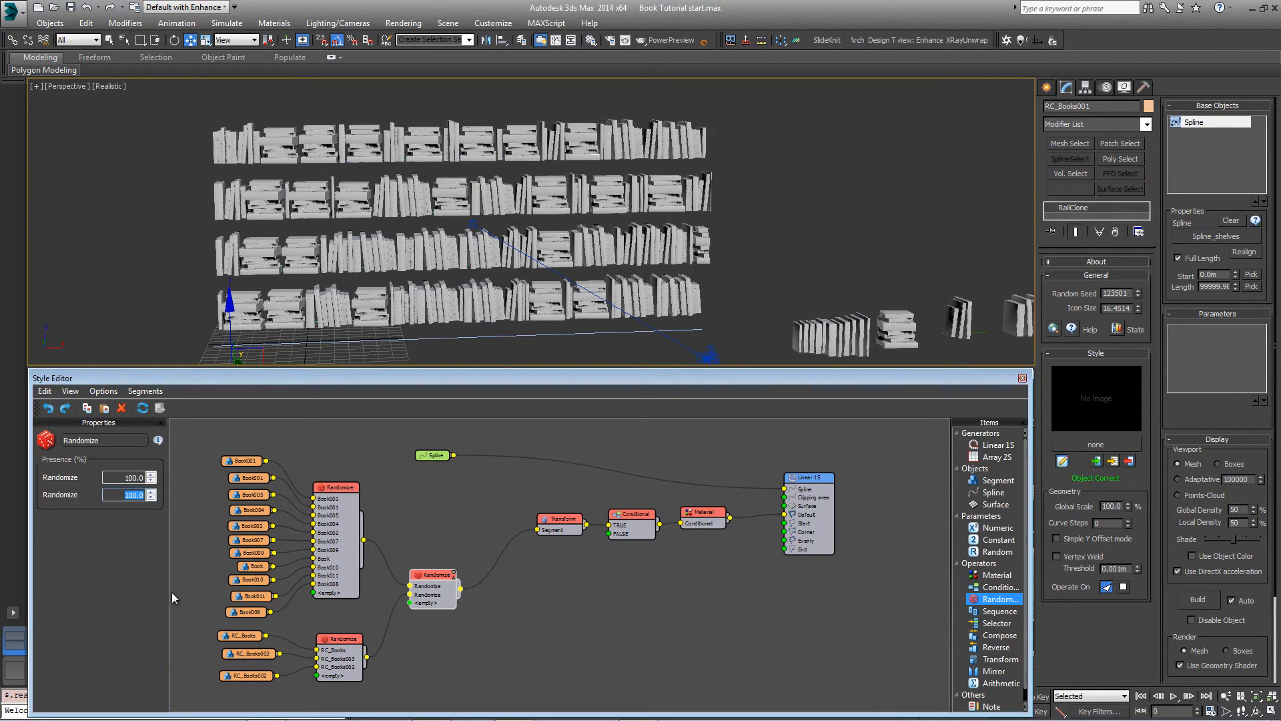
# Set the mixing Randomize presence and tick Nest on the RC_Books and RC_Books003 segments
pyautogui.write('10.0')
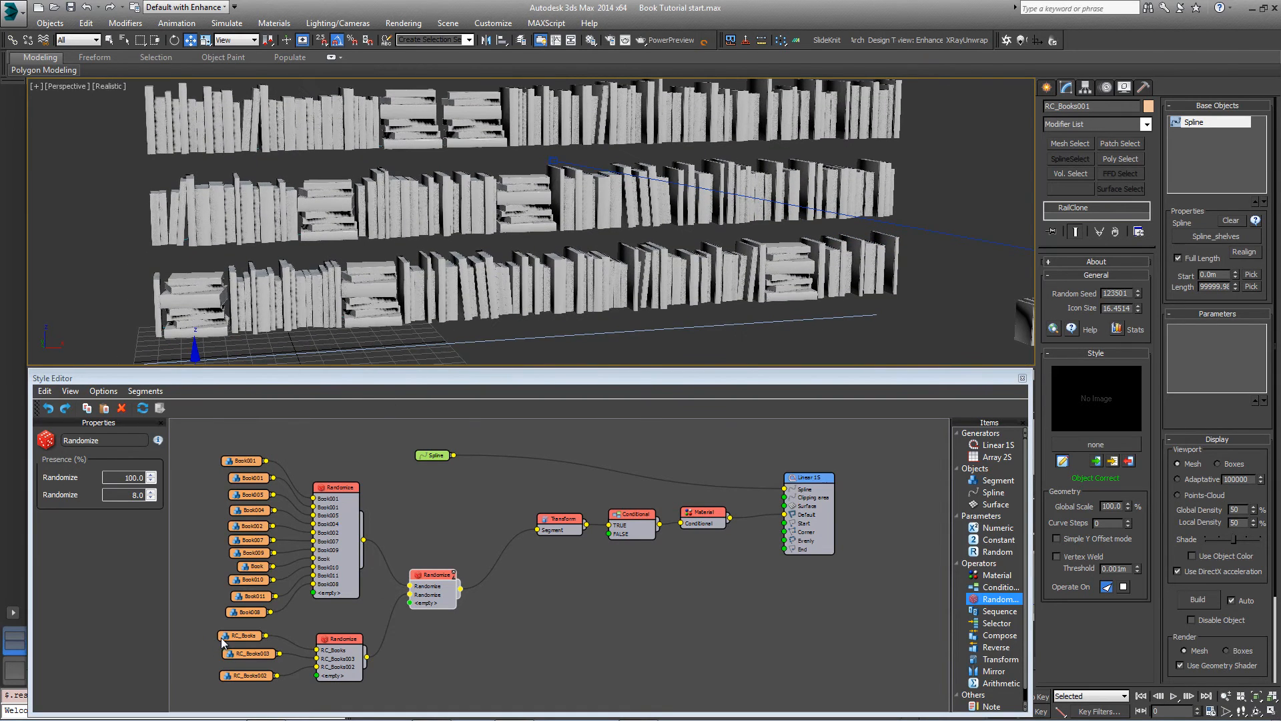
pyautogui.click(242, 636)
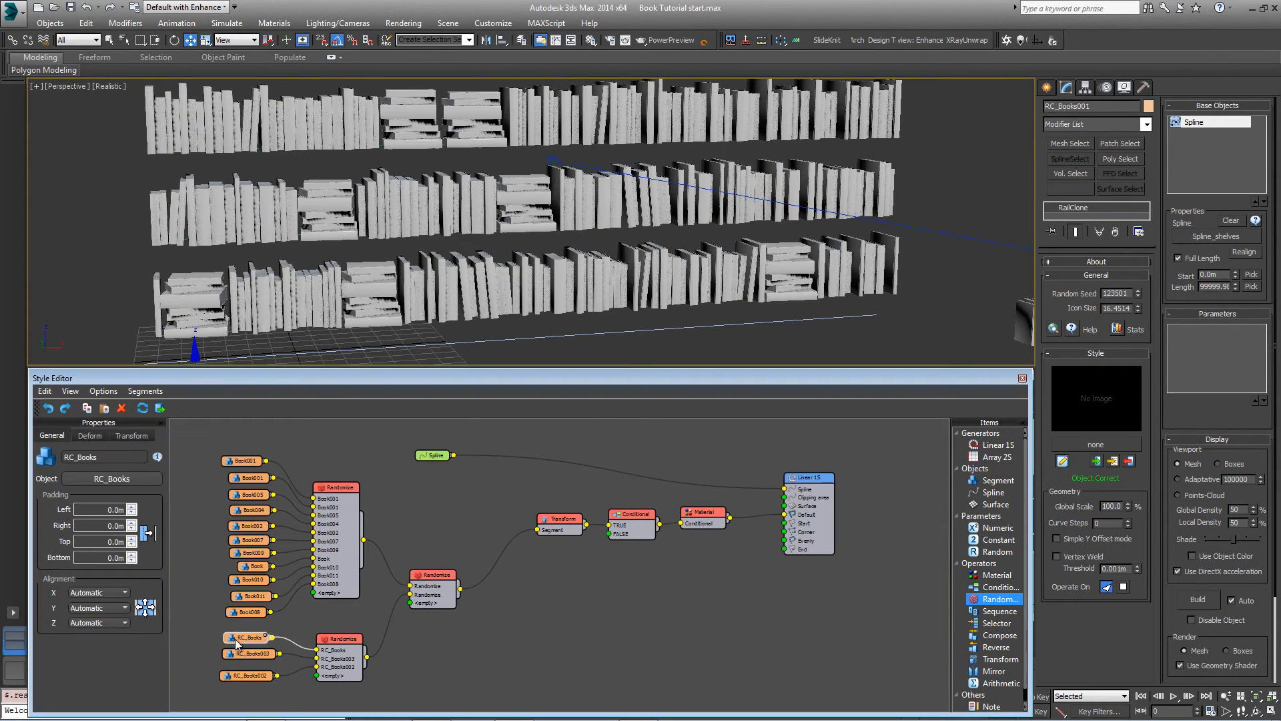
pyautogui.click(90, 435)
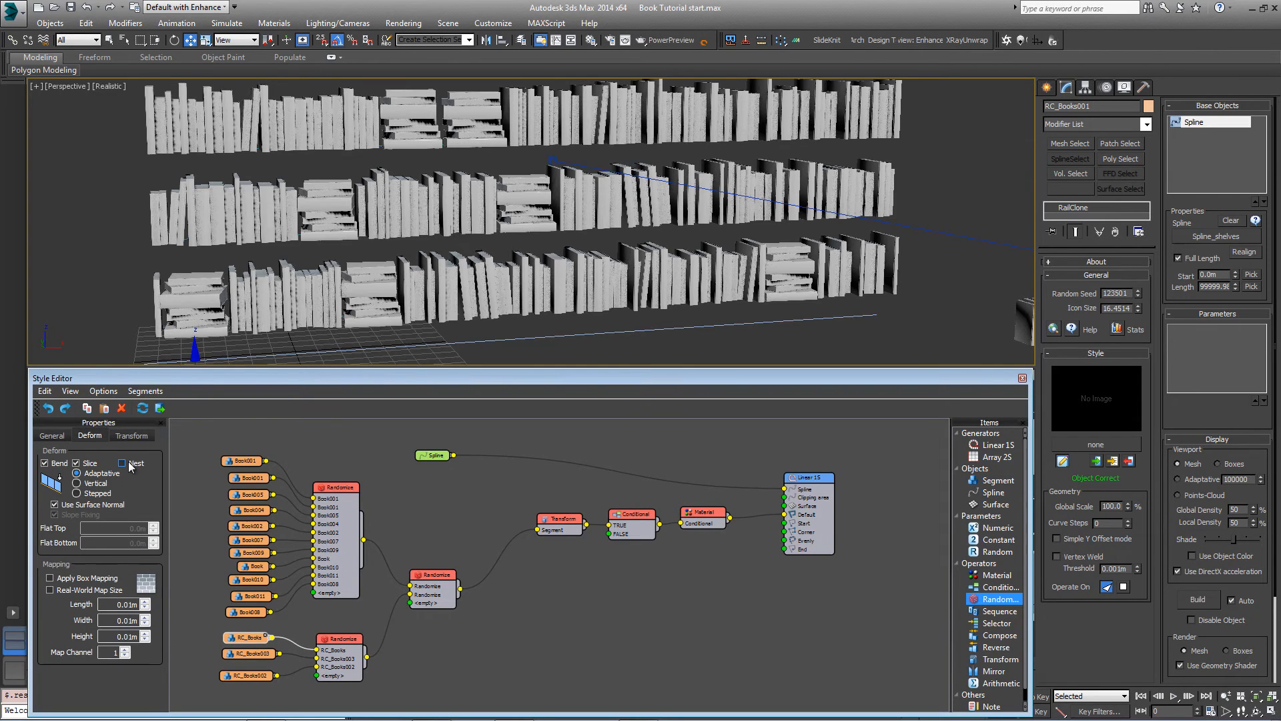
pyautogui.click(121, 463)
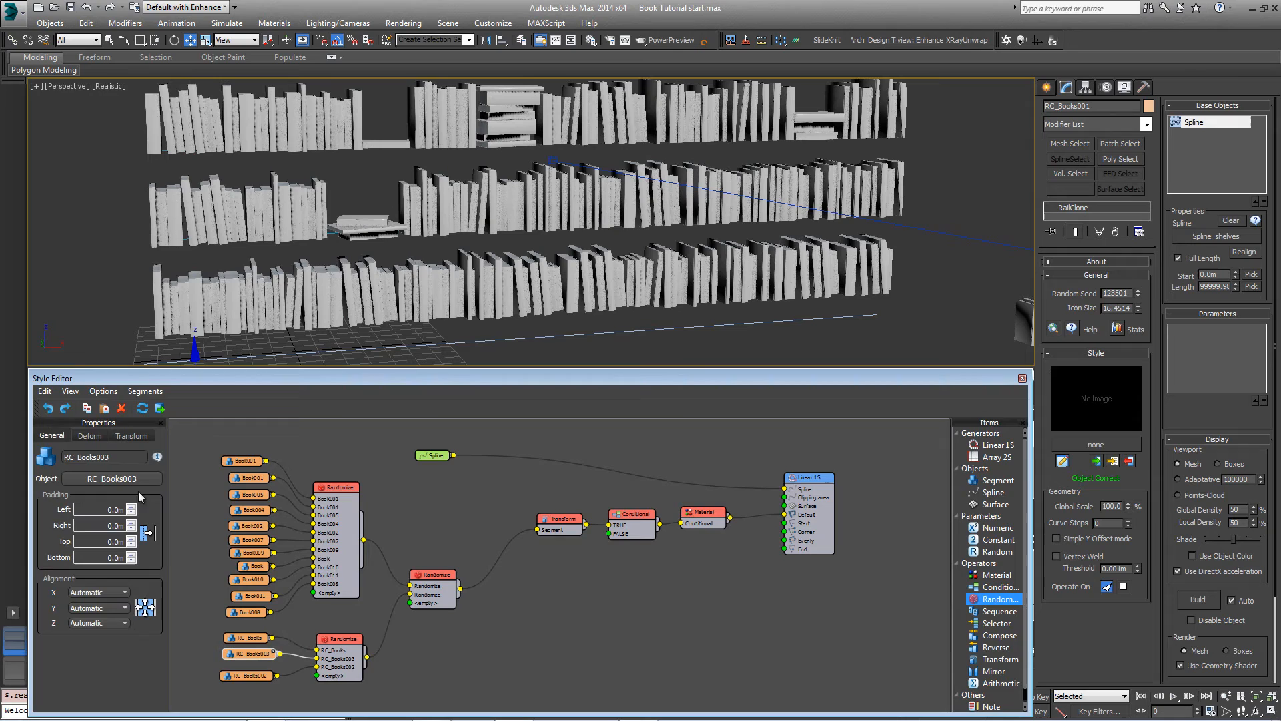
pyautogui.click(89, 435)
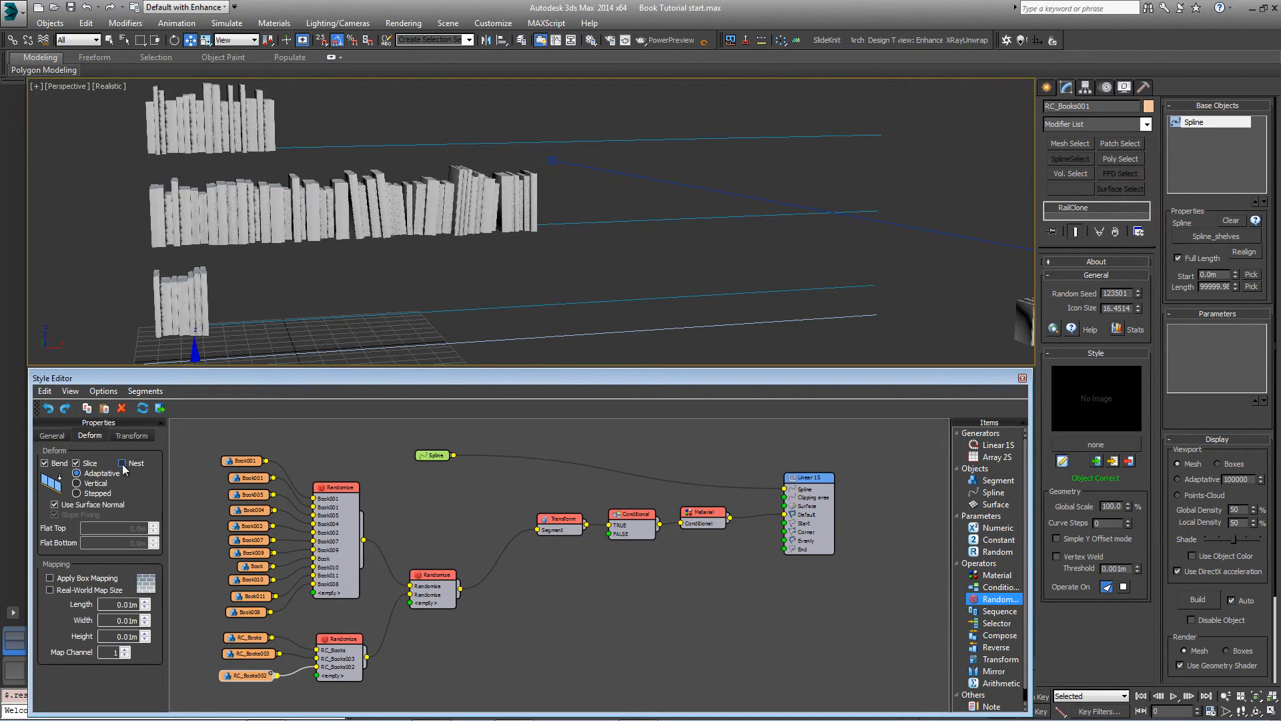
pyautogui.click(123, 463)
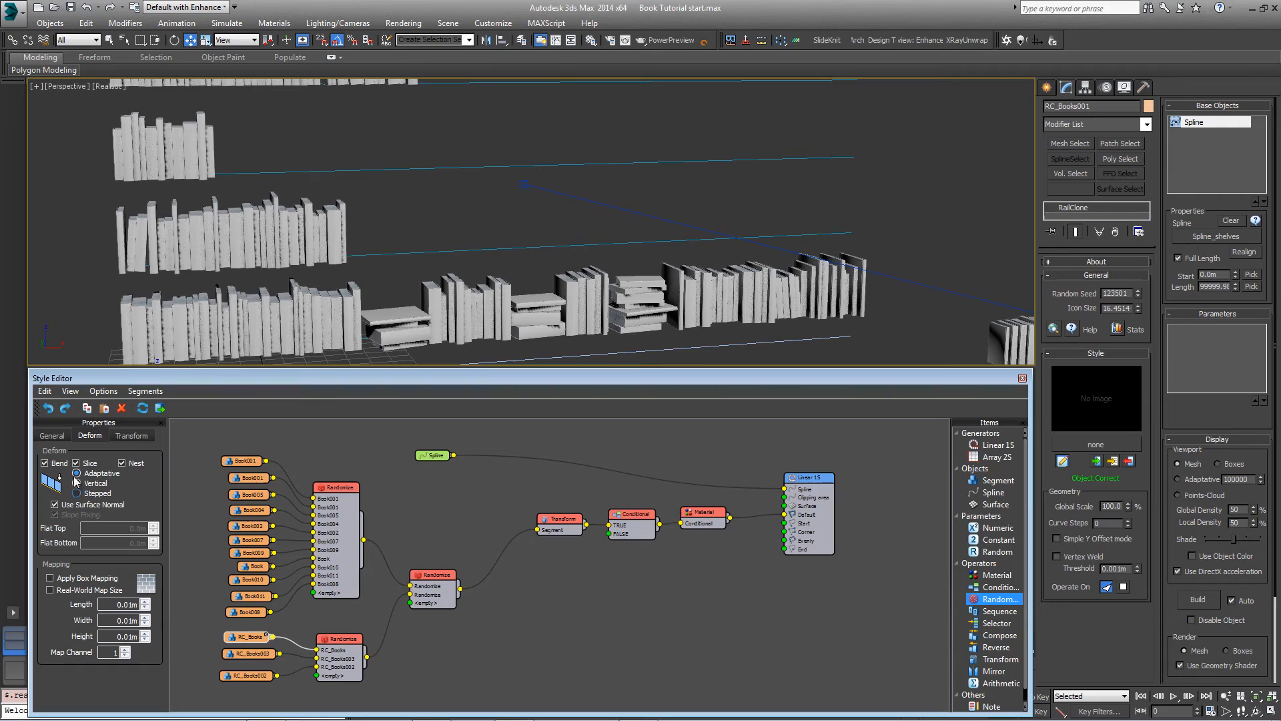
# Give RC_Books a 0.001m left padding and zoom in on the shelves
pyautogui.click(51, 435)
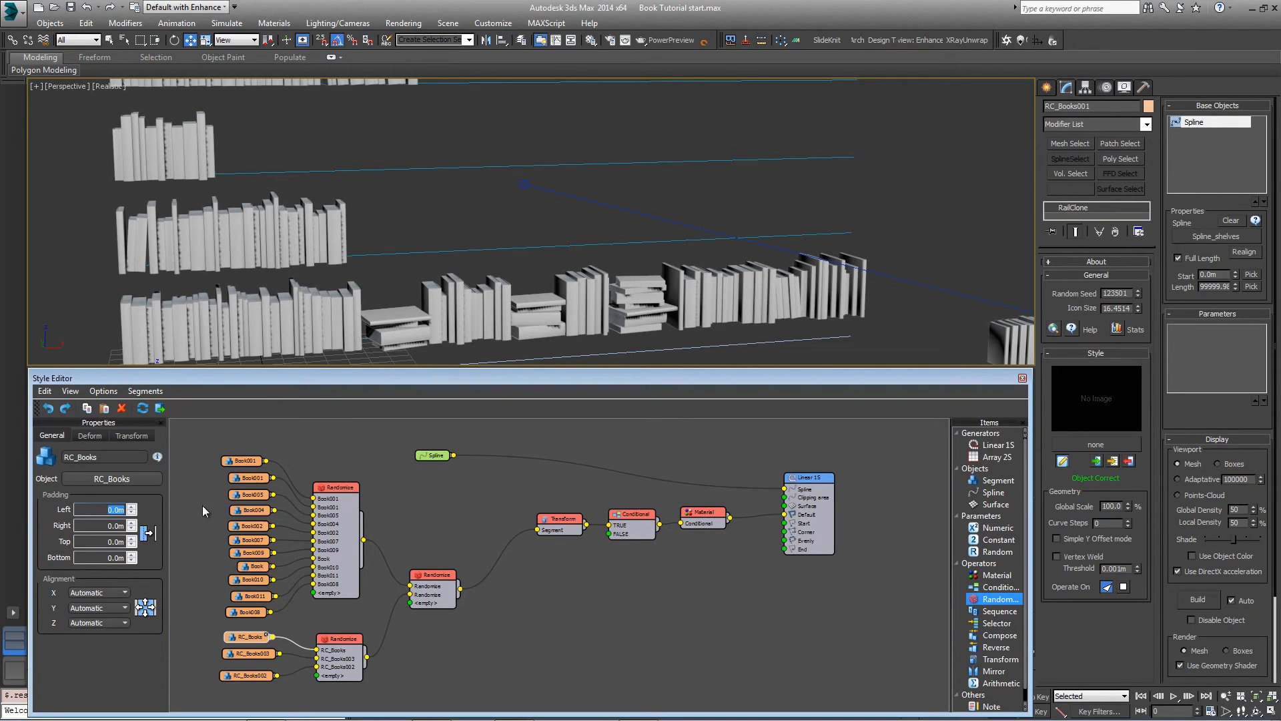
pyautogui.click(100, 509)
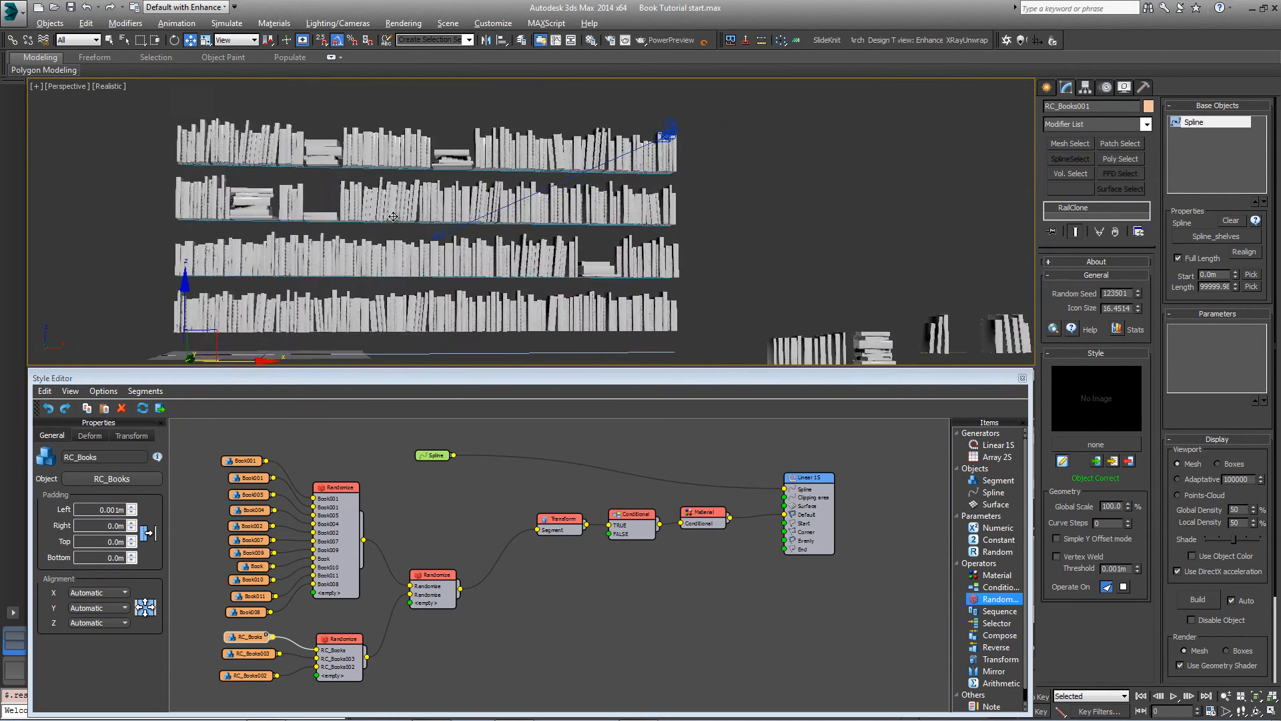
pyautogui.moveTo(392, 216); pyautogui.dragTo(282, 189)
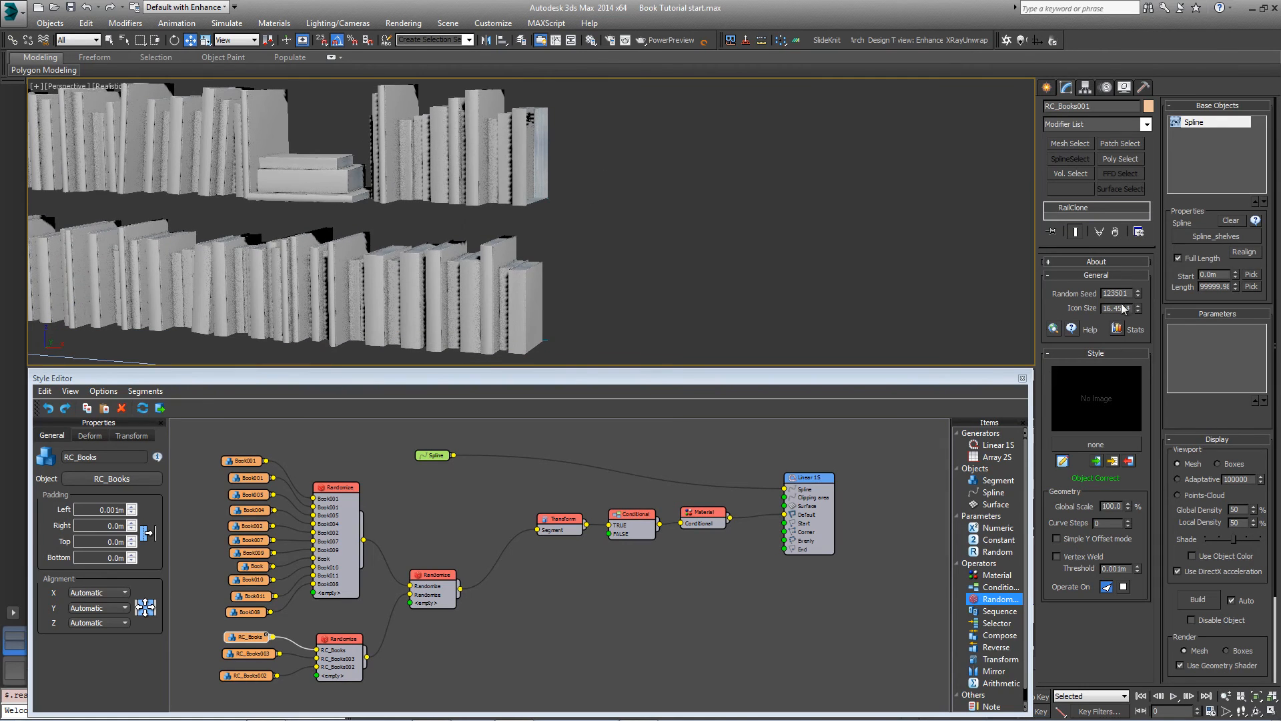
# Reseed the layout to 123502 and inspect the Conditional and stacked-books Randomize settings
pyautogui.click(1138, 290)
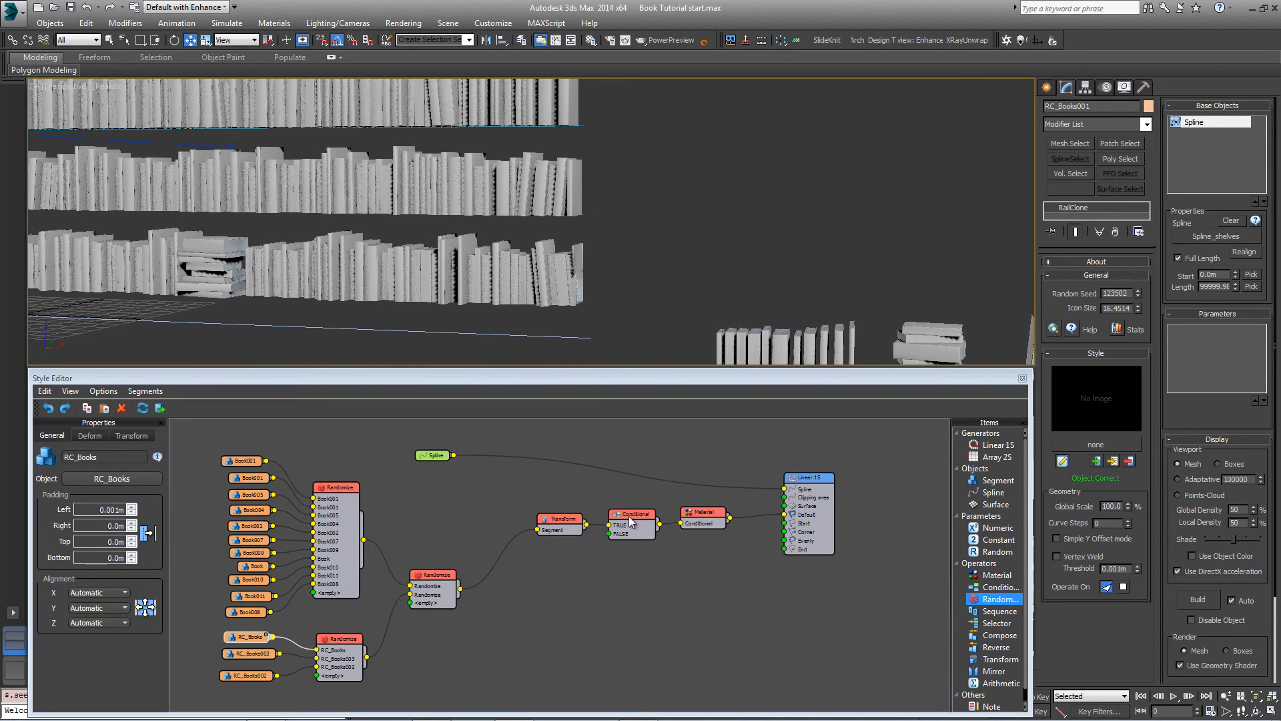
pyautogui.click(631, 513)
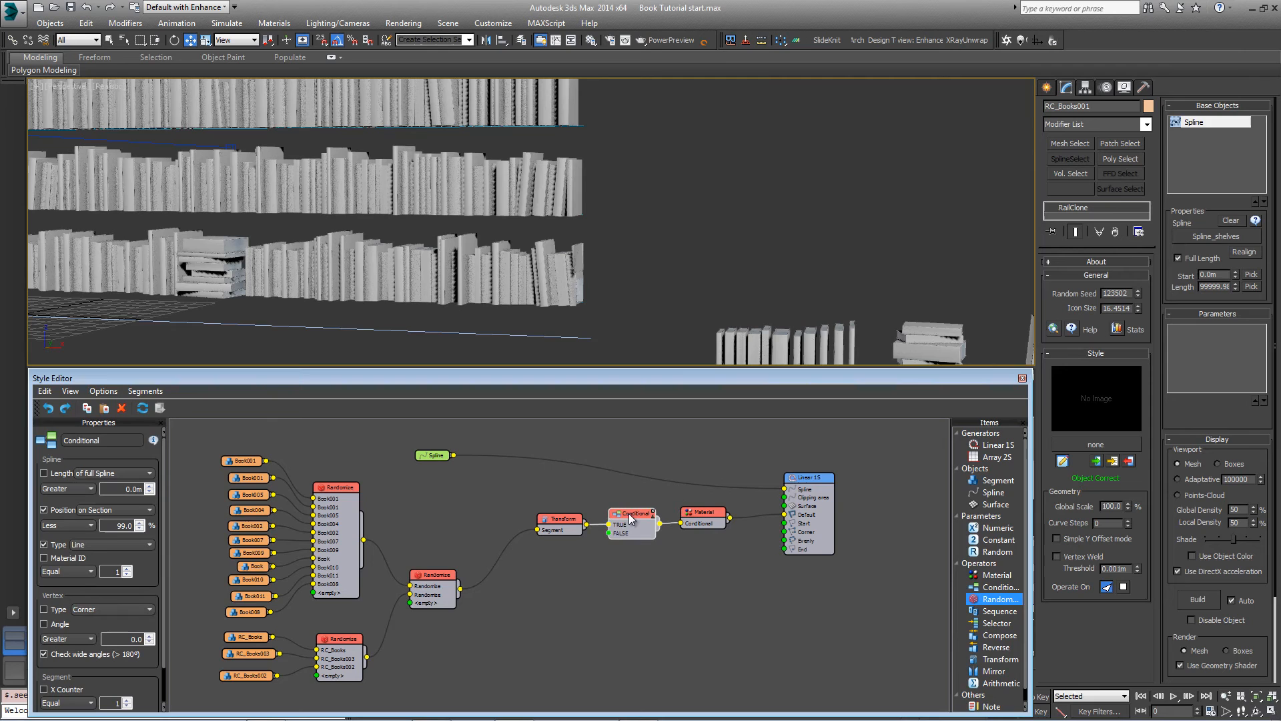
pyautogui.click(337, 487)
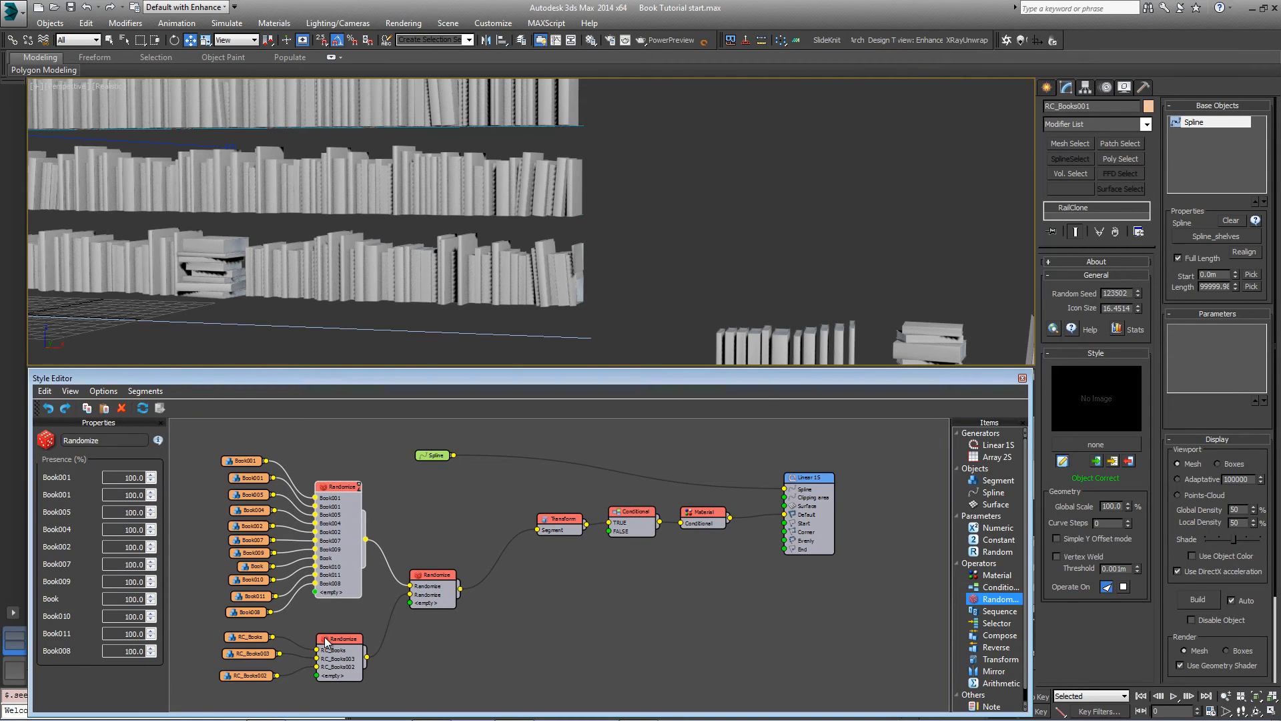
pyautogui.click(338, 638)
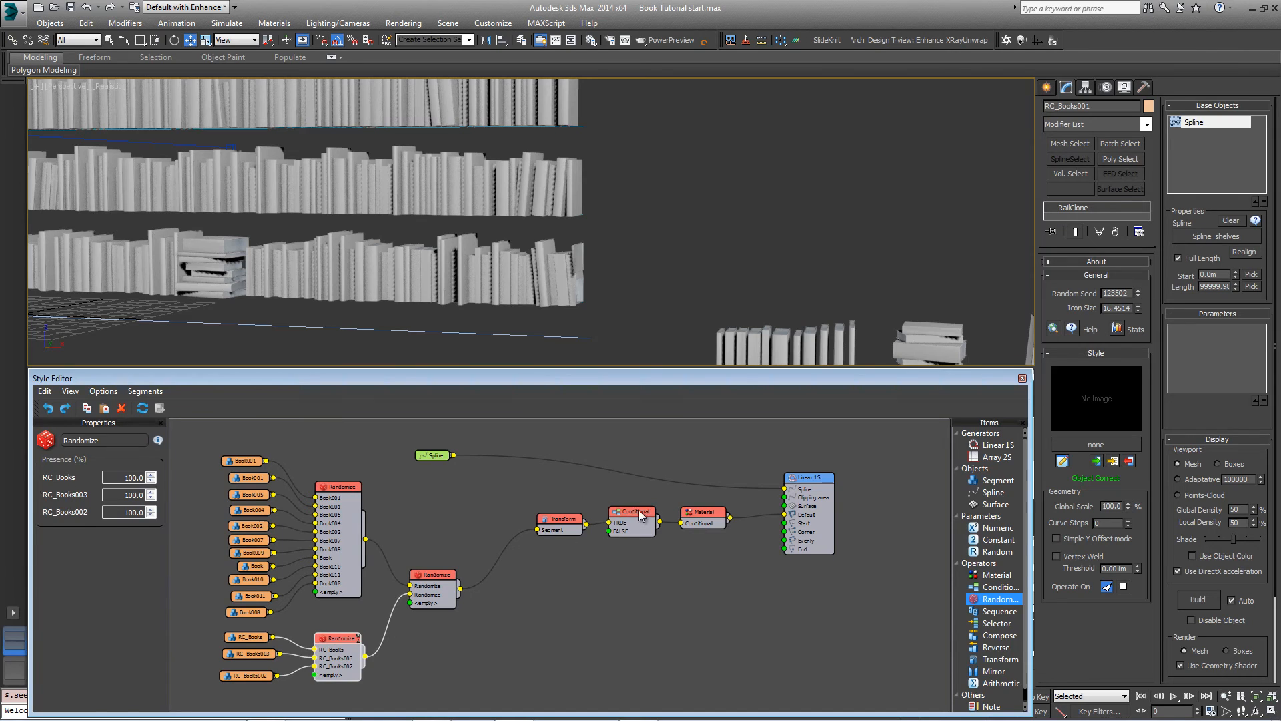
# Duplicate the Conditional and wire it between the mixing Randomize and the Transform
pyautogui.click(633, 510)
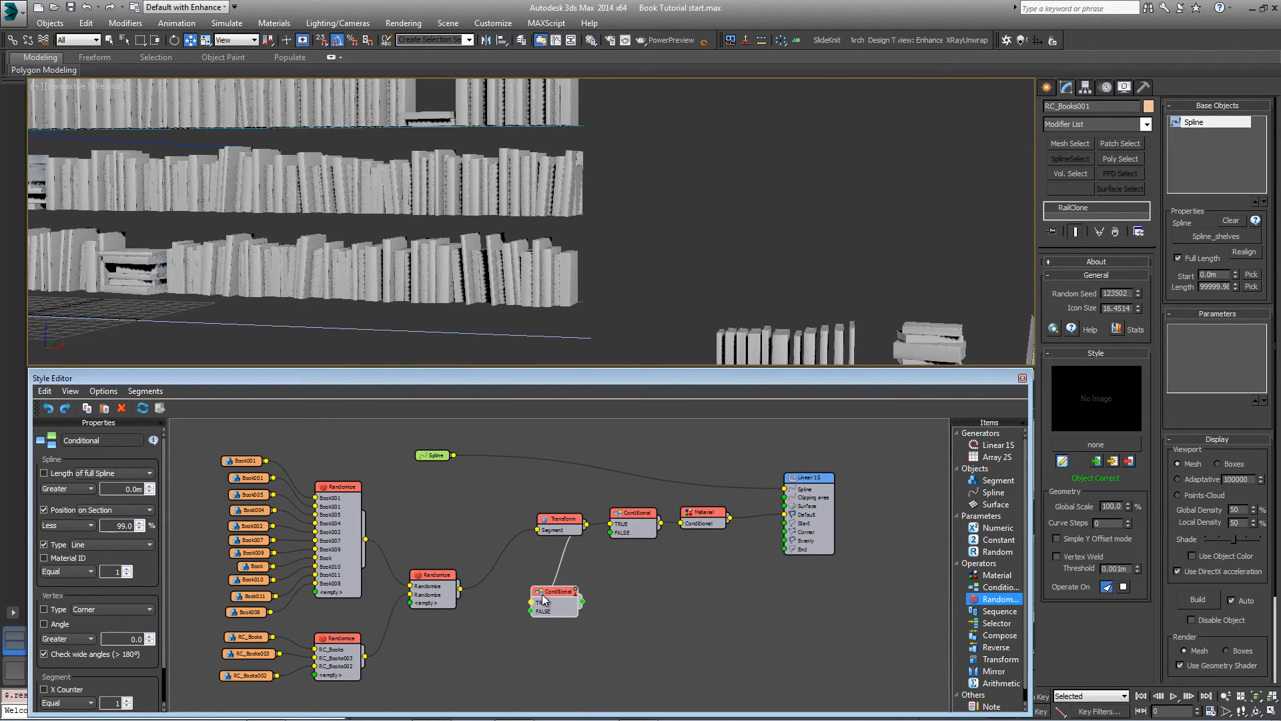
pyautogui.click(432, 575)
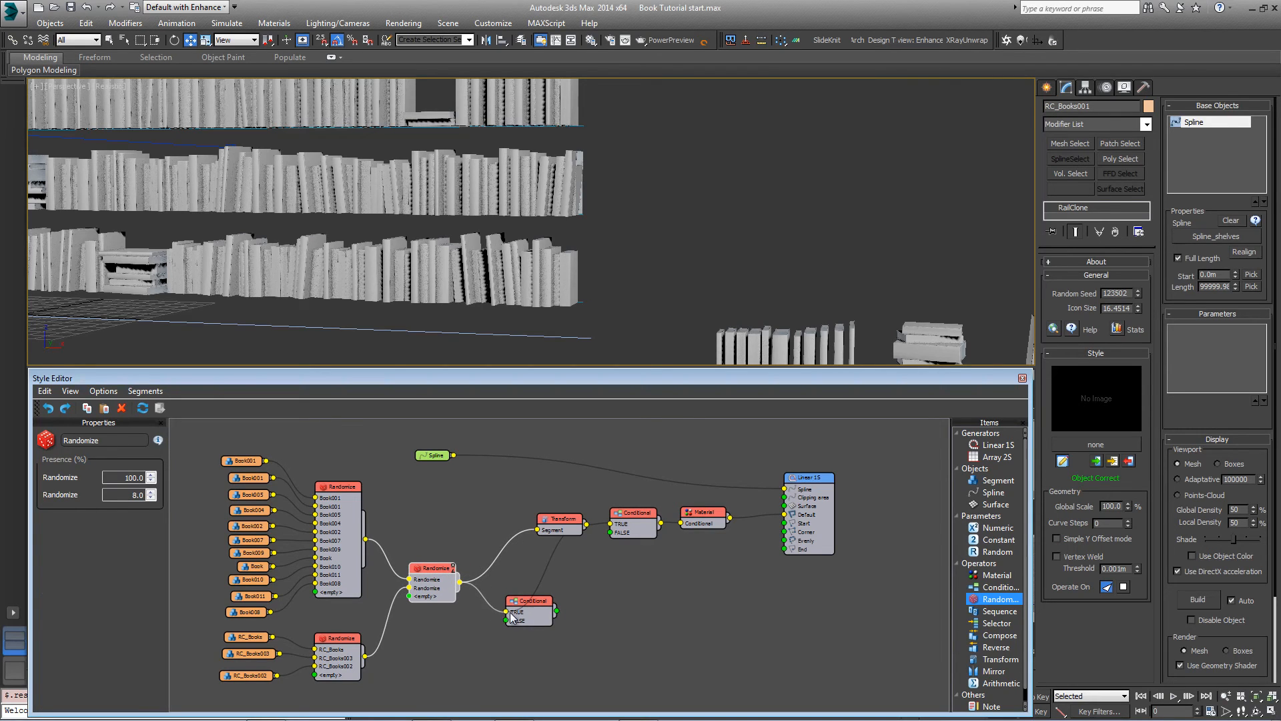
pyautogui.click(527, 601)
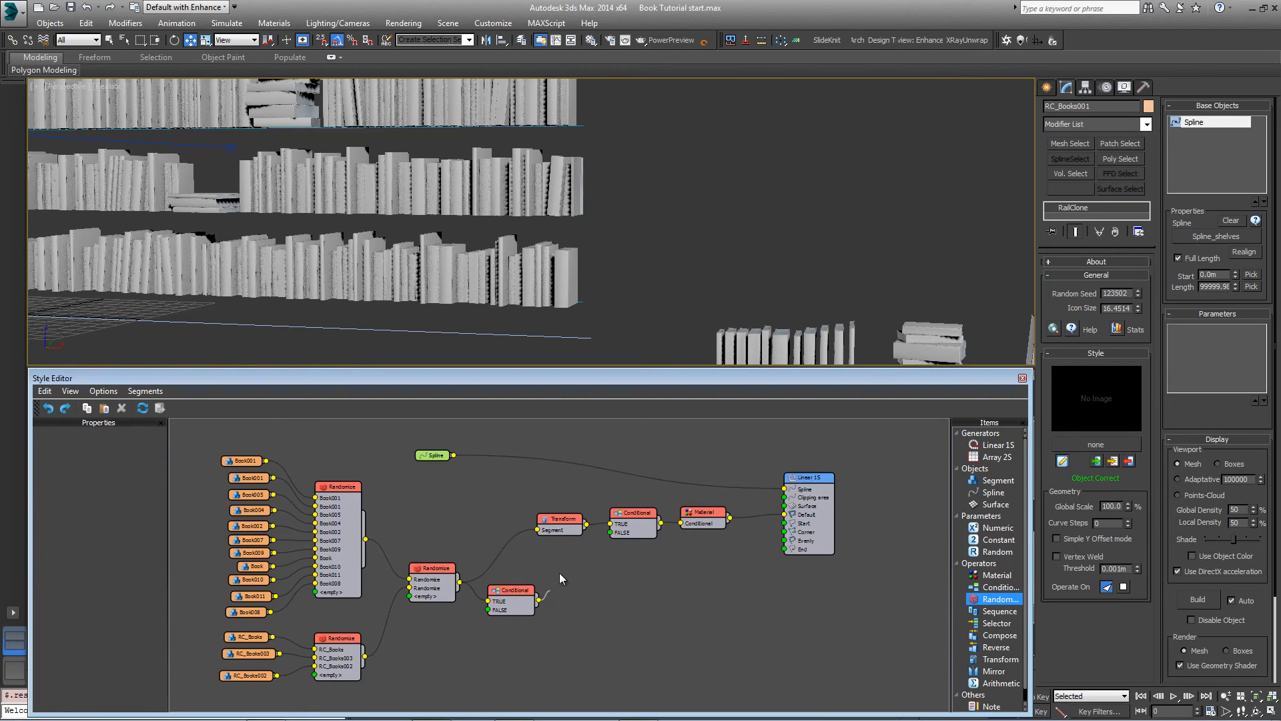
pyautogui.click(511, 589)
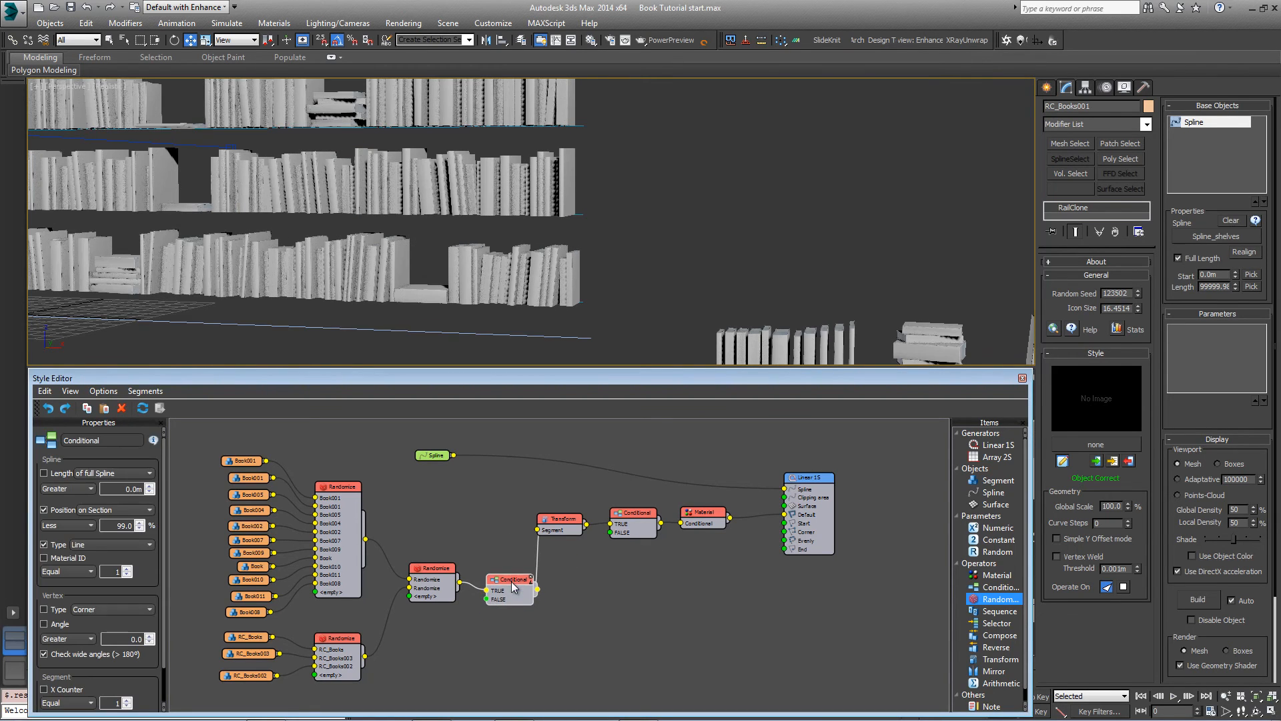
pyautogui.click(338, 494)
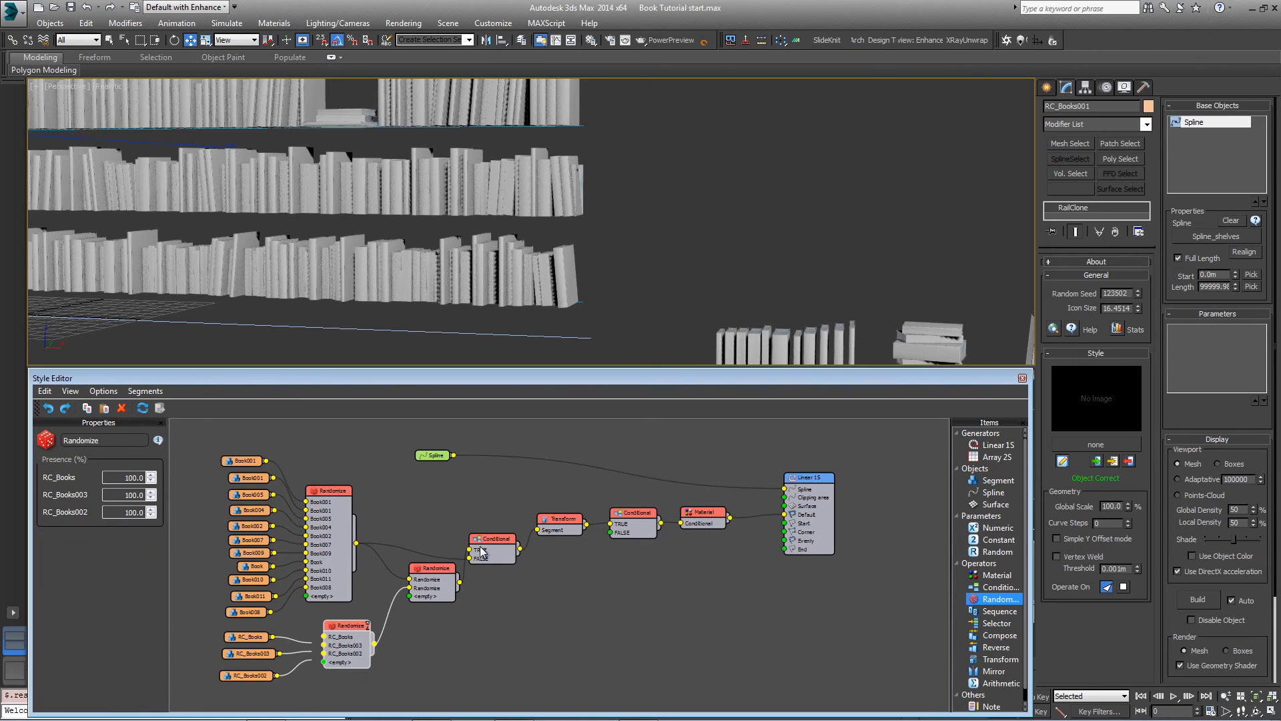
pyautogui.click(494, 539)
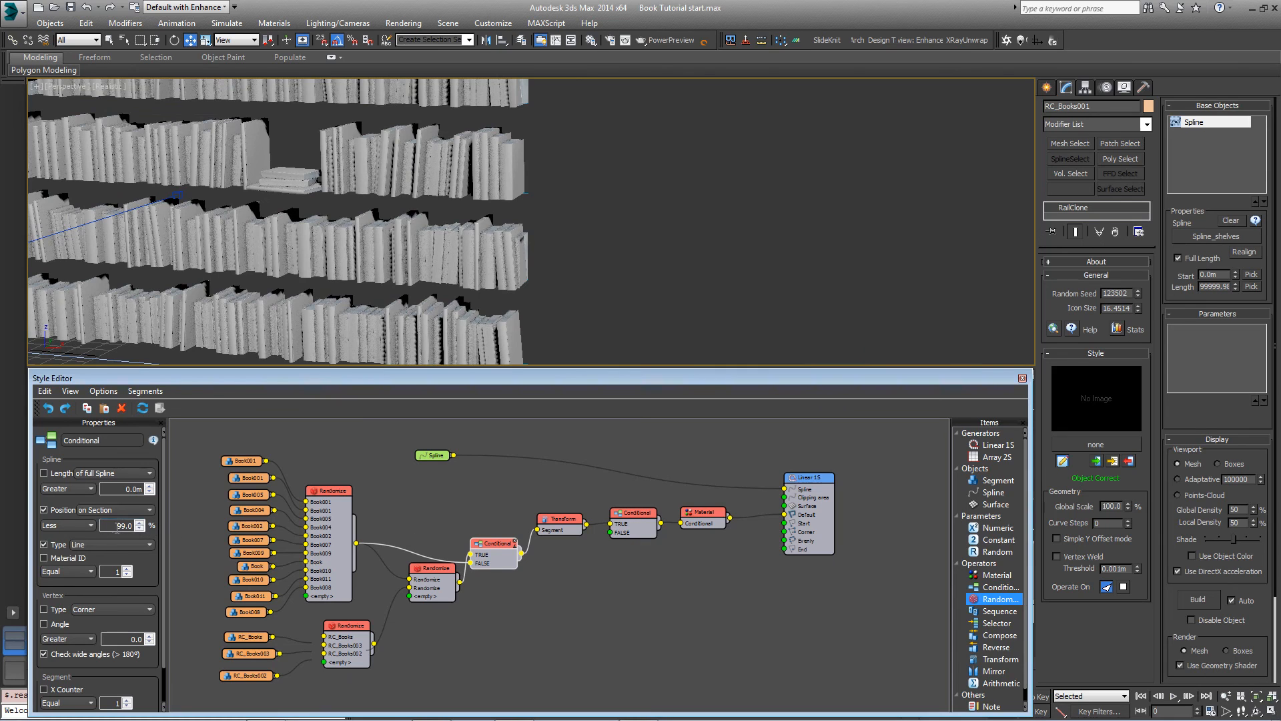
pyautogui.moveTo(166, 533)
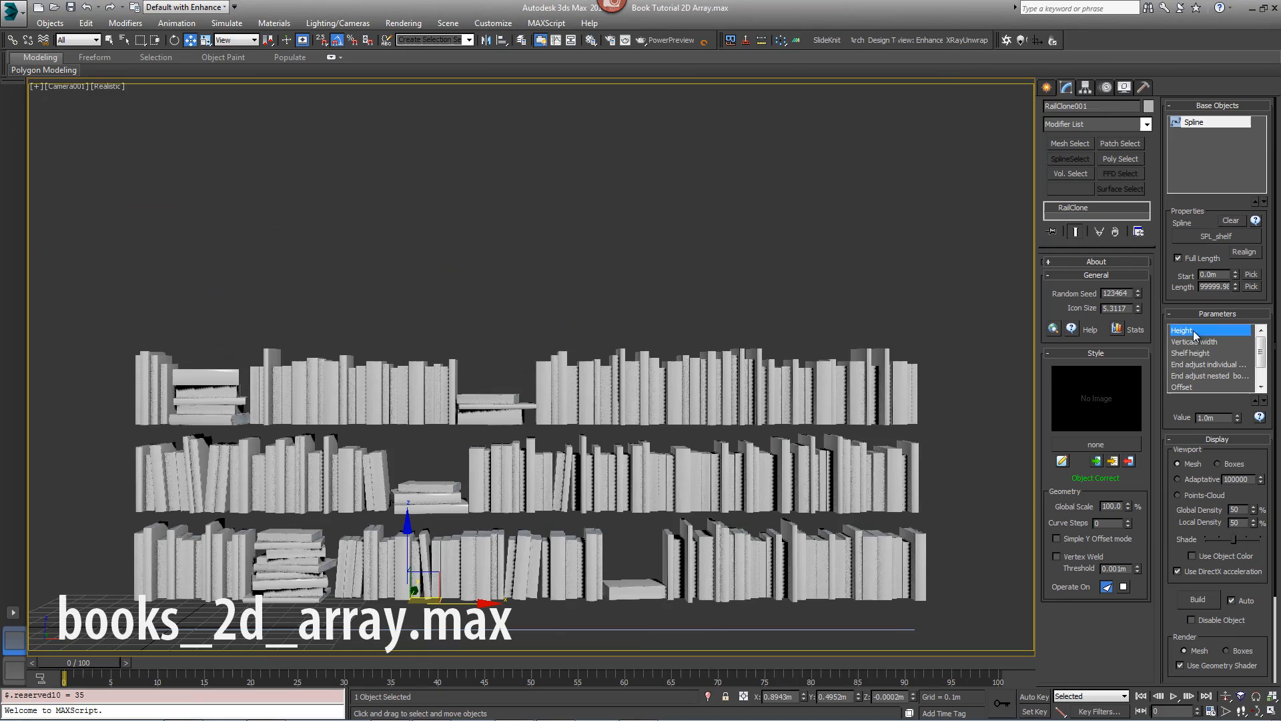
# Reduce RailClone001's Shelf height value to 0.4m
pyautogui.click(1190, 352)
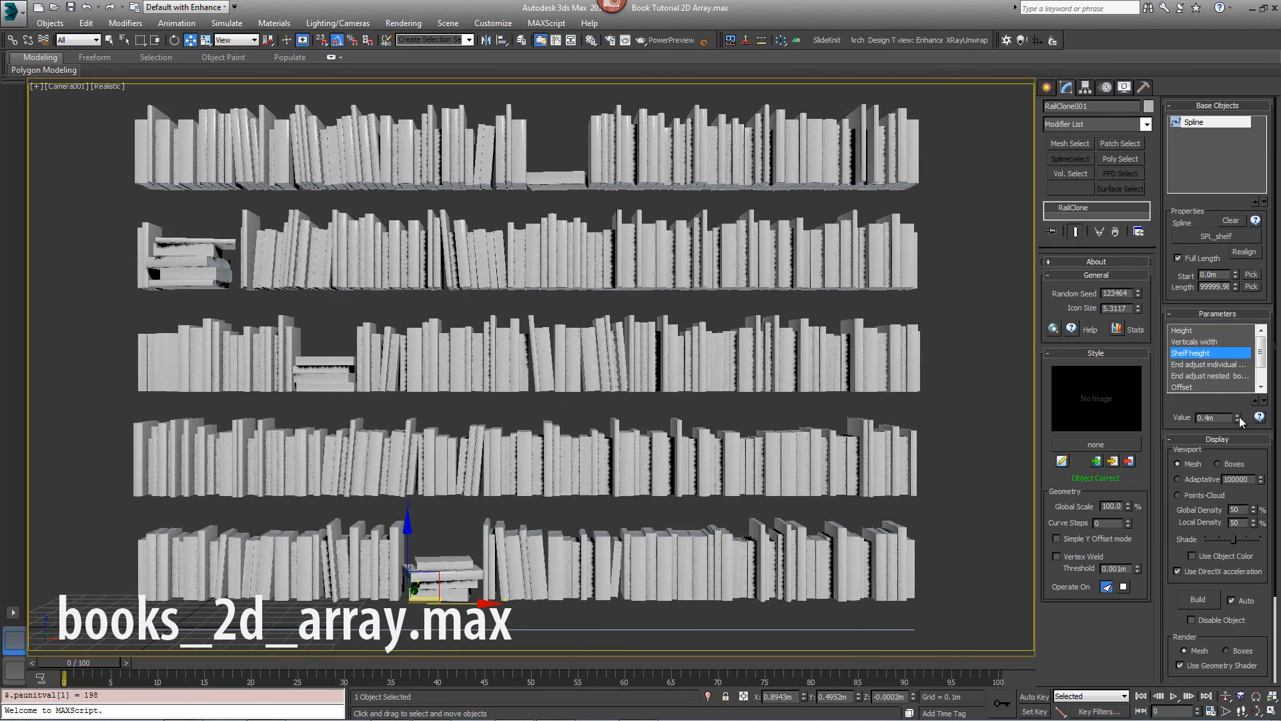